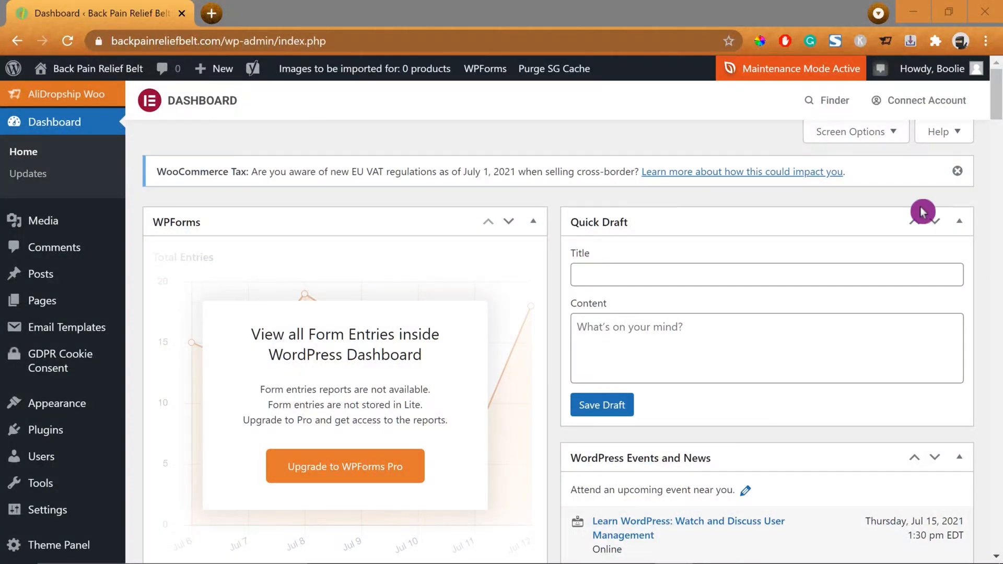
{"action": "mouse_move", "coordinate": [258, 254]}
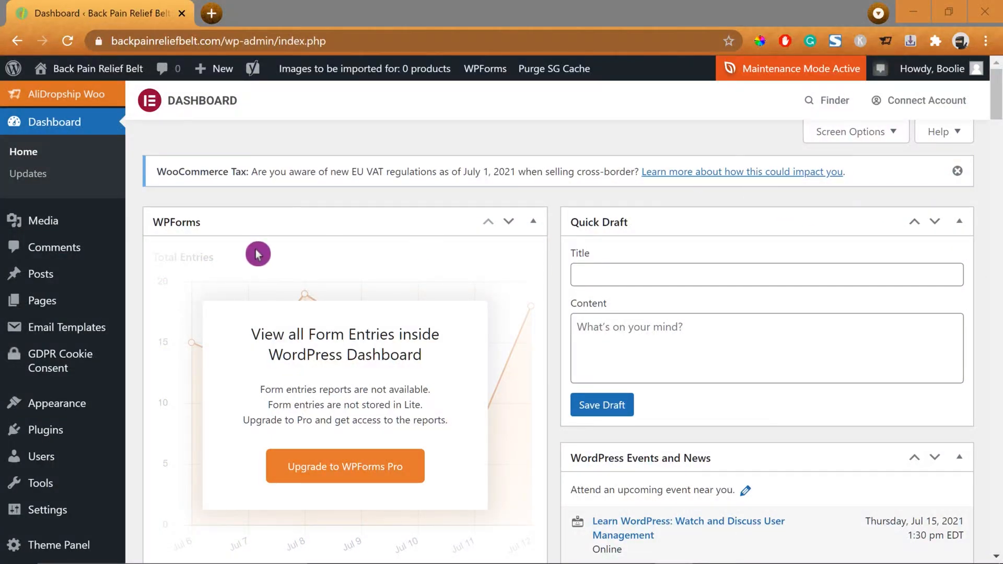
{"action": "mouse_move", "coordinate": [248, 257]}
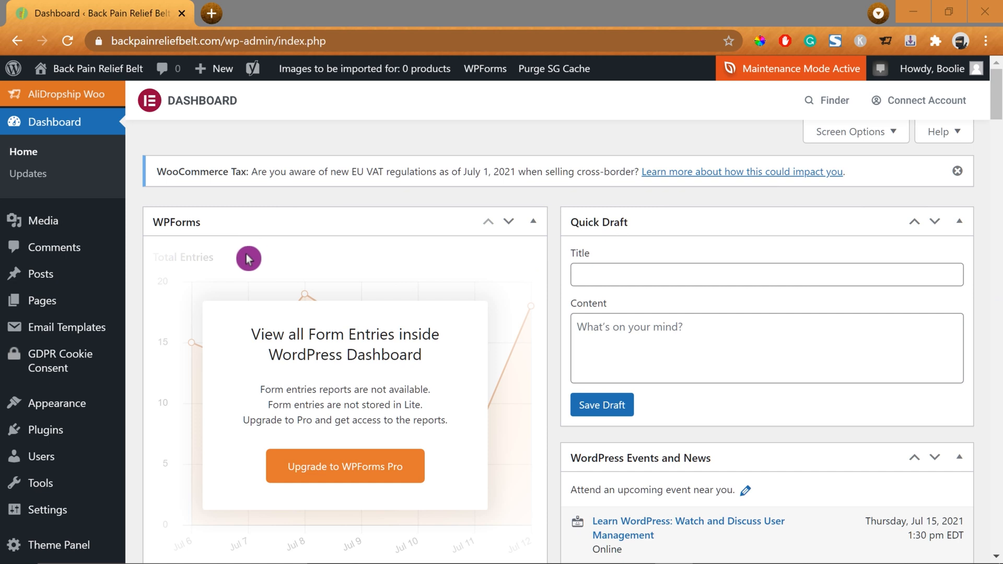
Go from the Dashboard to the Installed Plugins page.
{"action": "left_click", "coordinate": [44, 430]}
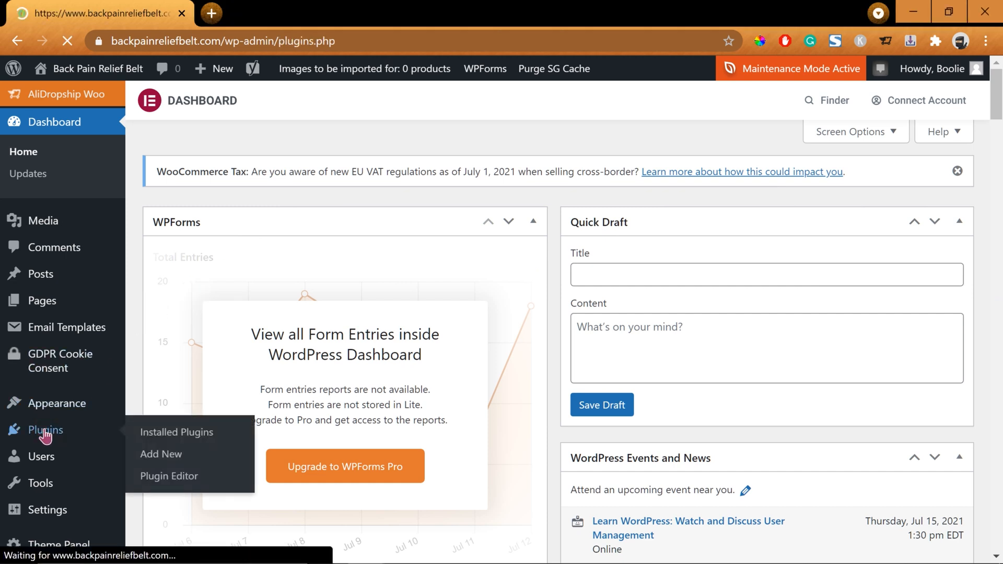
Search the Add New plugins page for 'page views count'.
{"action": "left_click", "coordinate": [176, 432]}
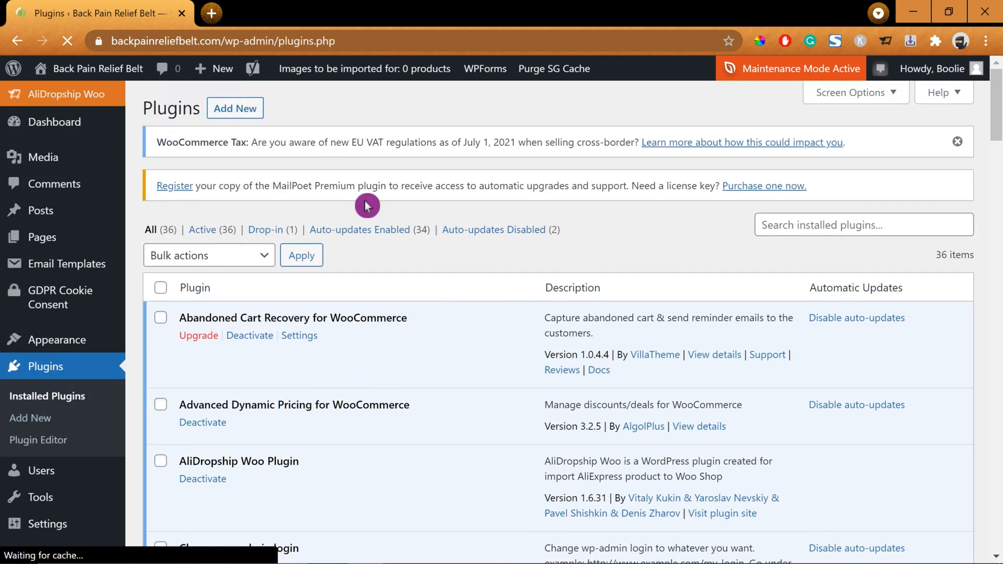
{"action": "left_click", "coordinate": [235, 109]}
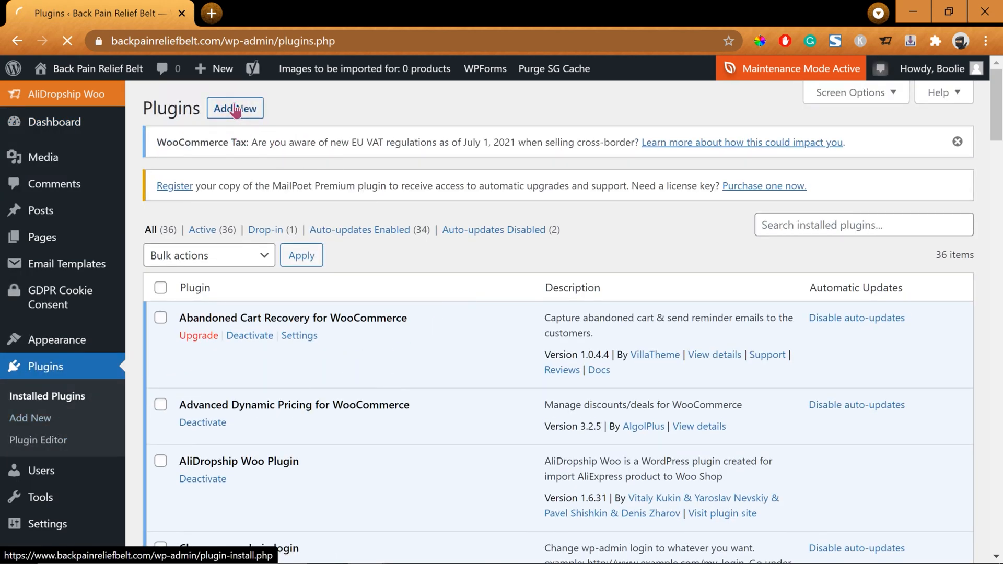
{"action": "left_click", "coordinate": [234, 108]}
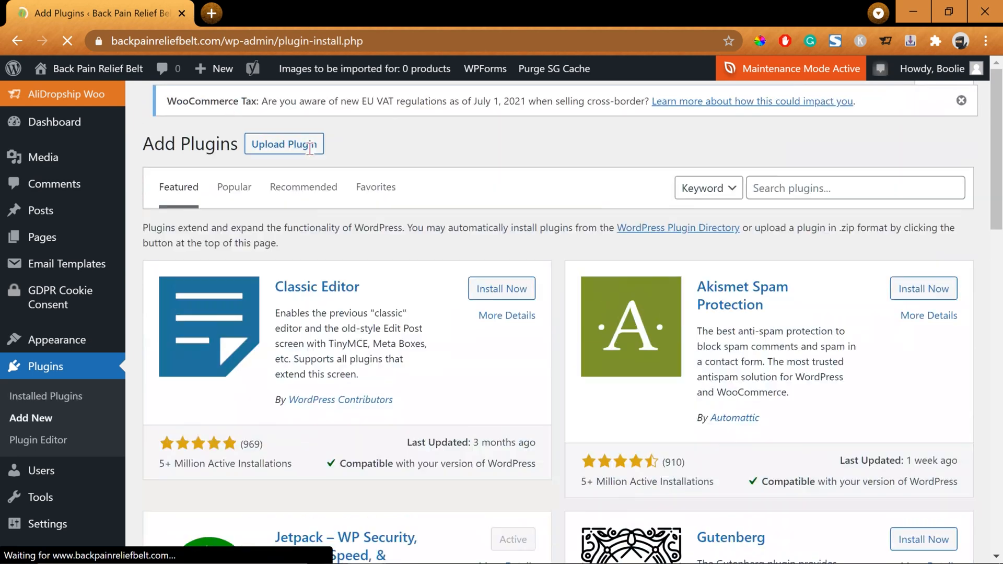
{"action": "type", "text": "page views count"}
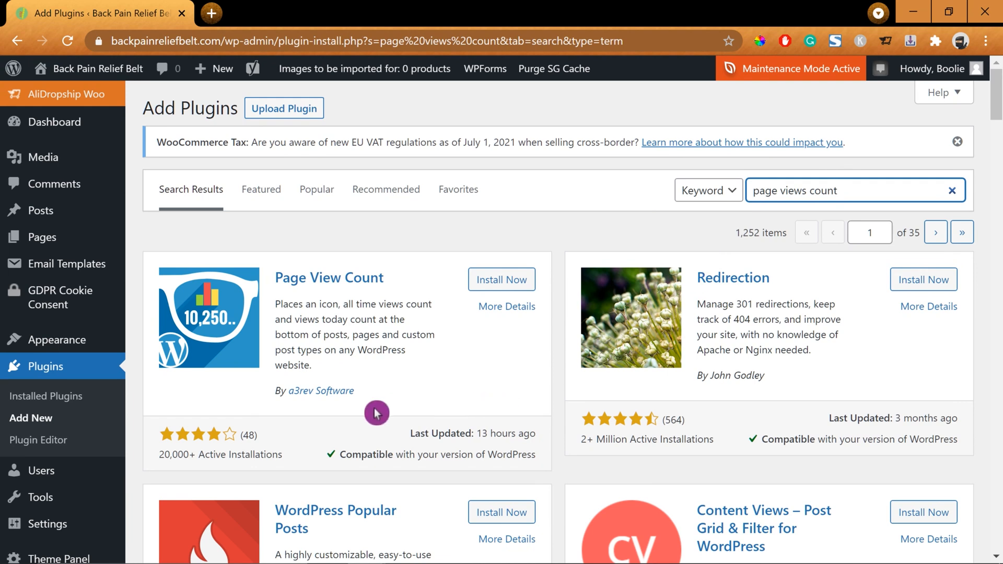
{"action": "mouse_move", "coordinate": [304, 407]}
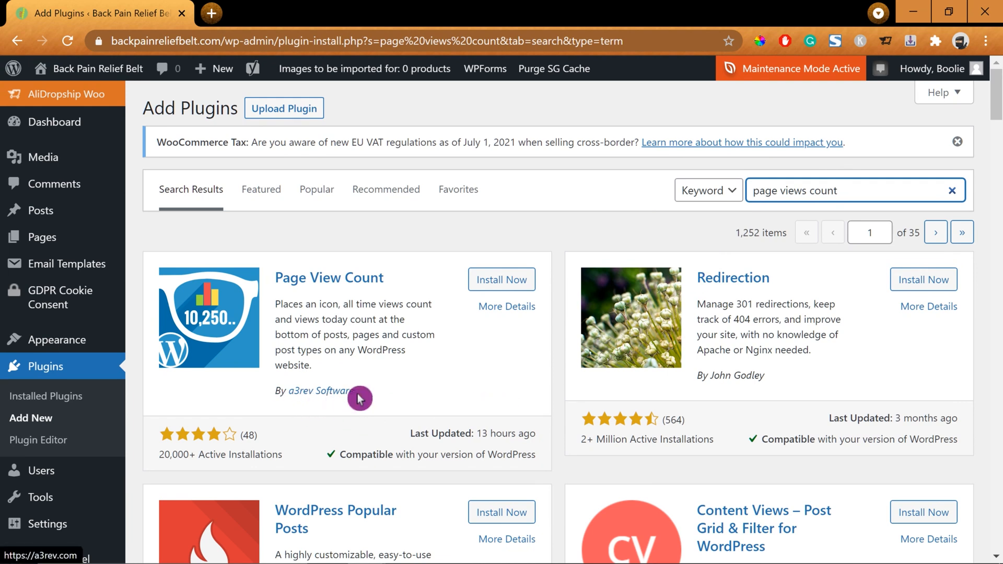
{"action": "mouse_move", "coordinate": [278, 451]}
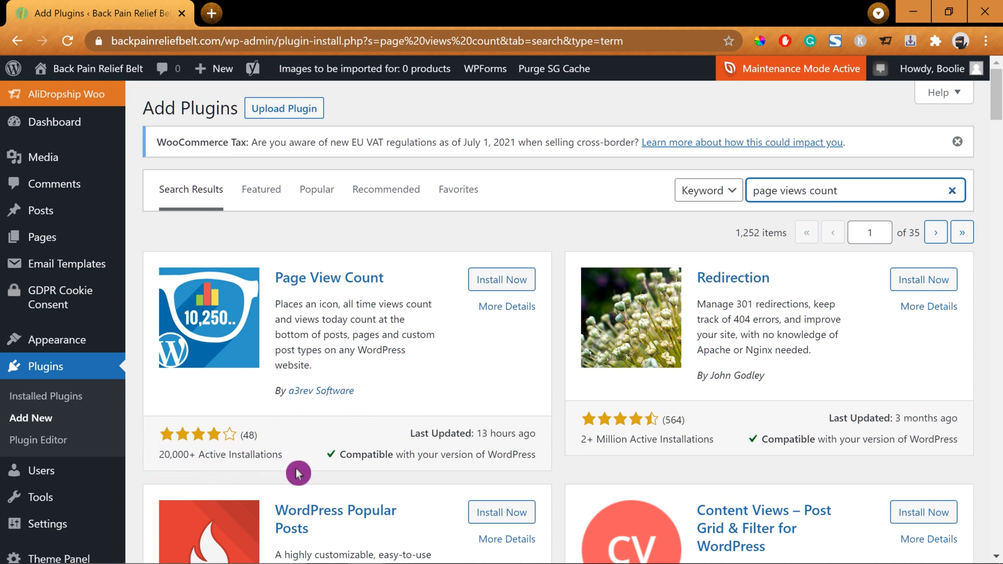
Install and activate the Page View Count plugin by a3rev Software.
{"action": "left_click", "coordinate": [502, 280]}
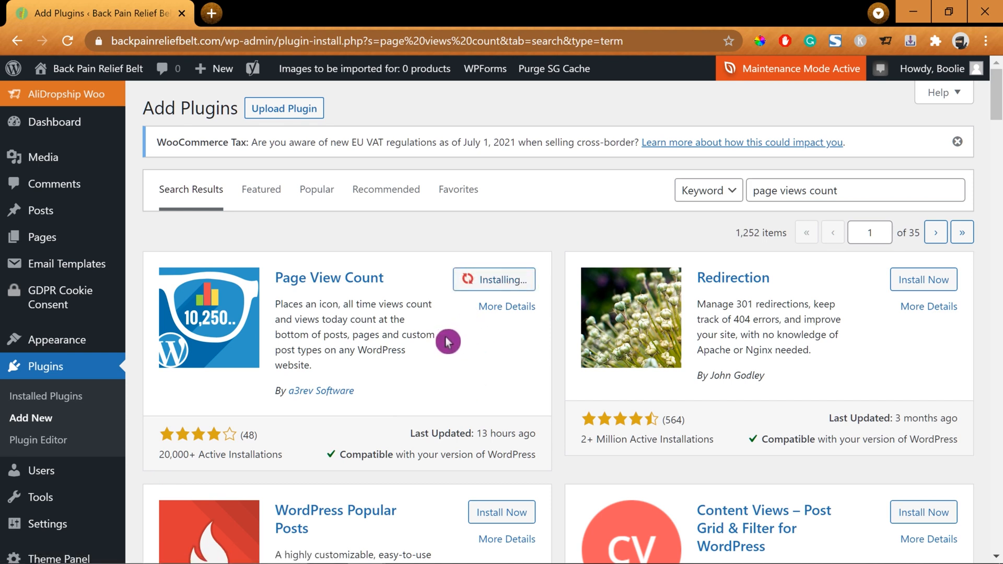
{"action": "mouse_move", "coordinate": [494, 341]}
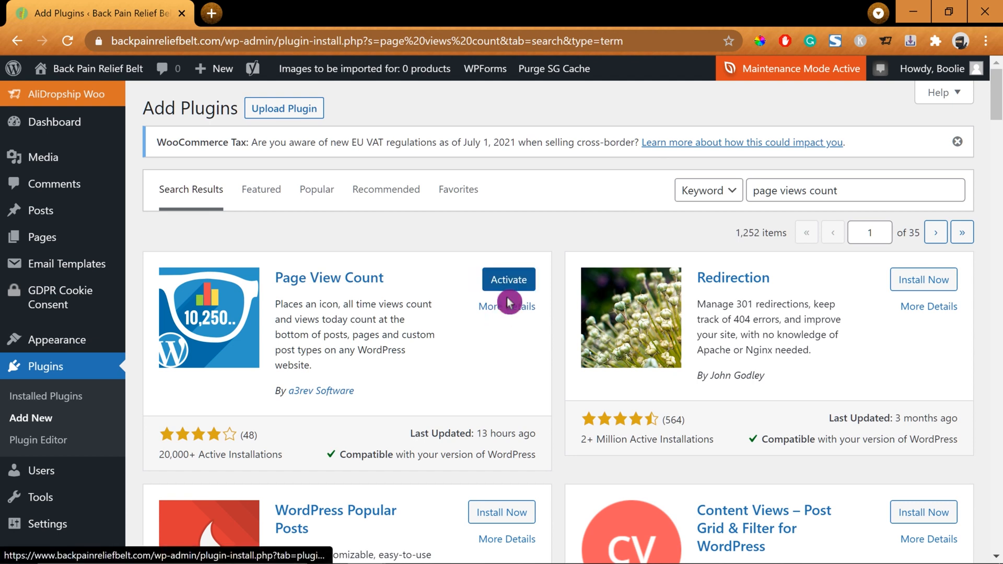
{"action": "left_click", "coordinate": [507, 279]}
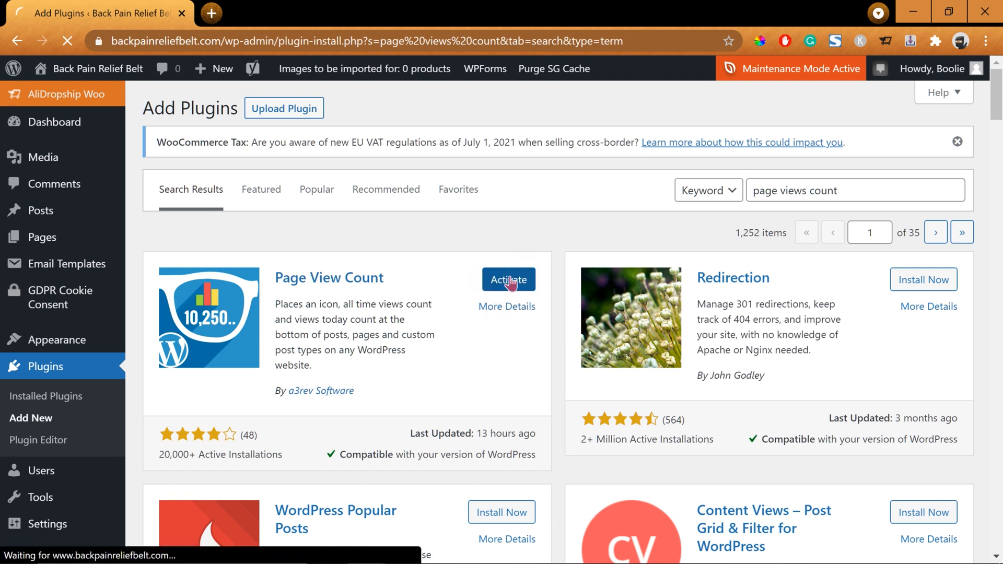
{"action": "left_click", "coordinate": [508, 280]}
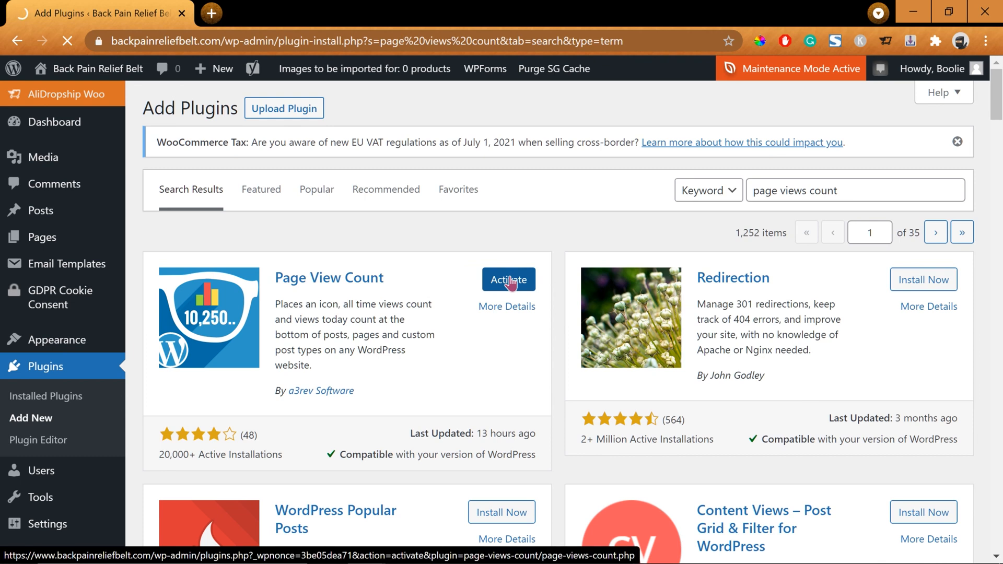
{"action": "left_click", "coordinate": [508, 280]}
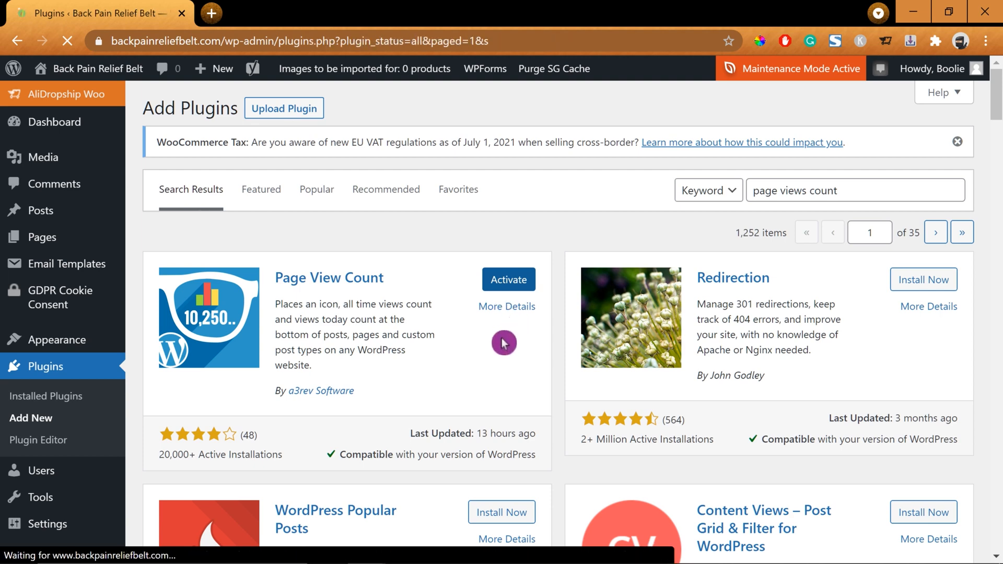
Enable auto-updates for Page Views Count in the Installed Plugins list.
{"action": "left_click", "coordinate": [508, 279]}
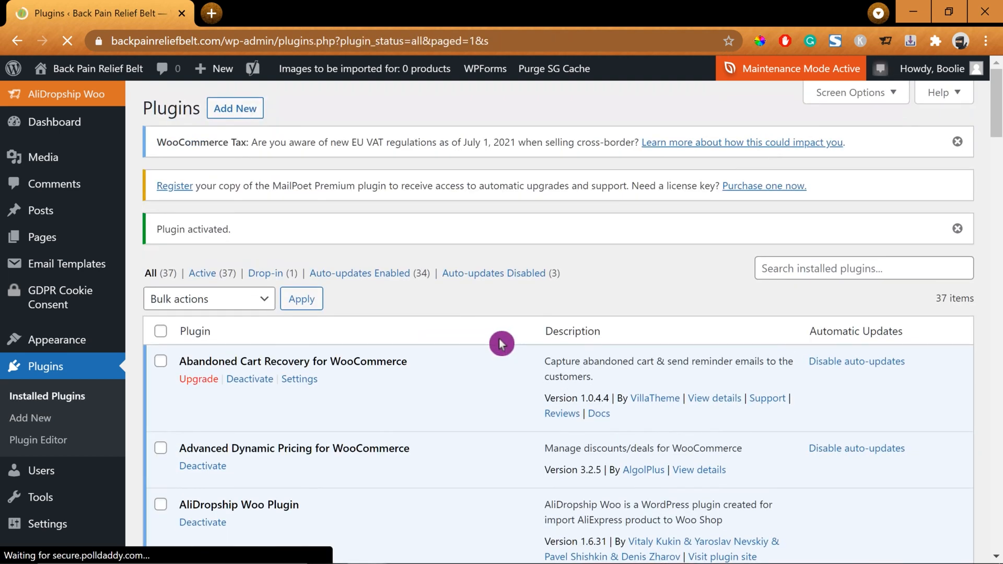
{"action": "mouse_move", "coordinate": [523, 358]}
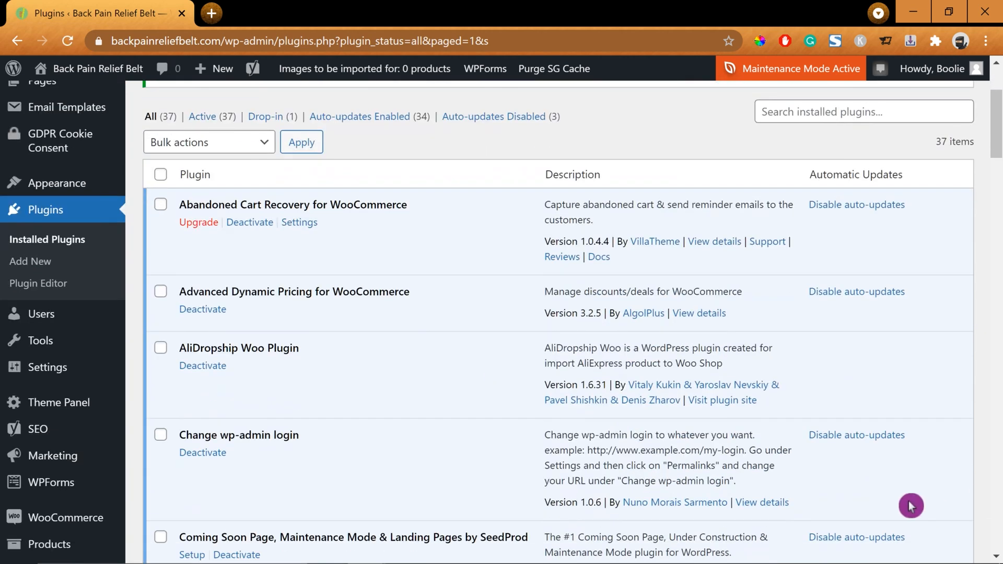
{"action": "scroll", "scroll_direction": "down", "scroll_amount": 3}
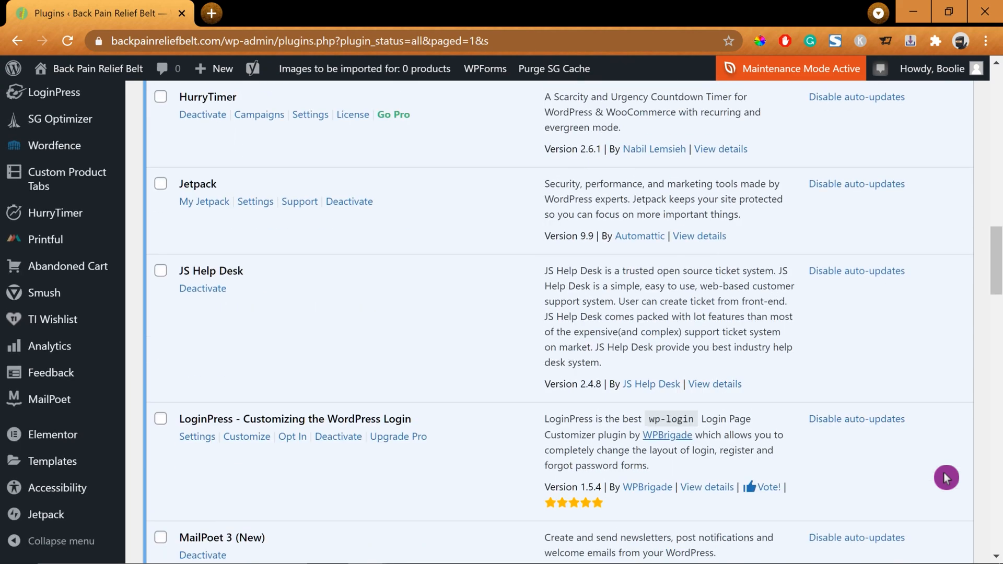
{"action": "scroll", "scroll_direction": "down", "scroll_amount": 3}
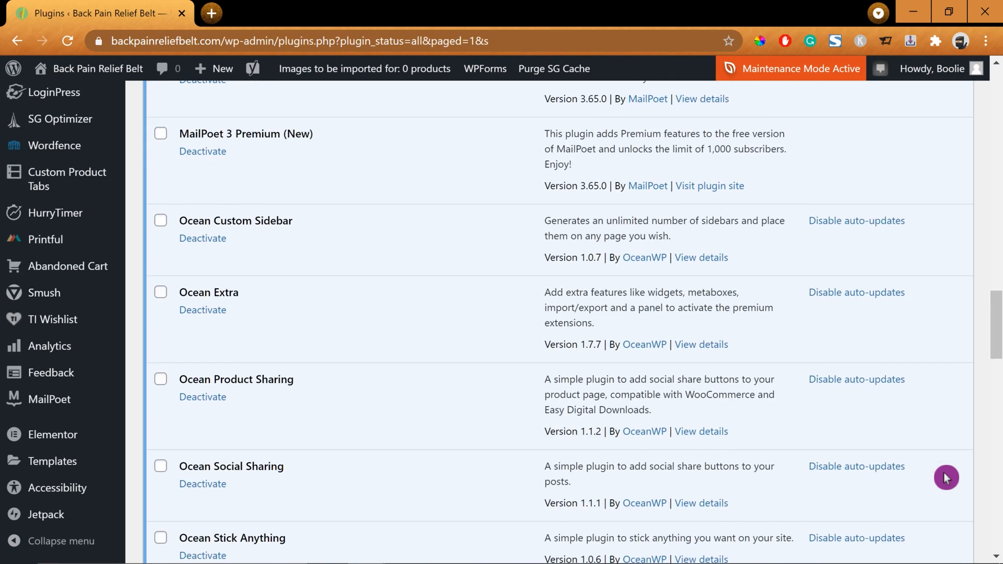
{"action": "scroll", "scroll_direction": "down", "scroll_amount": 3}
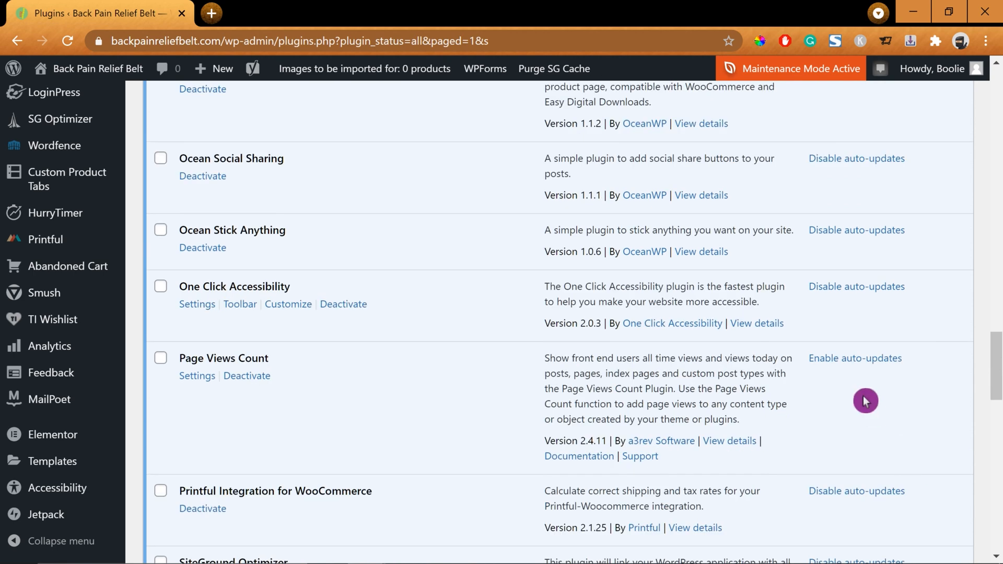
{"action": "left_click", "coordinate": [855, 357]}
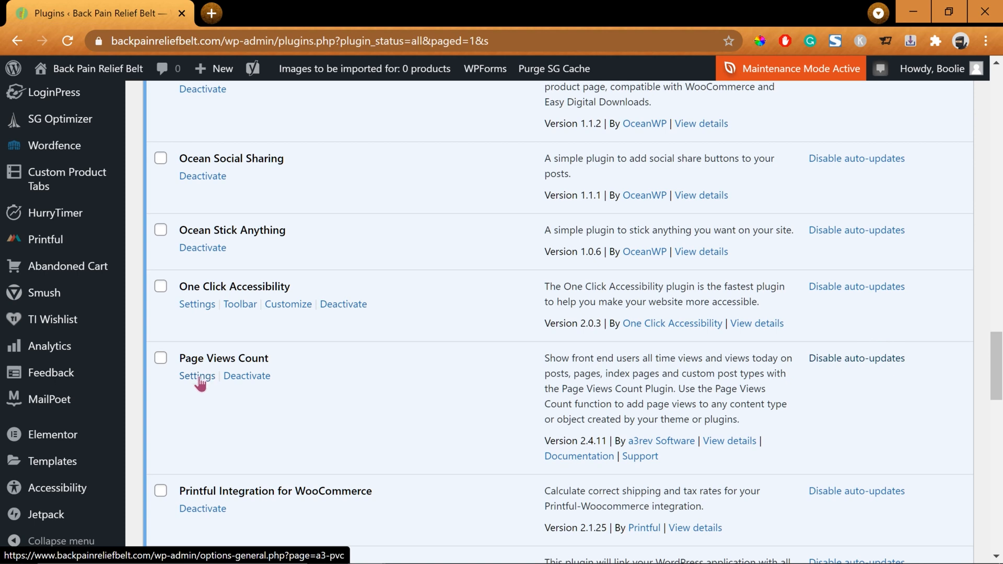
Open Settings > Page Views Count, with Open Box Display and Clean up on Deletion off.
{"action": "left_click", "coordinate": [196, 376]}
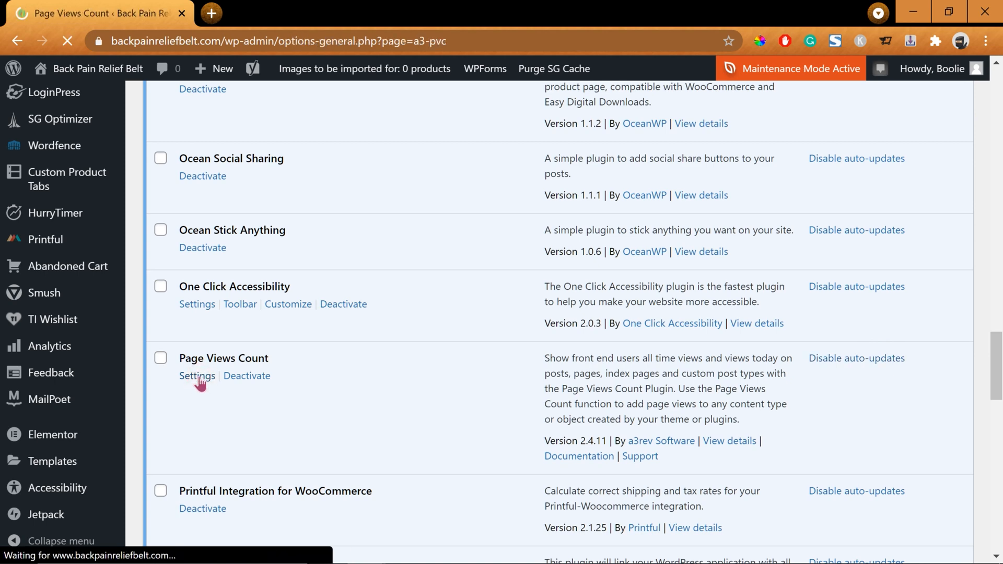
{"action": "left_click", "coordinate": [196, 376]}
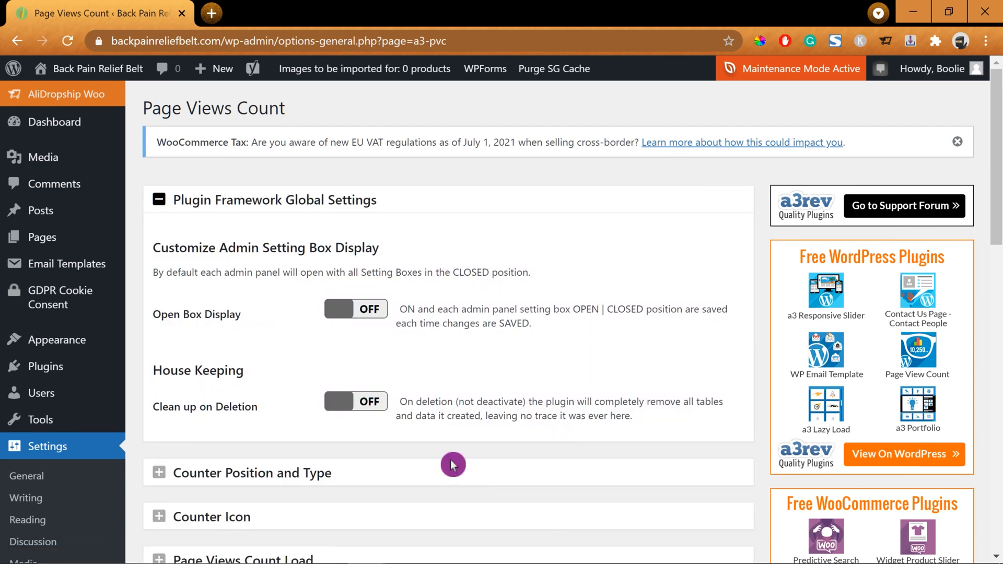
{"action": "mouse_move", "coordinate": [119, 269]}
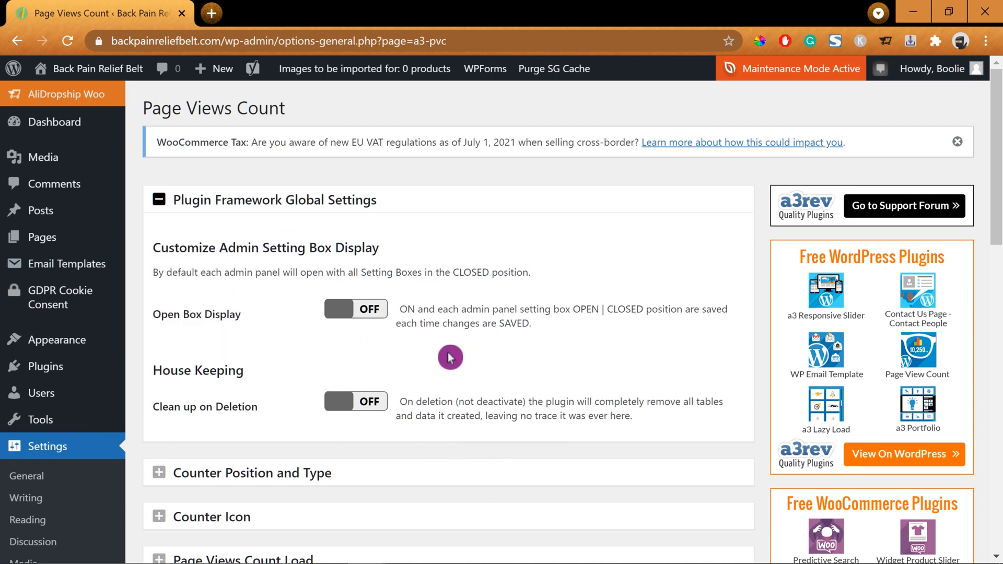
{"action": "mouse_move", "coordinate": [188, 342]}
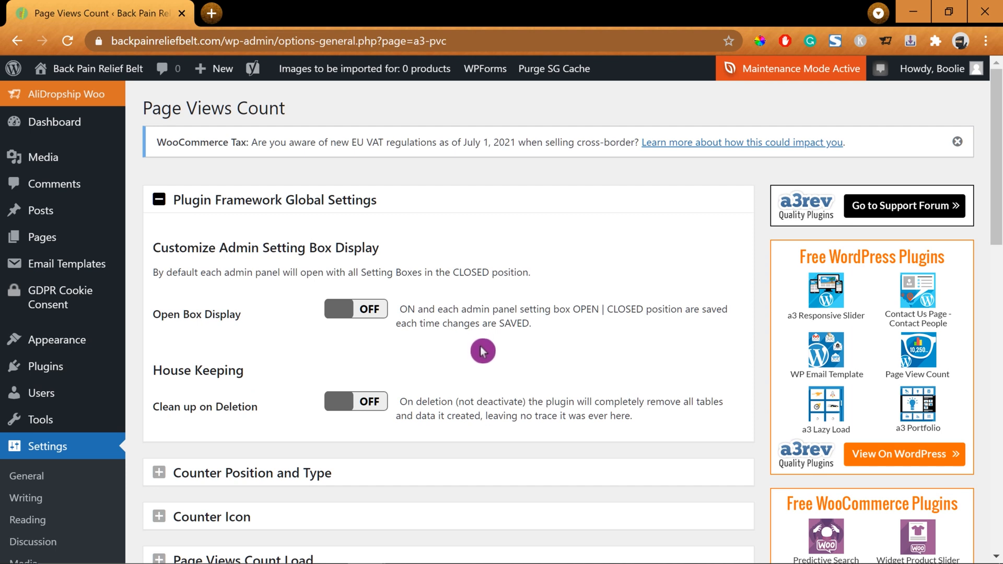
{"action": "mouse_move", "coordinate": [451, 348]}
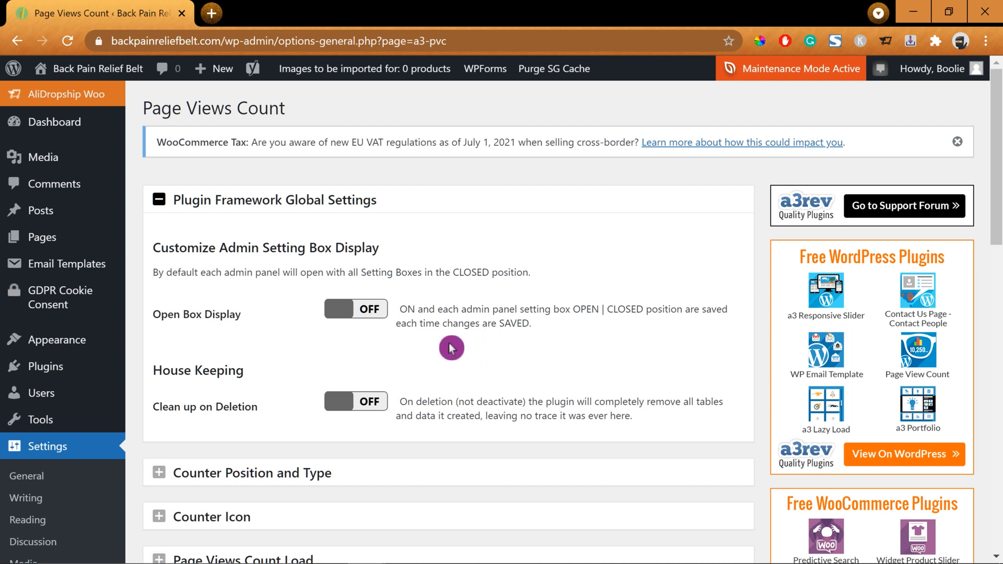
{"action": "mouse_move", "coordinate": [550, 323]}
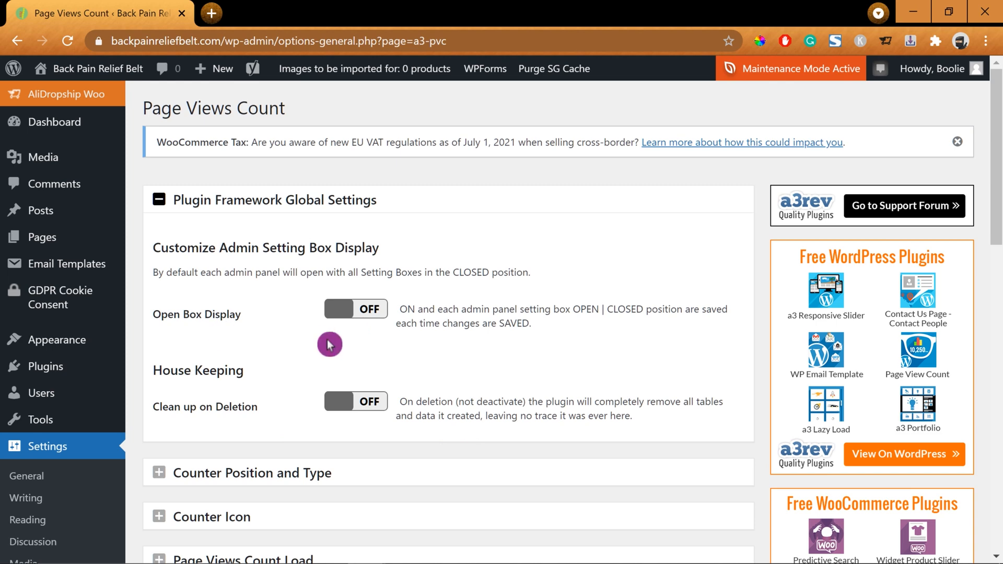
{"action": "scroll", "scroll_direction": "down", "scroll_amount": 3}
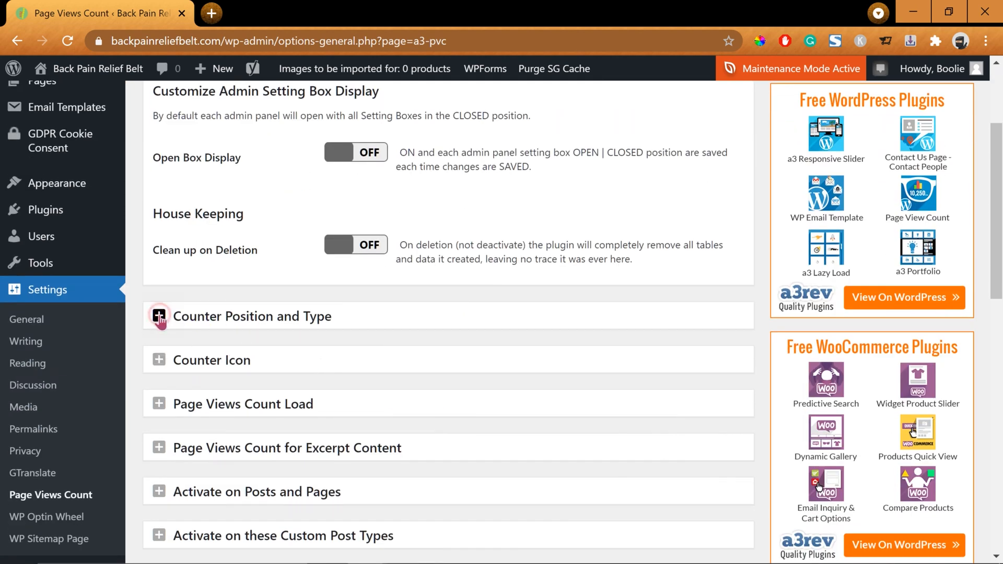
Review Counter Position and Type settings (top, left alignment, Total Views) without changing them.
{"action": "left_click", "coordinate": [158, 316]}
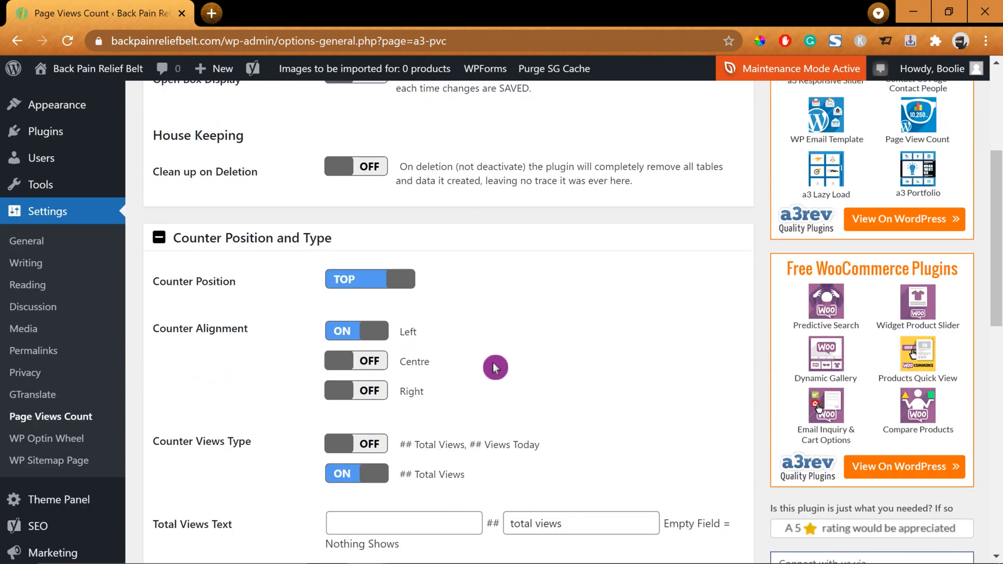
{"action": "mouse_move", "coordinate": [504, 373]}
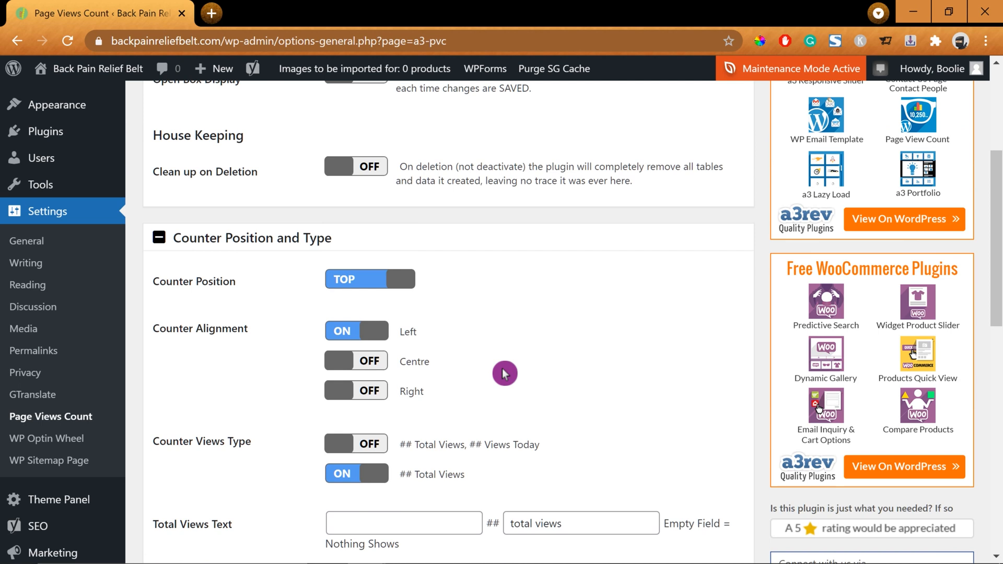
{"action": "mouse_move", "coordinate": [503, 328]}
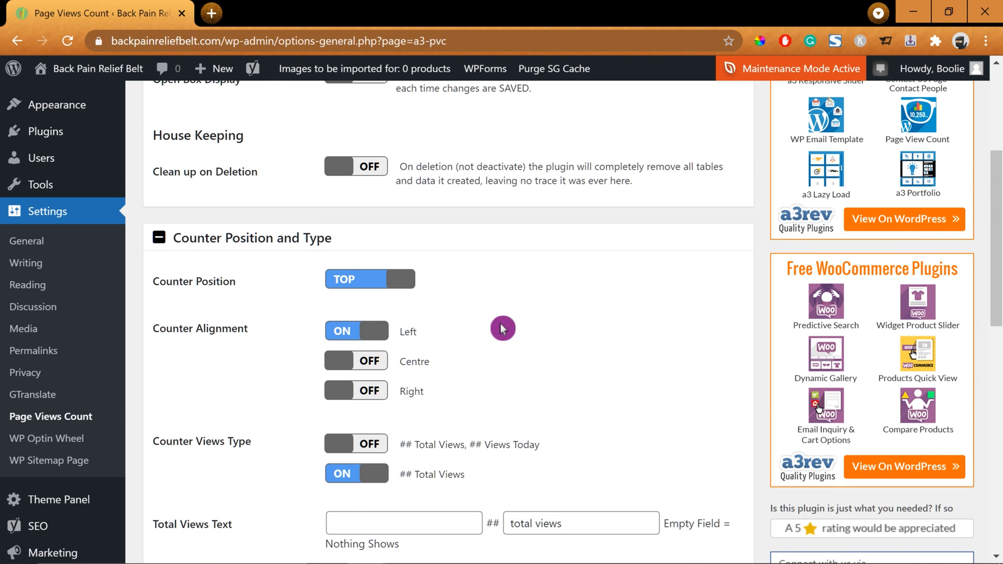
{"action": "scroll", "scroll_direction": "down", "scroll_amount": 3}
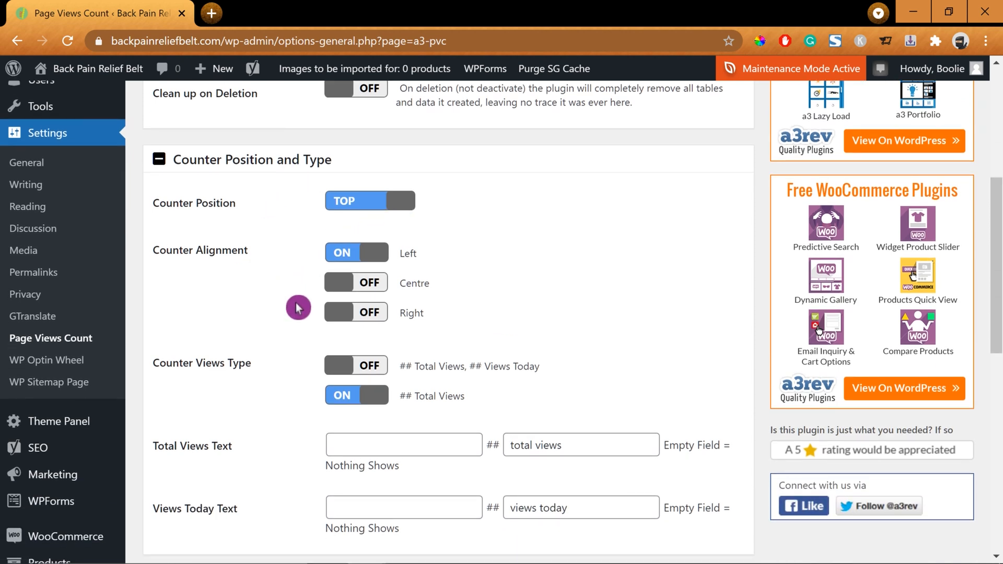
{"action": "mouse_move", "coordinate": [432, 330]}
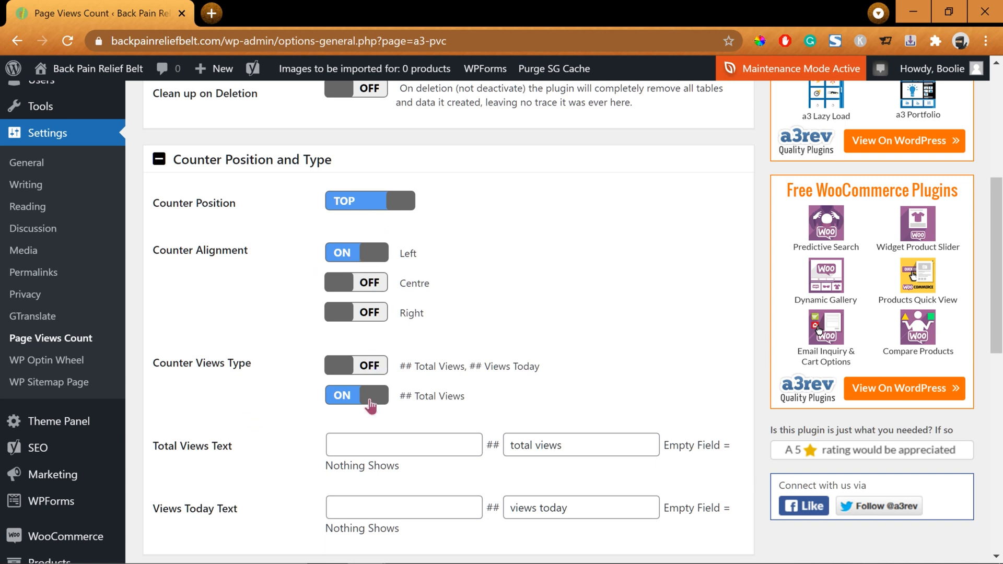
{"action": "double_click", "coordinate": [427, 396]}
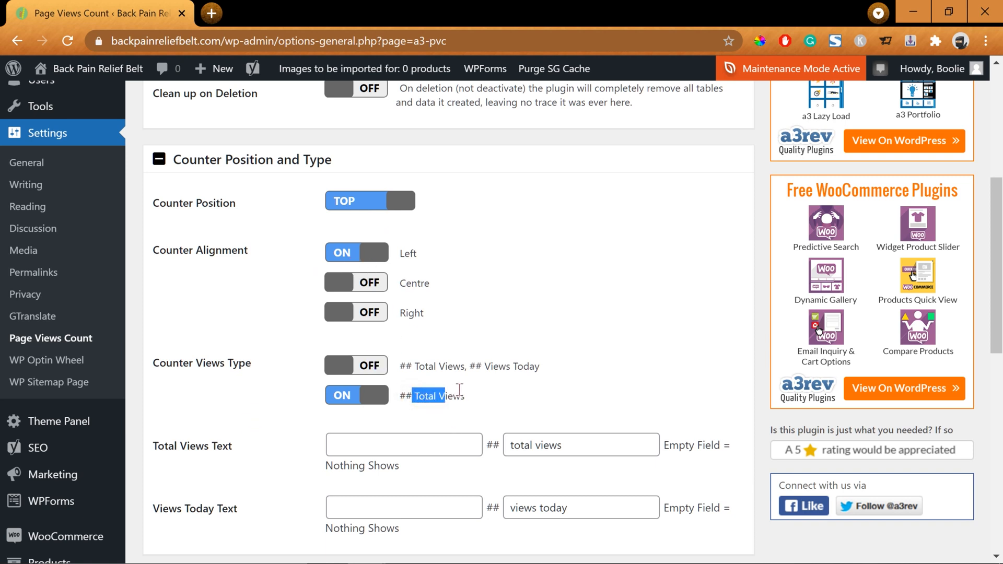
{"action": "double_click", "coordinate": [438, 396]}
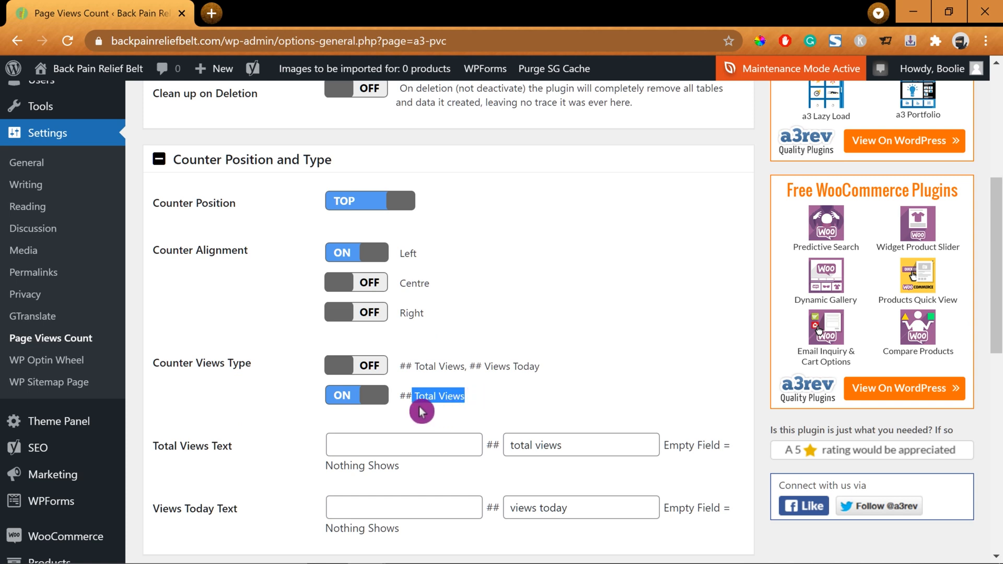
{"action": "scroll", "scroll_direction": "down", "scroll_amount": 3}
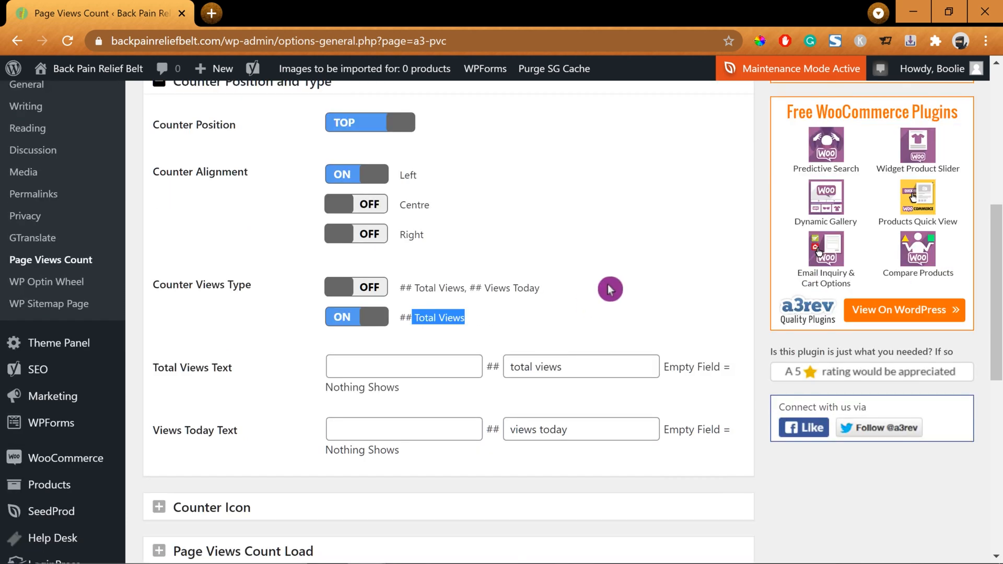
{"action": "scroll", "scroll_direction": "down", "scroll_amount": 3}
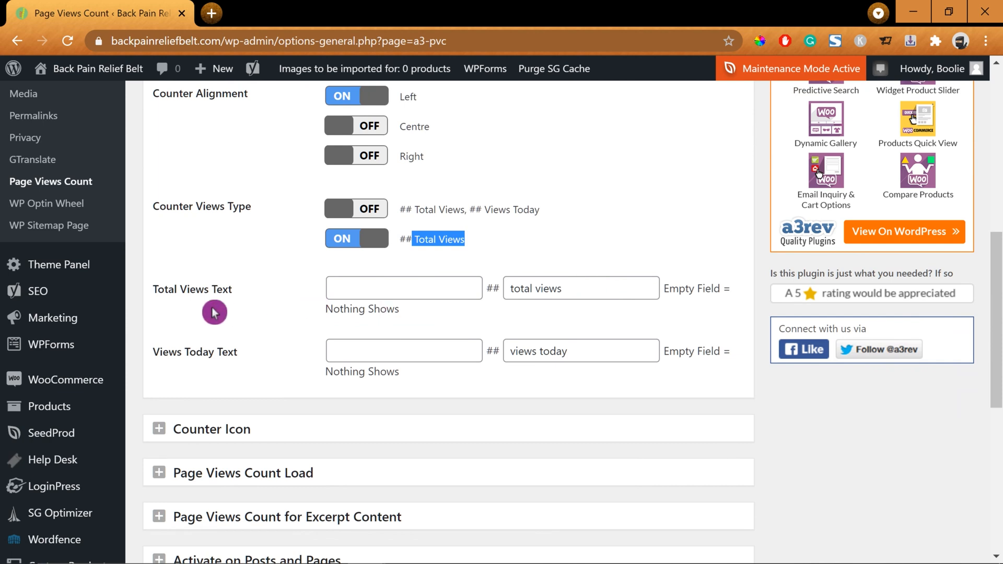
{"action": "mouse_move", "coordinate": [548, 312]}
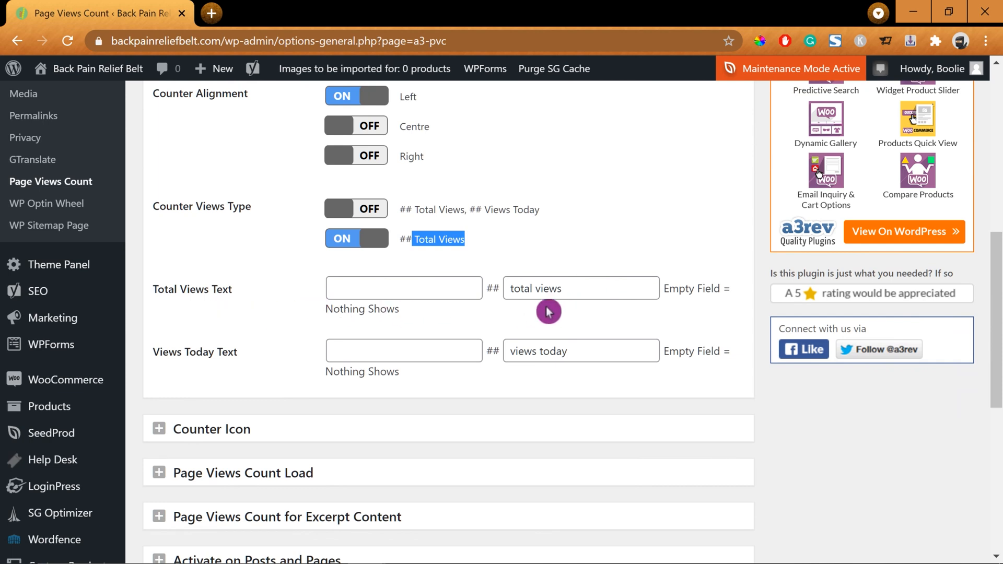
{"action": "mouse_move", "coordinate": [569, 313]}
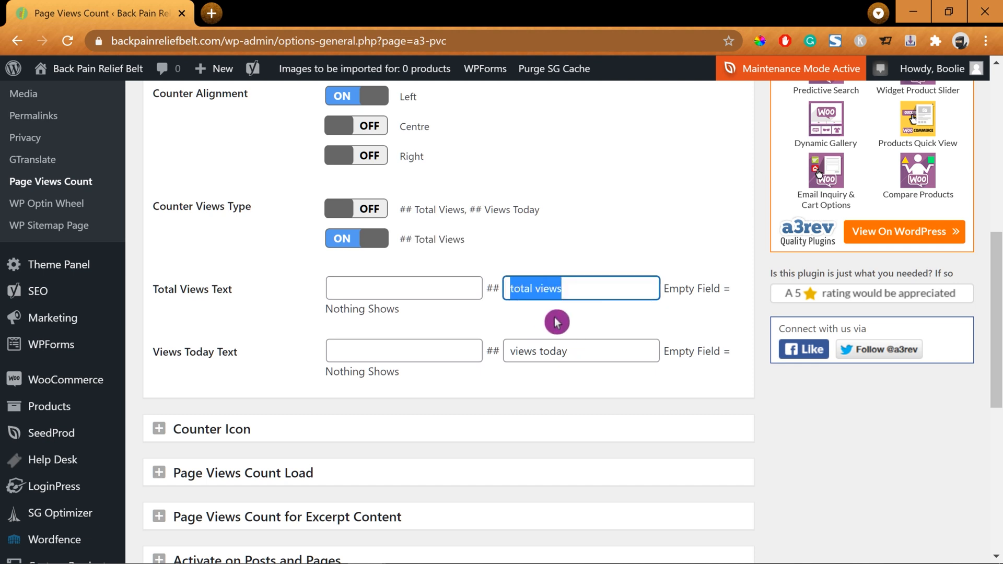
{"action": "left_click", "coordinate": [579, 351]}
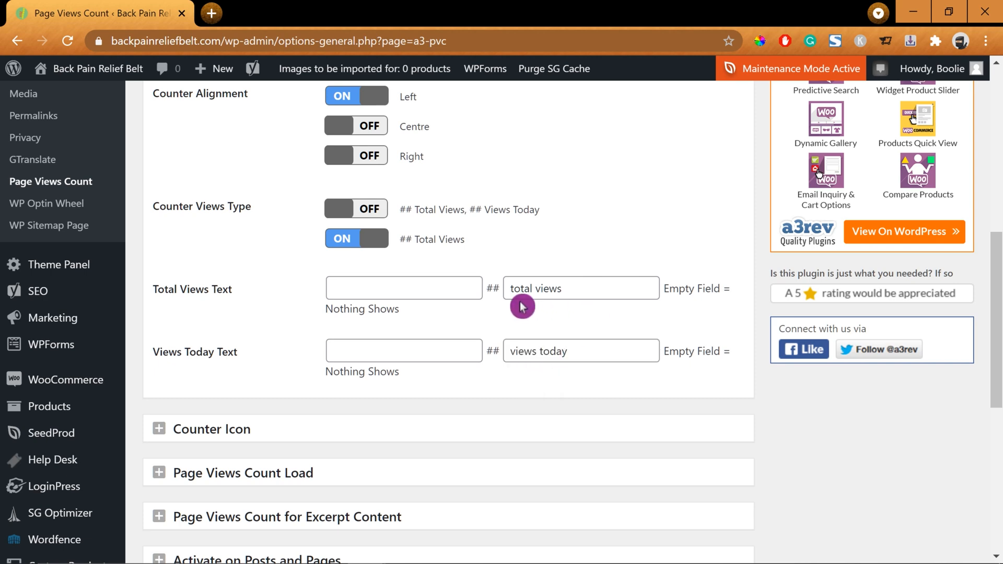
{"action": "scroll", "scroll_direction": "down", "scroll_amount": 3}
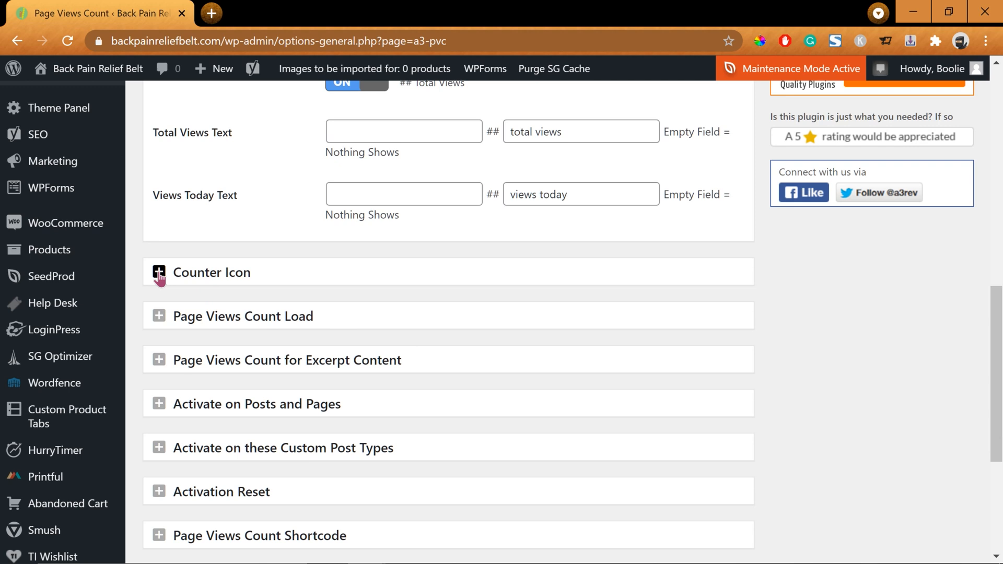
Set the eye counter icon to Large size and black colour.
{"action": "left_click", "coordinate": [158, 271]}
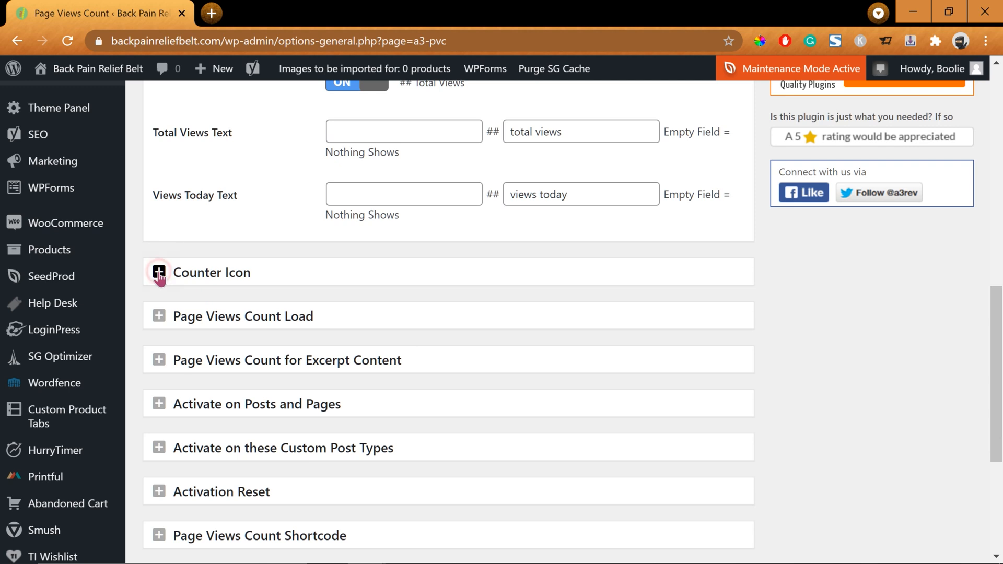
{"action": "left_click", "coordinate": [159, 272]}
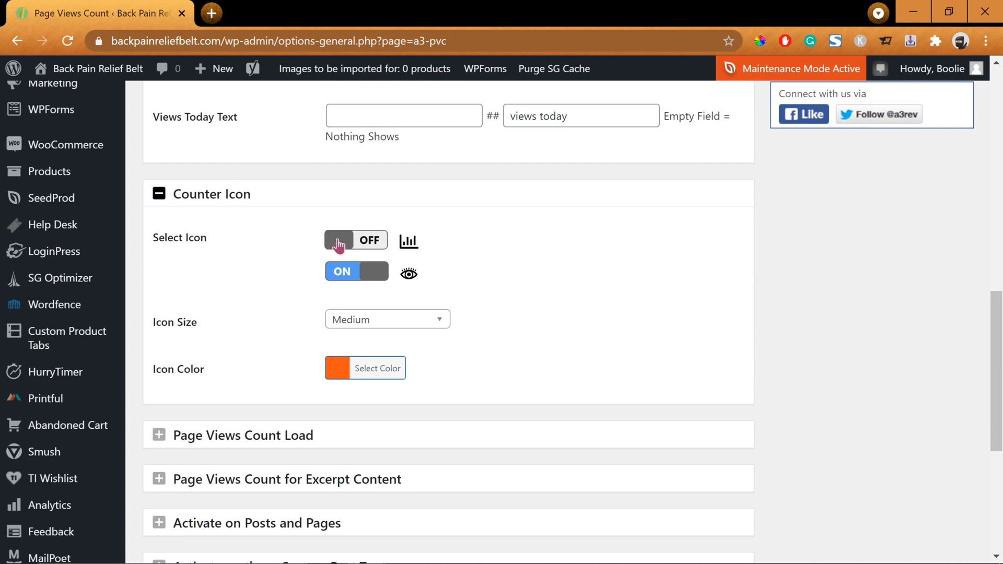
{"action": "left_click", "coordinate": [356, 241]}
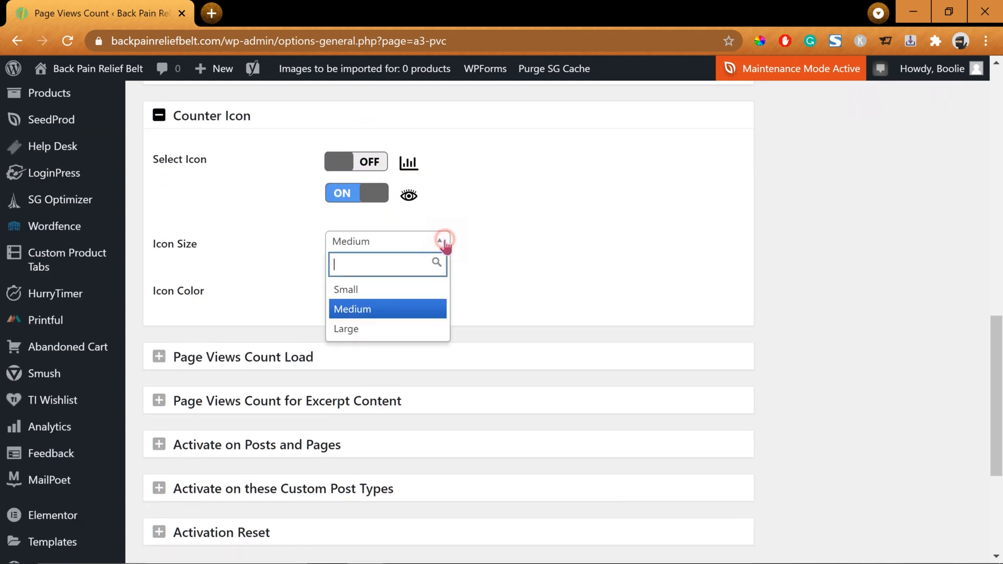
{"action": "mouse_move", "coordinate": [367, 328]}
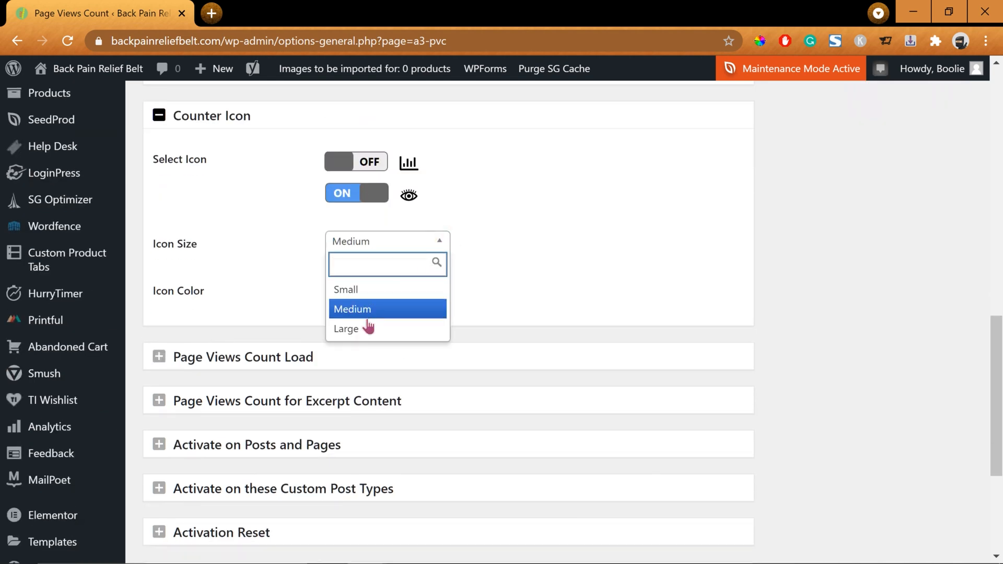
{"action": "left_click", "coordinate": [346, 328]}
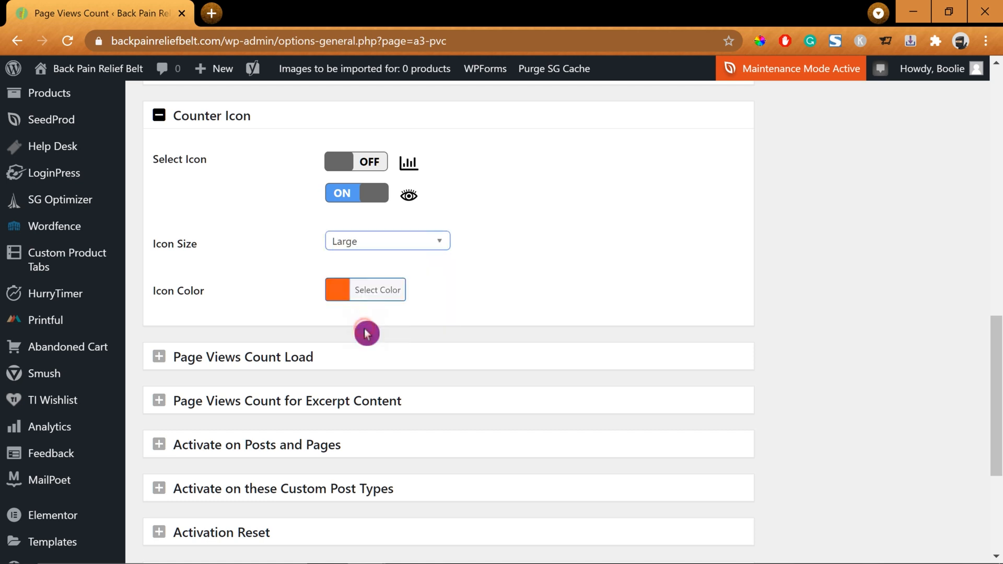
{"action": "mouse_move", "coordinate": [359, 311]}
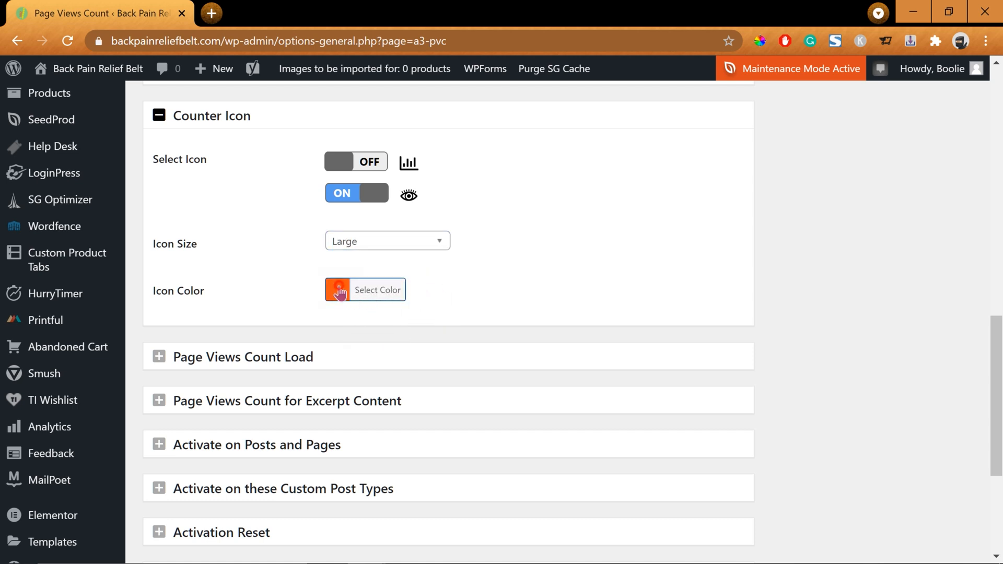
{"action": "left_click", "coordinate": [365, 290]}
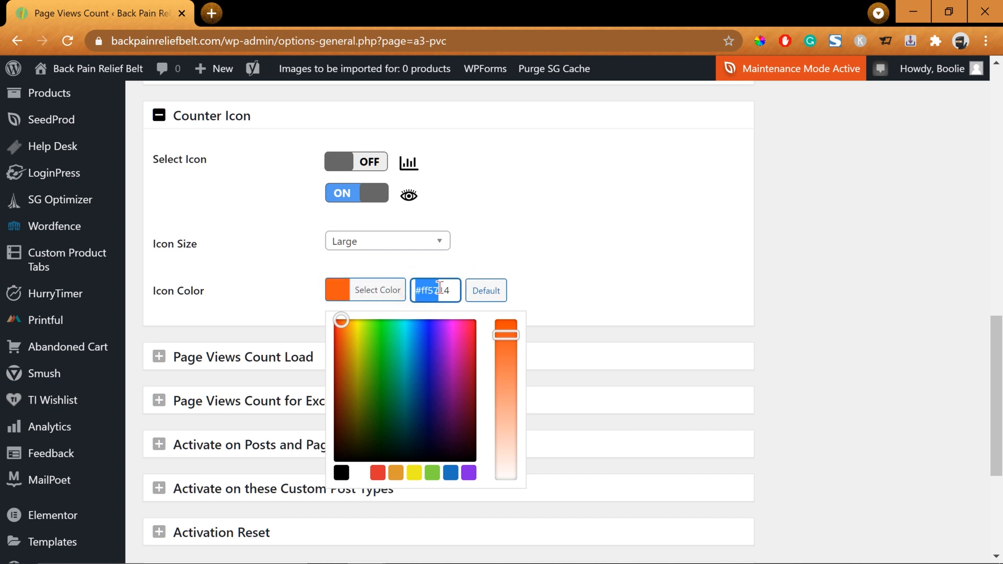
{"action": "left_click", "coordinate": [486, 290]}
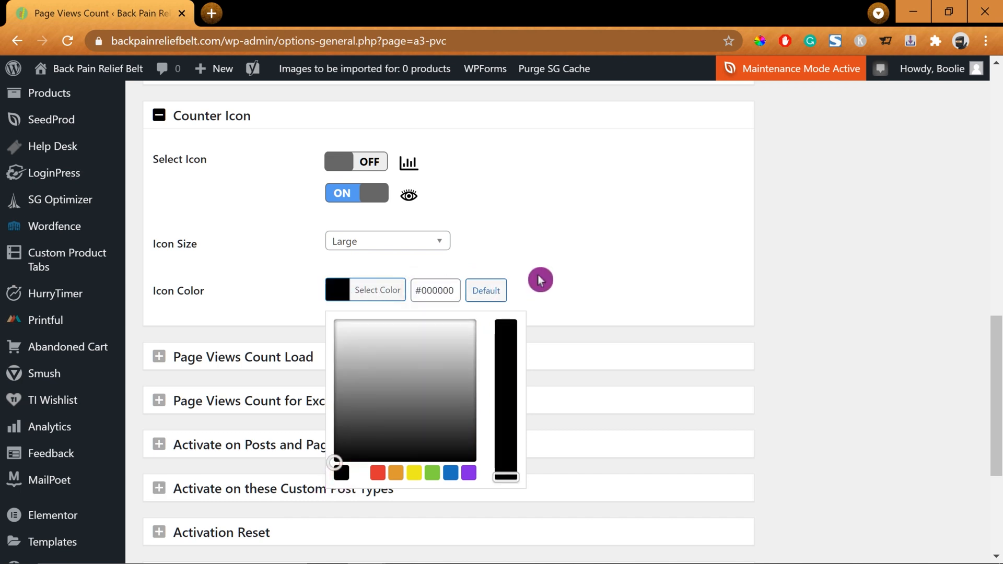
{"action": "left_click", "coordinate": [396, 325]}
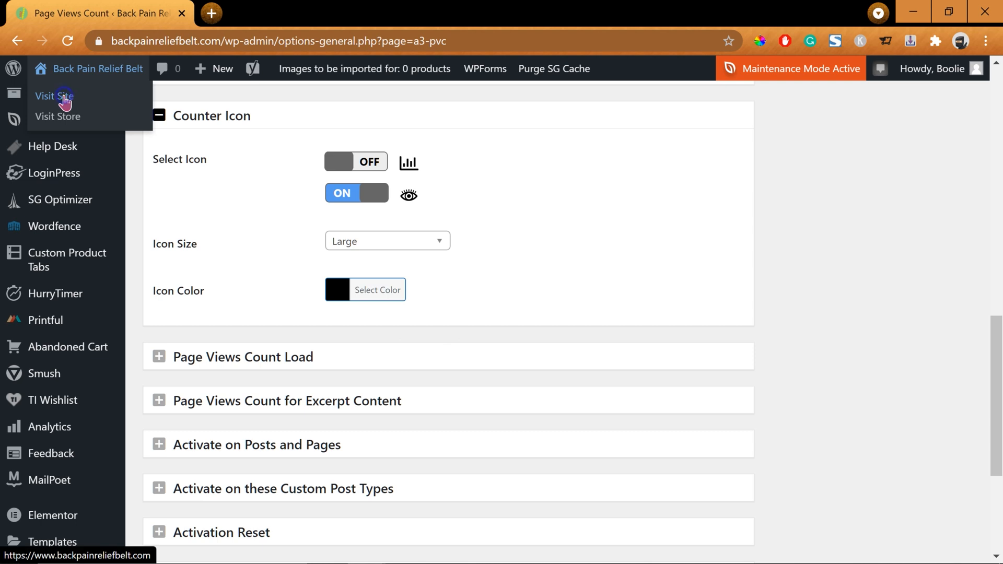
Open the storefront homepage via Visit Site in a new tab, then return to settings.
{"action": "left_click", "coordinate": [57, 116]}
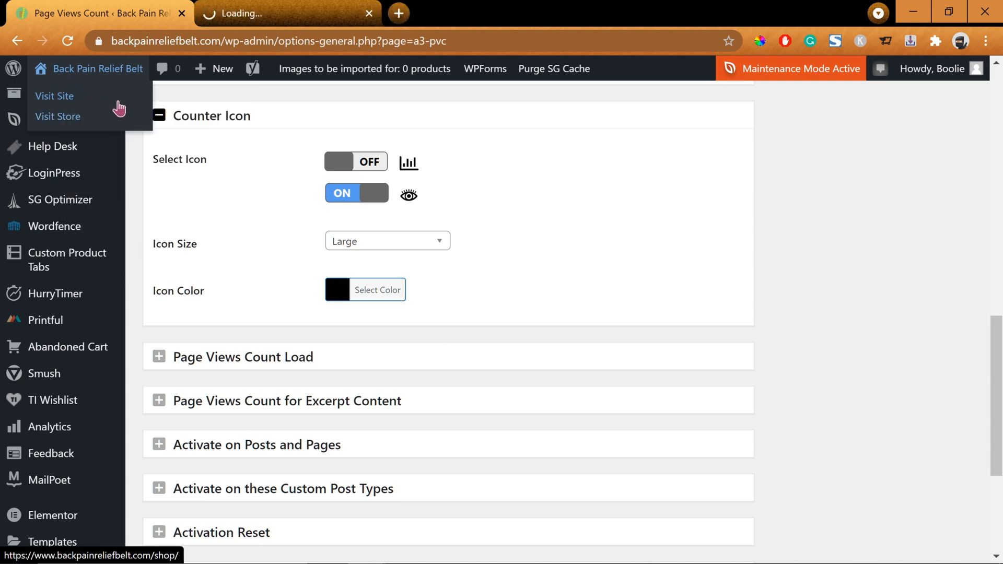
{"action": "left_click", "coordinate": [54, 96]}
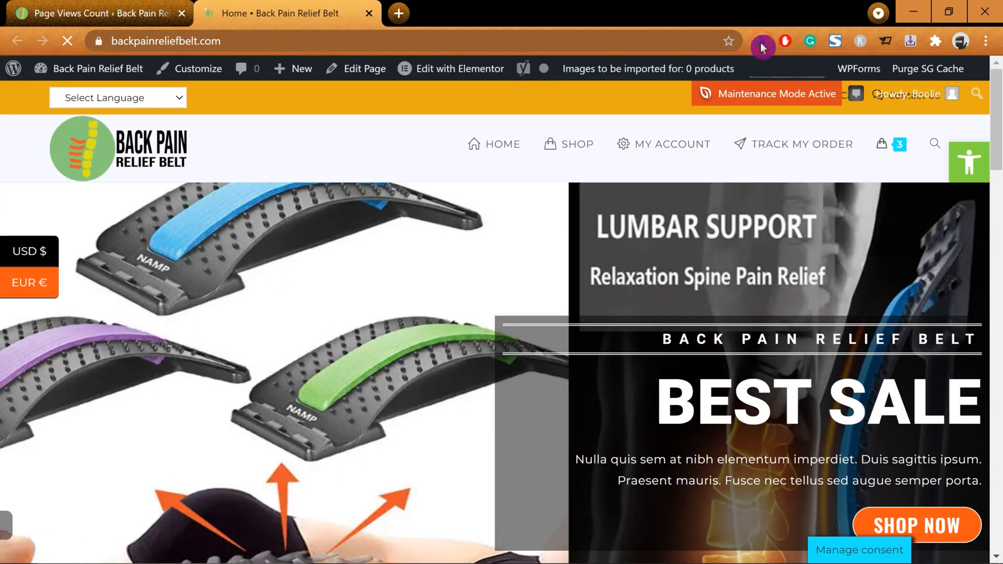
{"action": "left_click", "coordinate": [761, 41]}
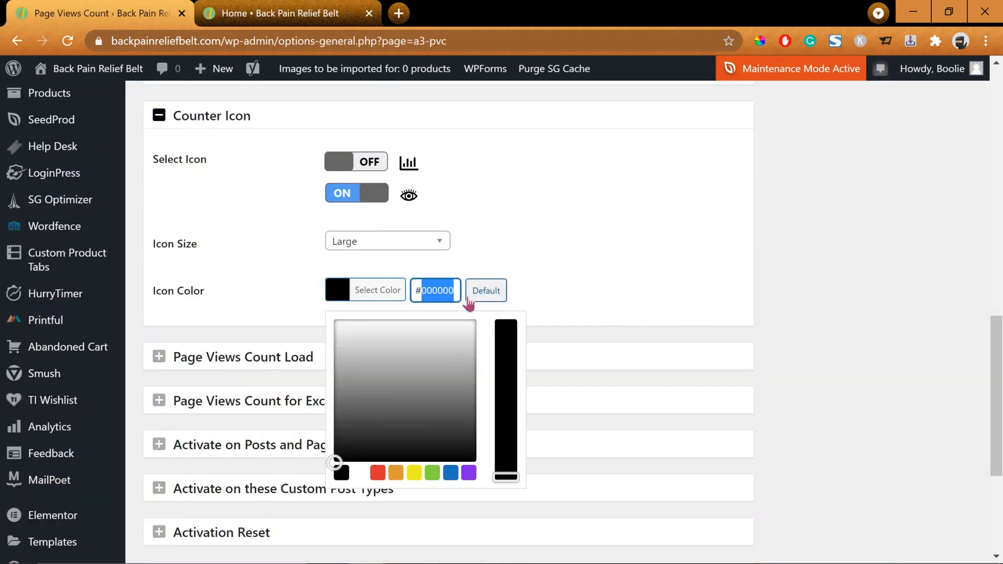
Change the counter icon colour to light green #86c77b.
{"action": "left_click", "coordinate": [417, 326]}
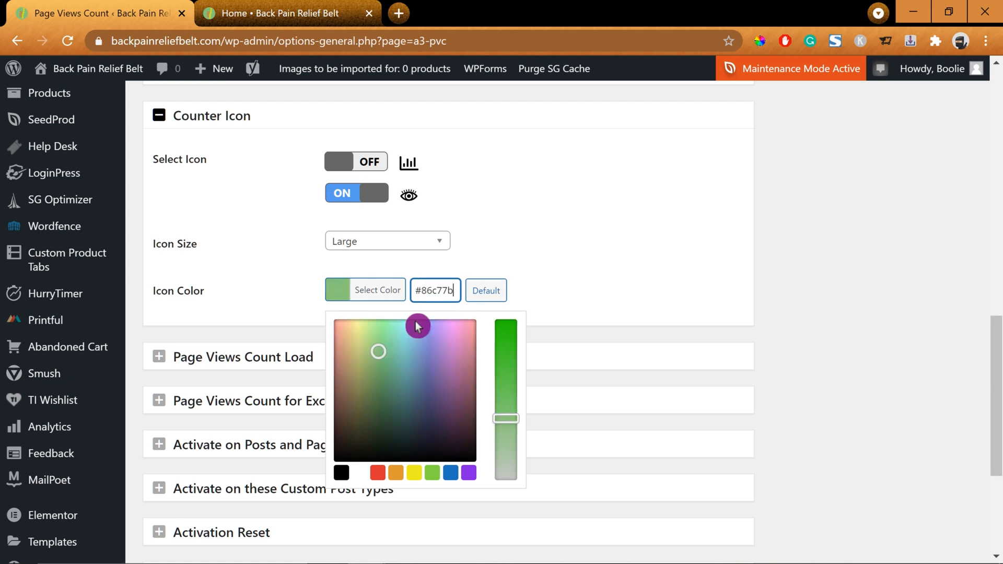
{"action": "left_click", "coordinate": [376, 294]}
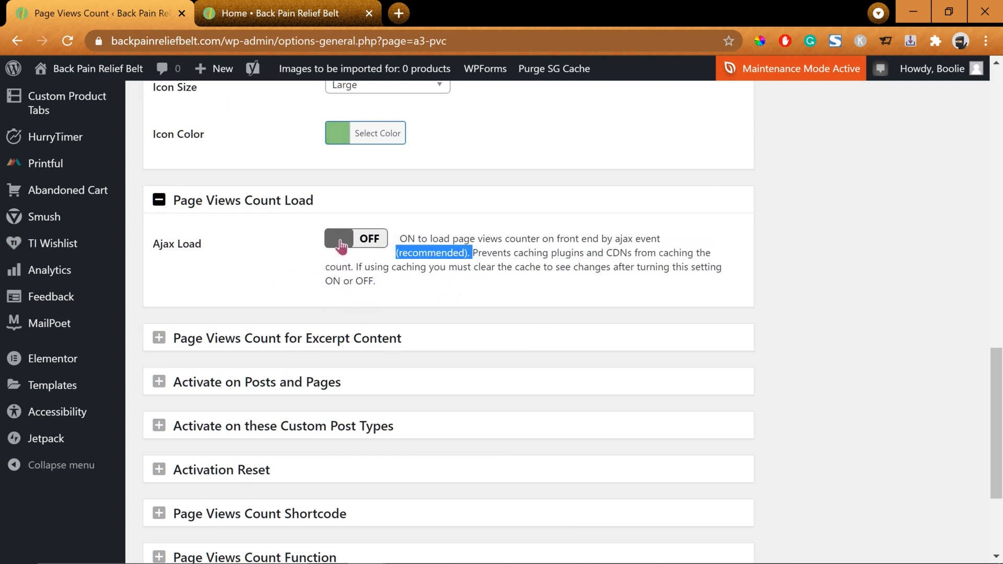
Turn Ajax Load on and expand the Excerpt Content setting.
{"action": "left_click", "coordinate": [356, 238]}
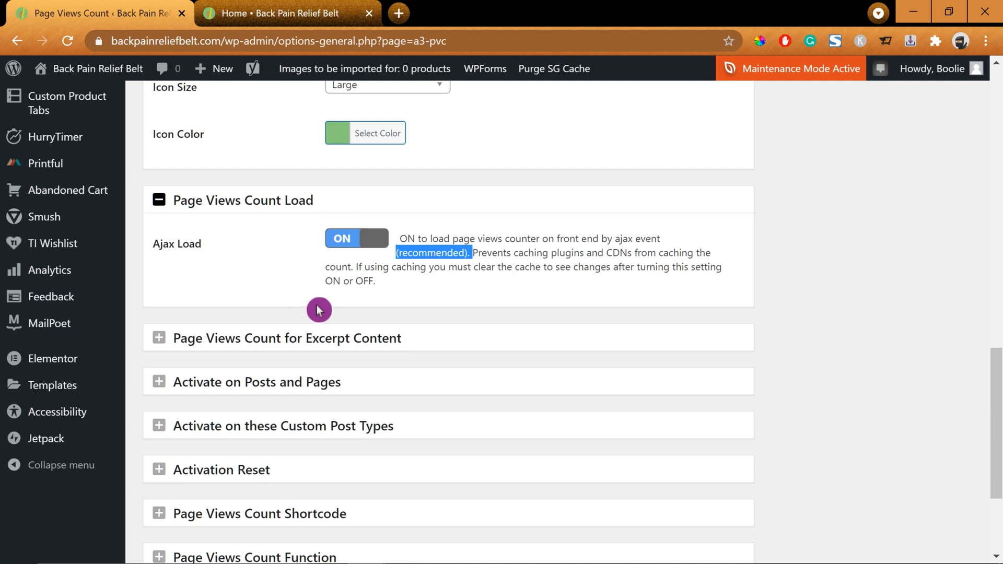
{"action": "scroll", "scroll_direction": "down", "scroll_amount": 3}
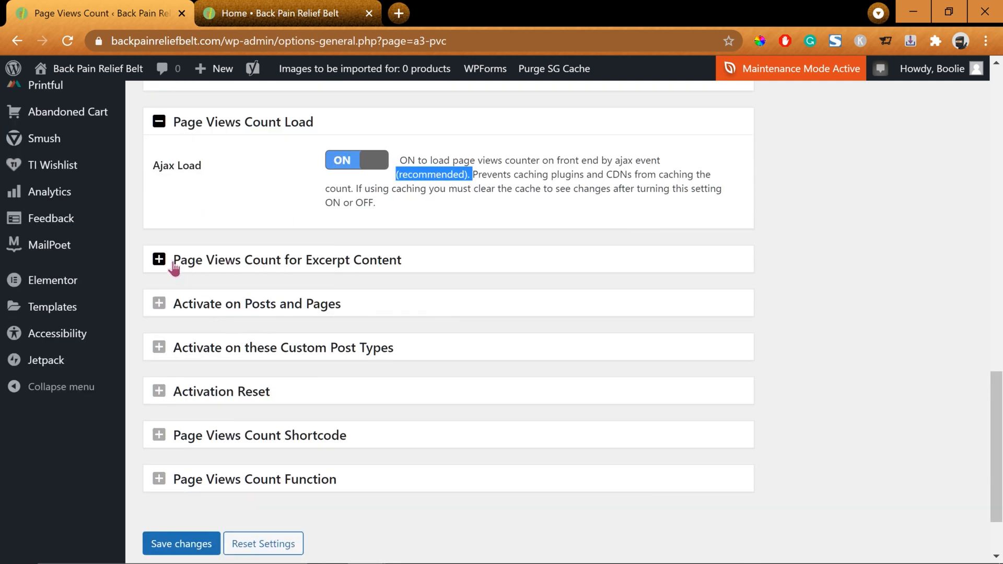
{"action": "left_click", "coordinate": [159, 260]}
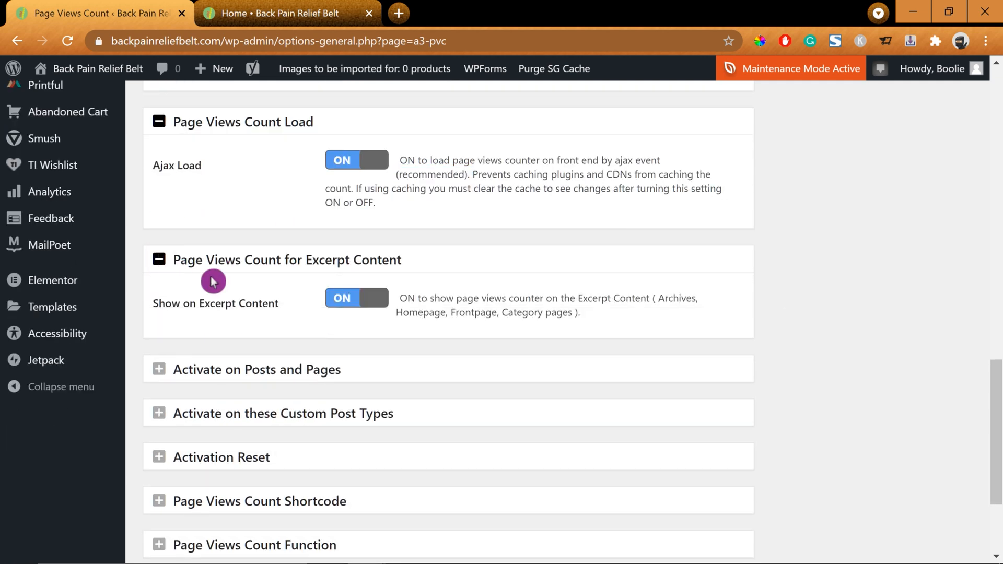
{"action": "mouse_move", "coordinate": [350, 319]}
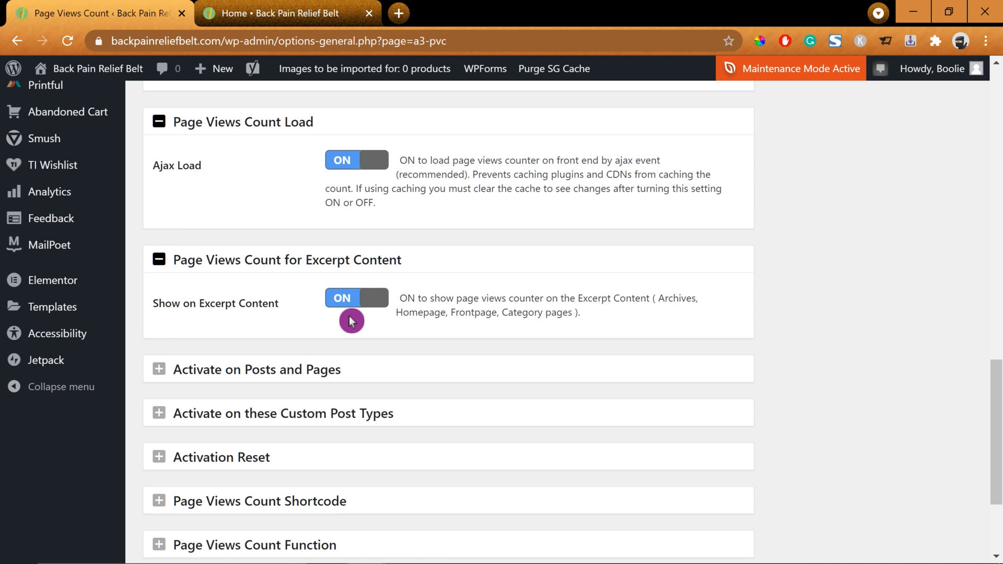
{"action": "mouse_move", "coordinate": [558, 341]}
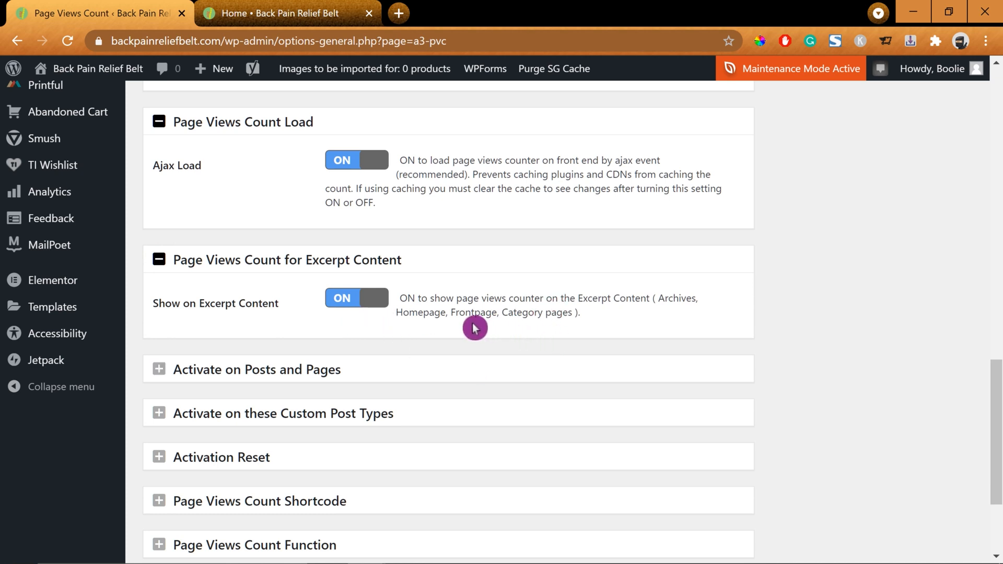
Switch the view counter off for both Posts and Pages.
{"action": "scroll", "scroll_direction": "down", "scroll_amount": 3}
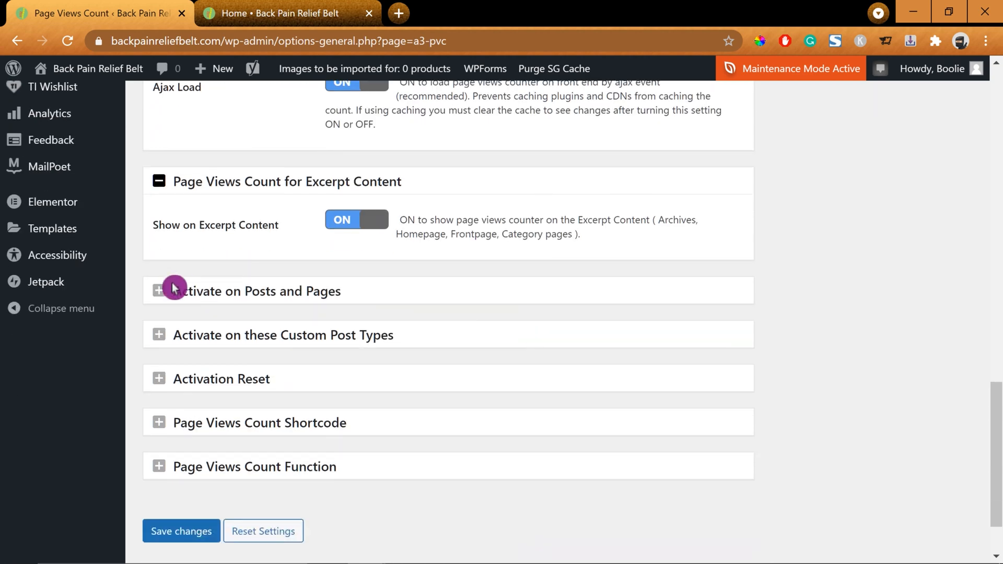
{"action": "left_click", "coordinate": [159, 291]}
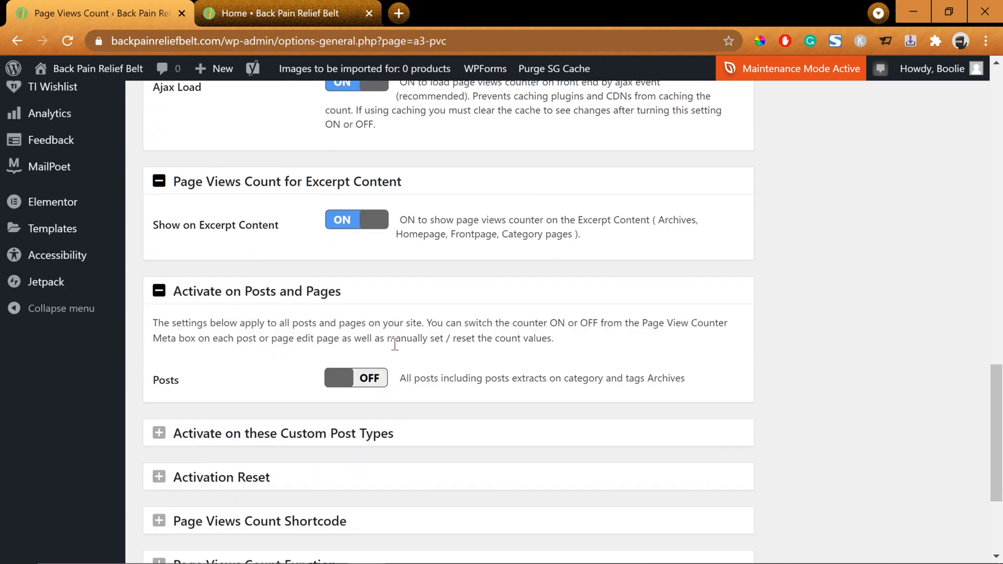
{"action": "left_click", "coordinate": [356, 378]}
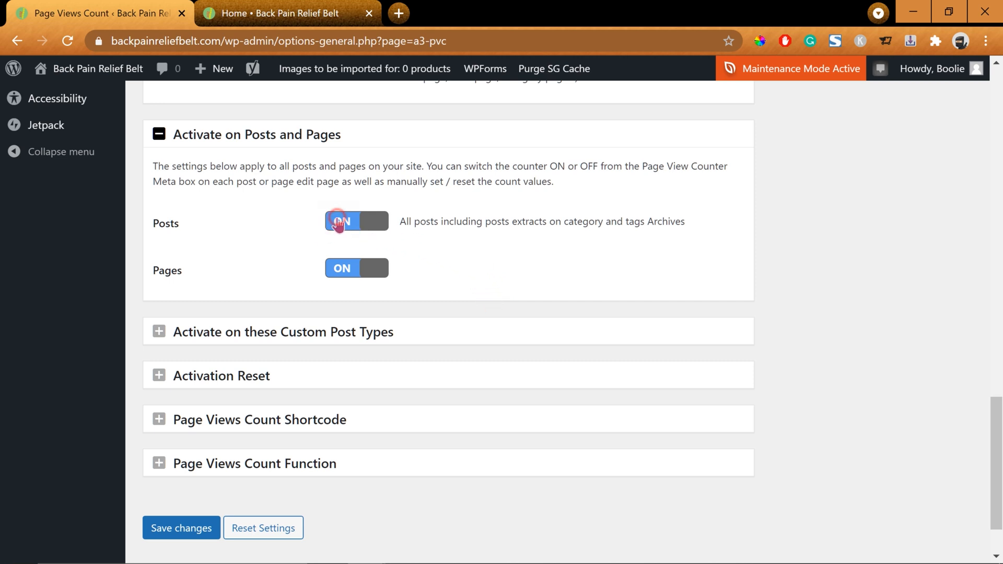
{"action": "left_click", "coordinate": [345, 222]}
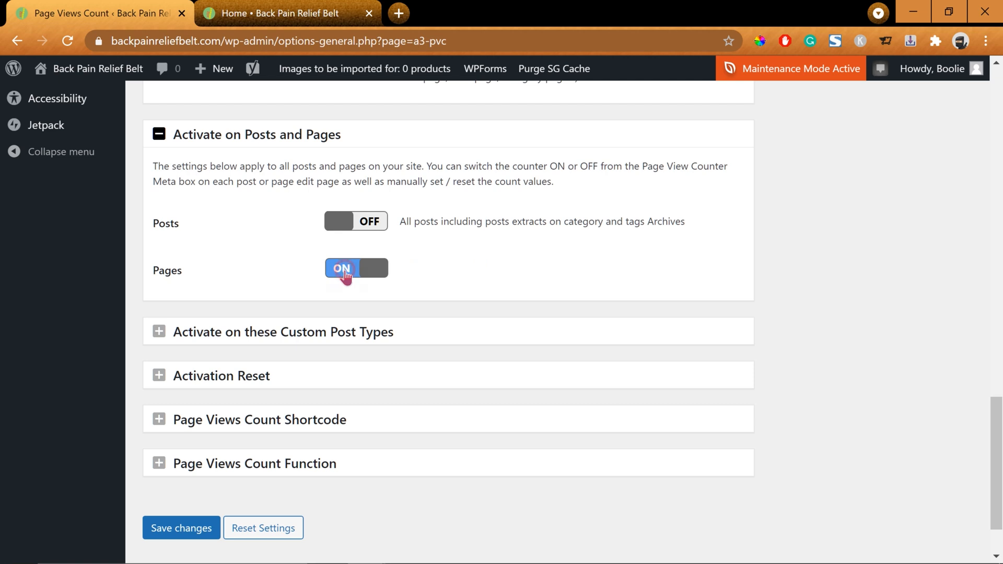
{"action": "left_click", "coordinate": [356, 268]}
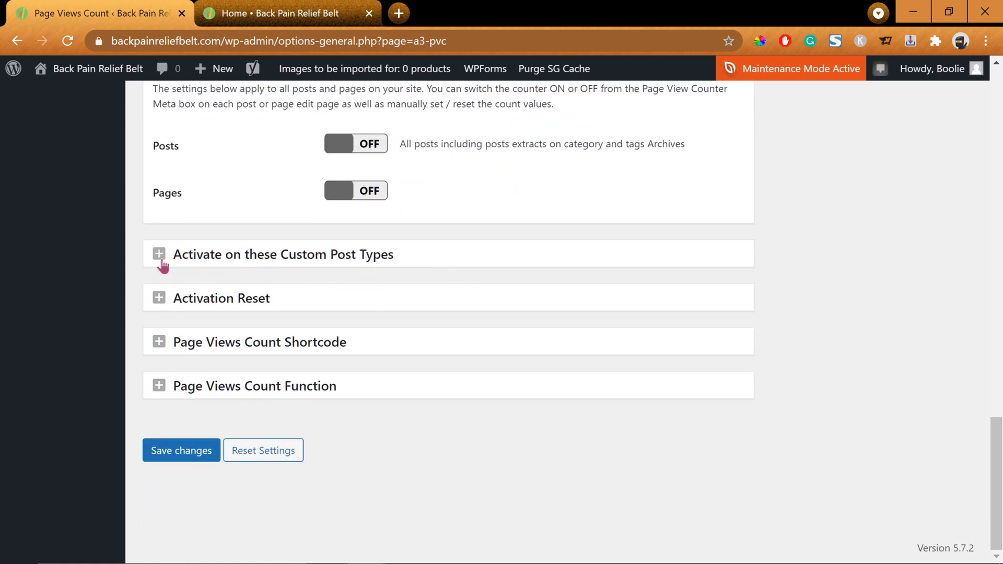
Turn the view counter on for Products, then expand Activation Reset.
{"action": "left_click", "coordinate": [159, 254]}
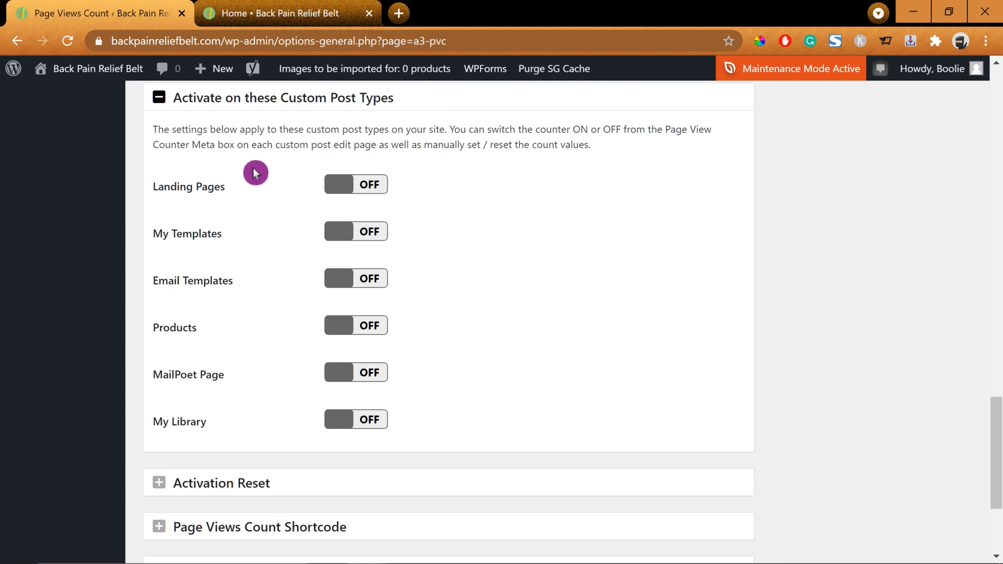
{"action": "mouse_move", "coordinate": [223, 174]}
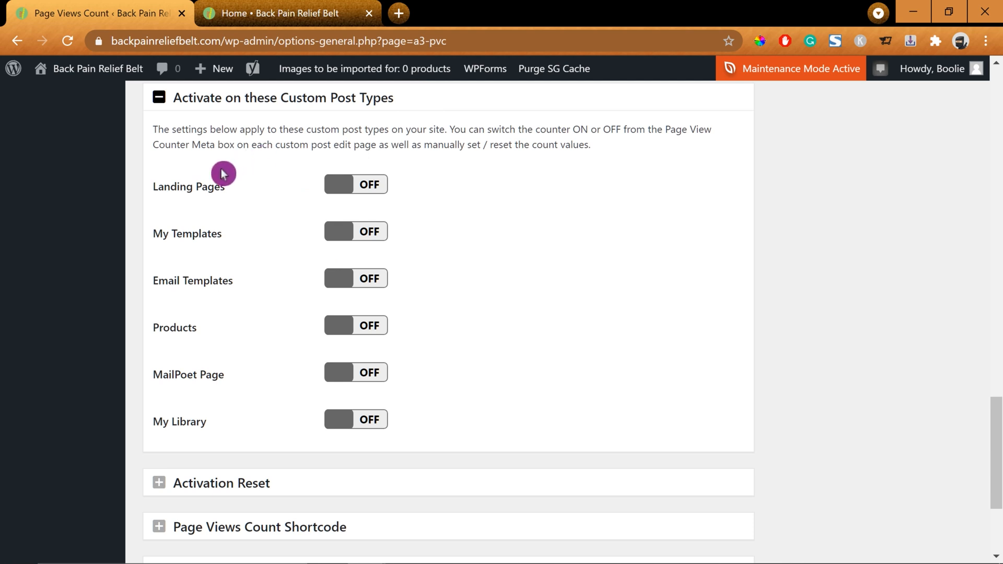
{"action": "mouse_move", "coordinate": [223, 266]}
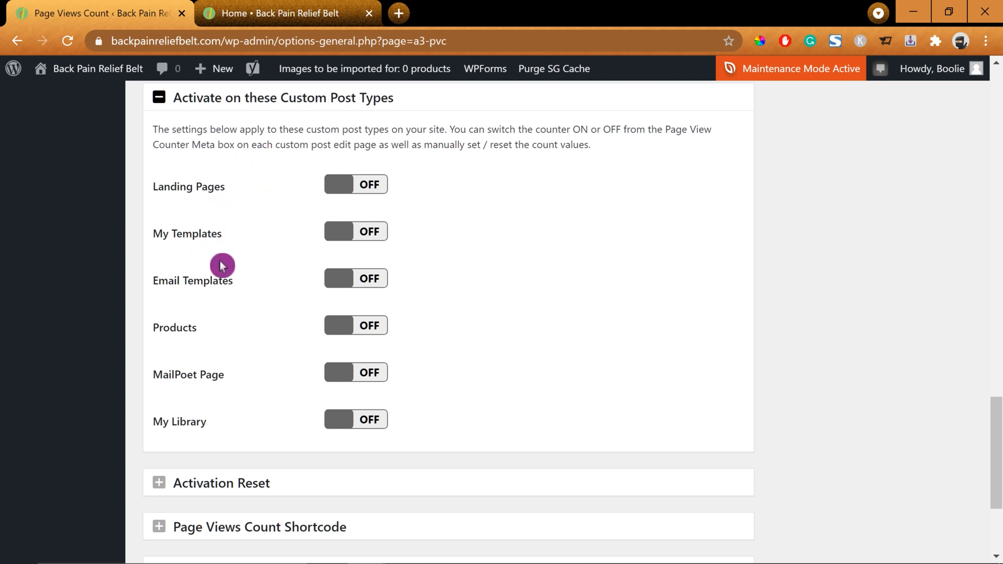
{"action": "mouse_move", "coordinate": [211, 435]}
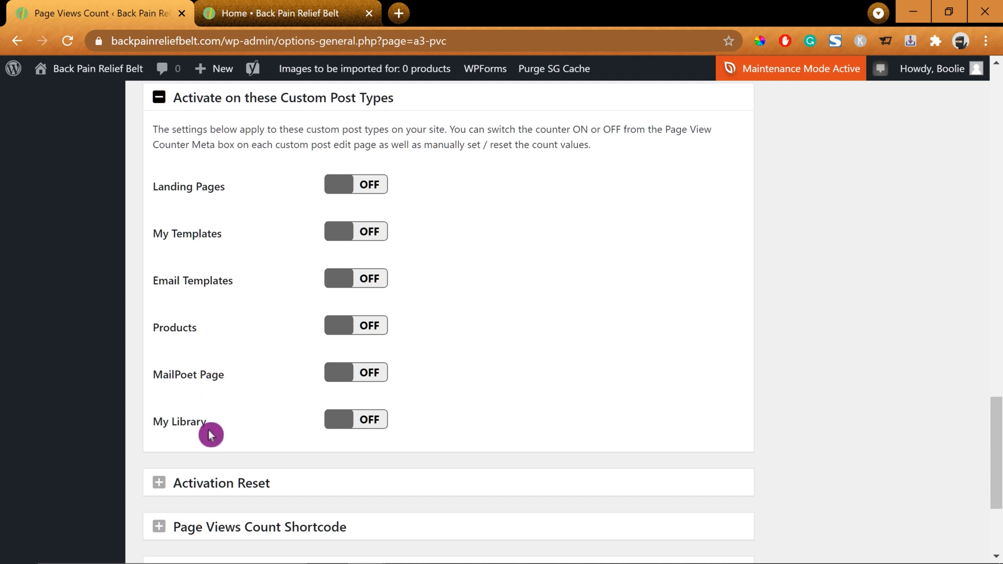
{"action": "mouse_move", "coordinate": [339, 328]}
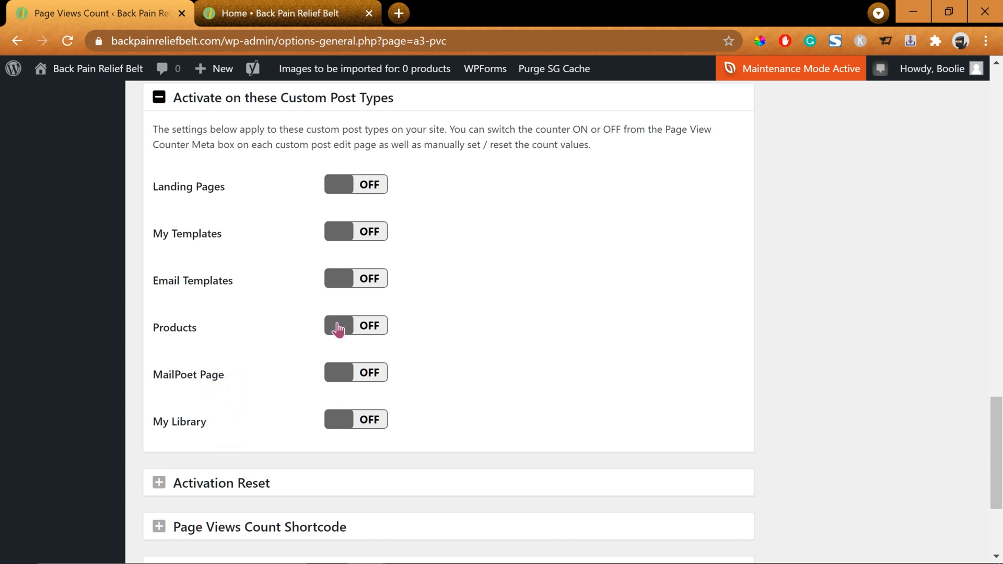
{"action": "left_click", "coordinate": [355, 325]}
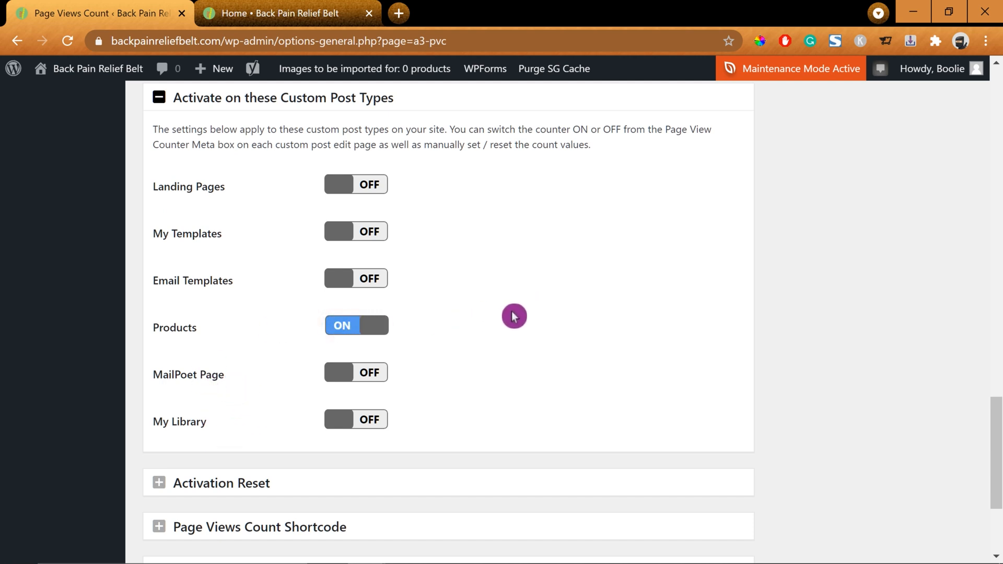
{"action": "scroll", "scroll_direction": "down", "scroll_amount": 3}
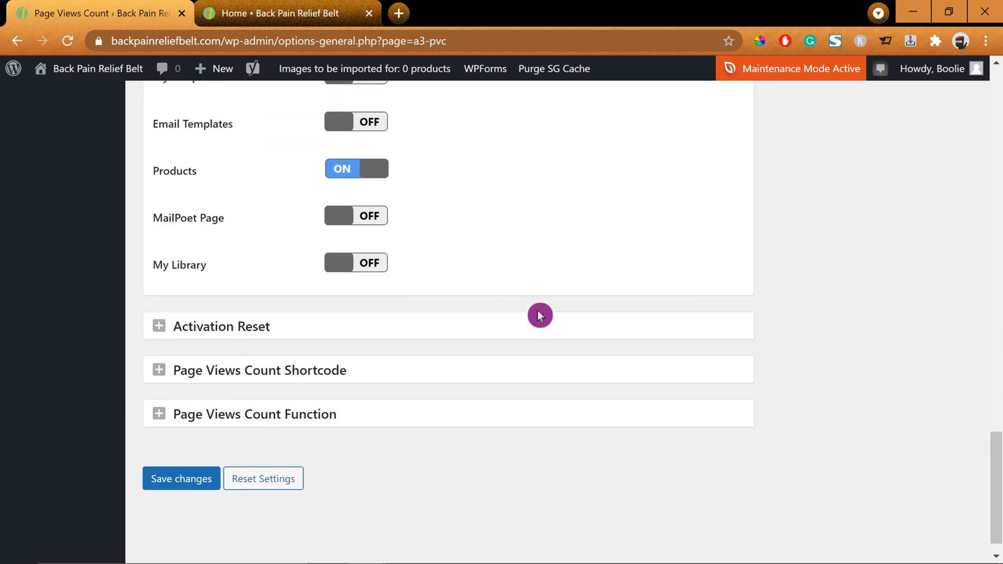
{"action": "left_click", "coordinate": [220, 326]}
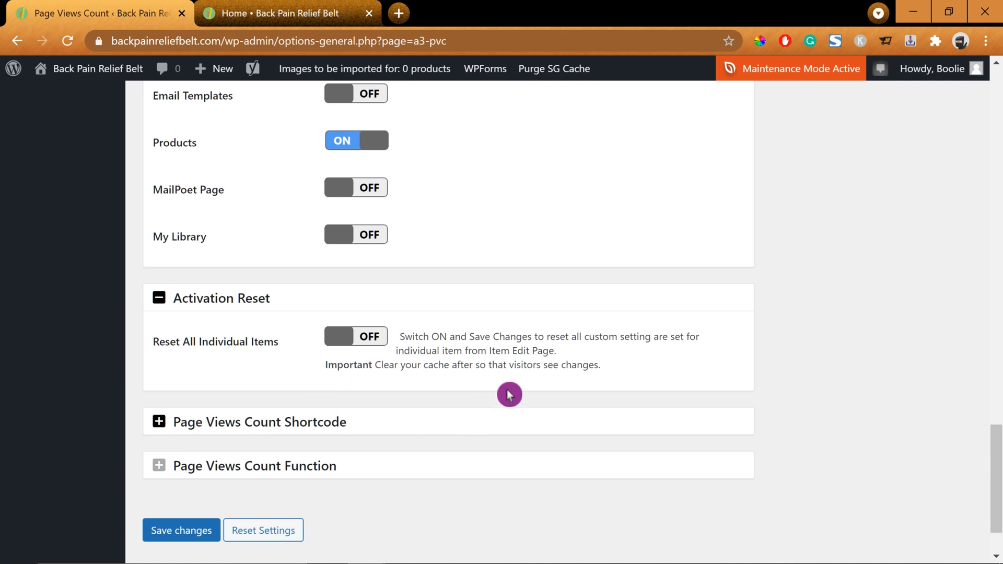
{"action": "mouse_move", "coordinate": [515, 391]}
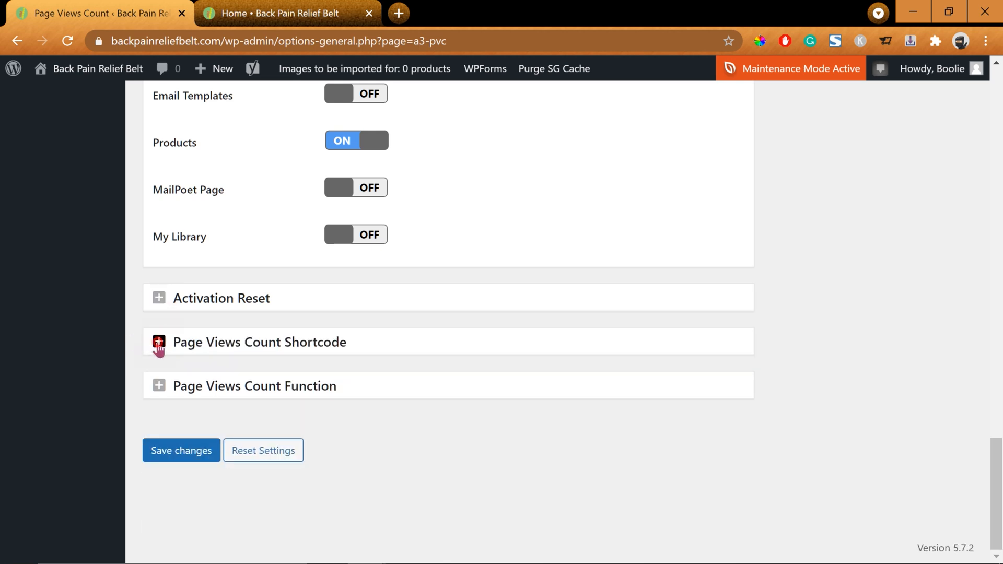
{"action": "left_click", "coordinate": [159, 342]}
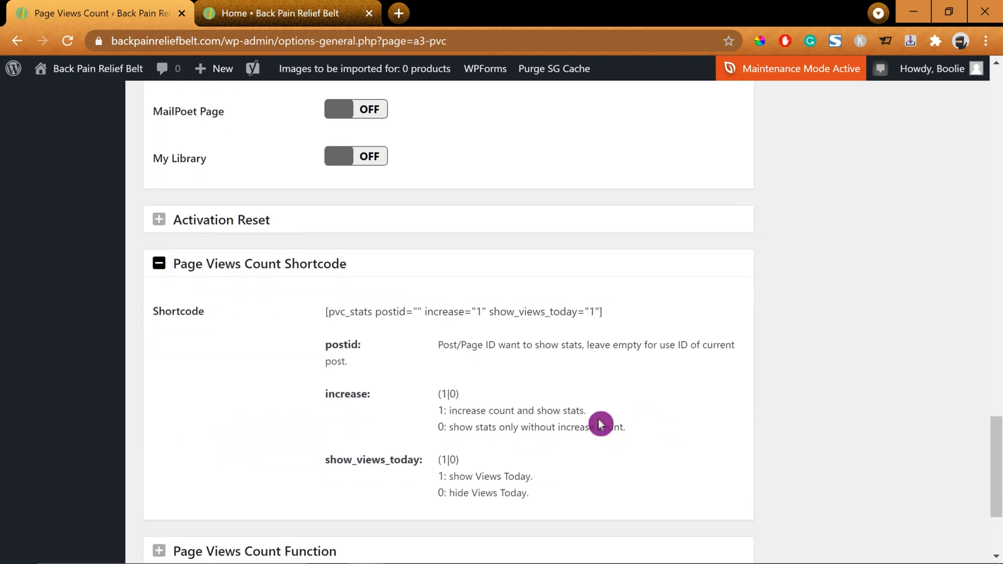
{"action": "scroll", "scroll_direction": "down", "scroll_amount": 3}
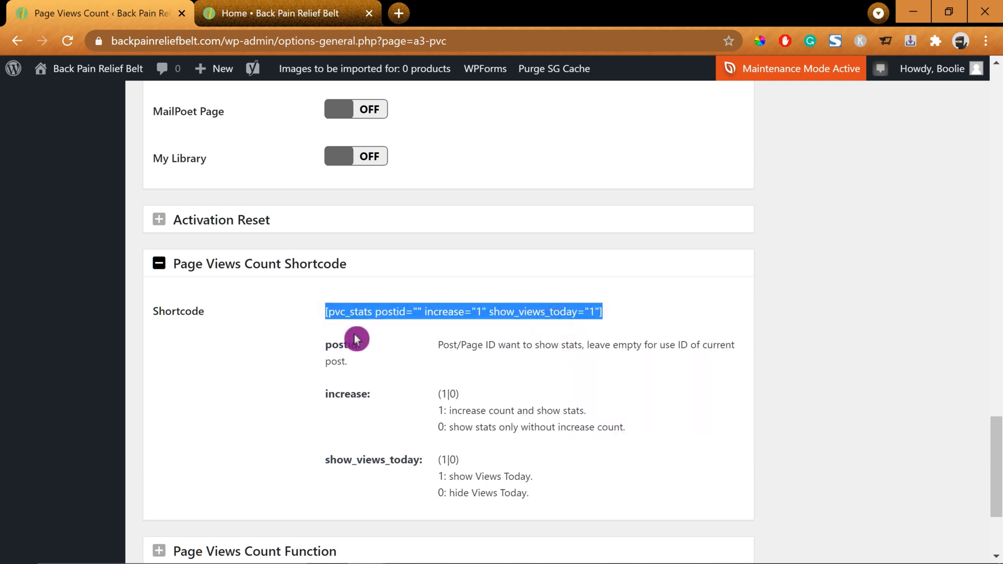
{"action": "mouse_move", "coordinate": [293, 340]}
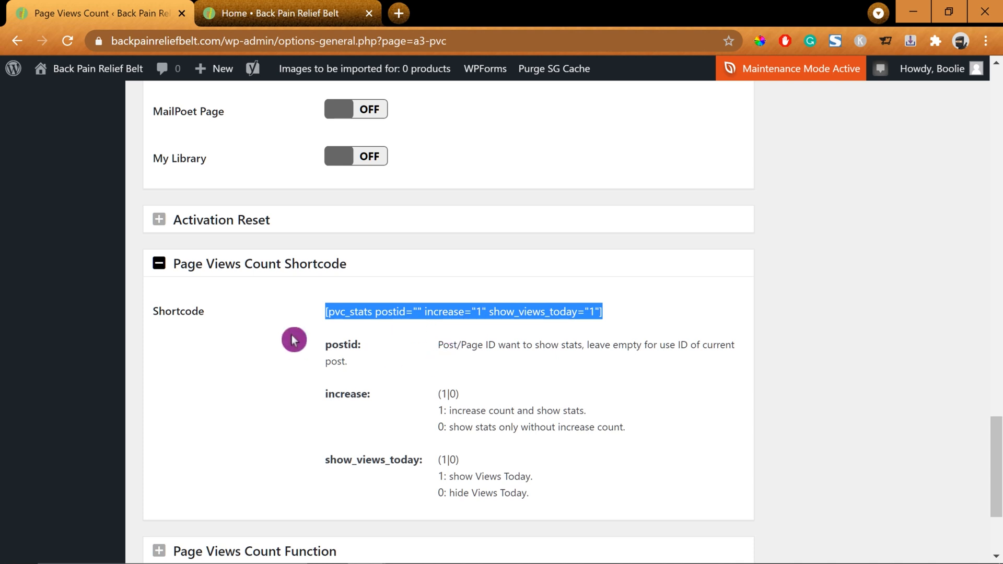
{"action": "mouse_move", "coordinate": [252, 356]}
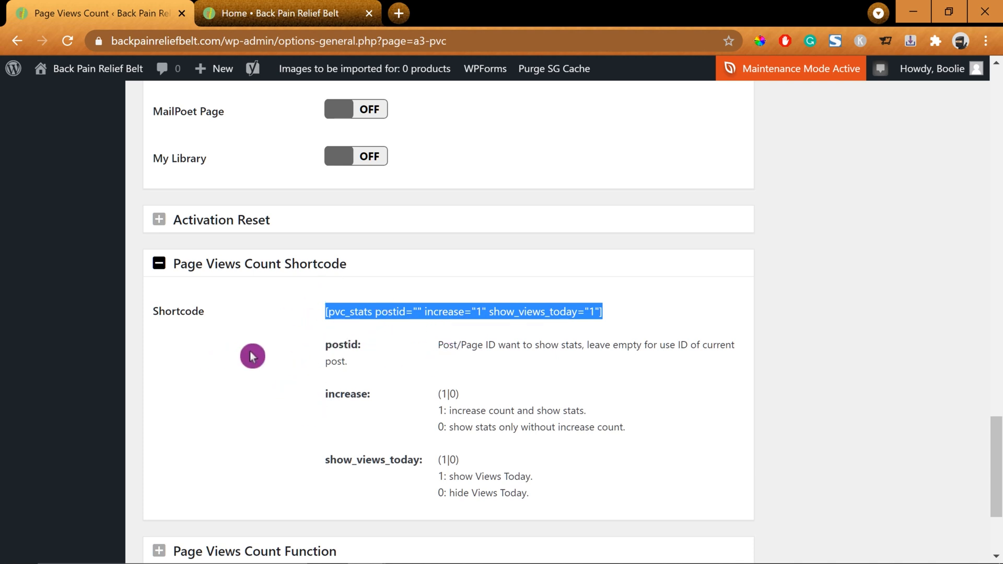
{"action": "scroll", "scroll_direction": "down", "scroll_amount": 3}
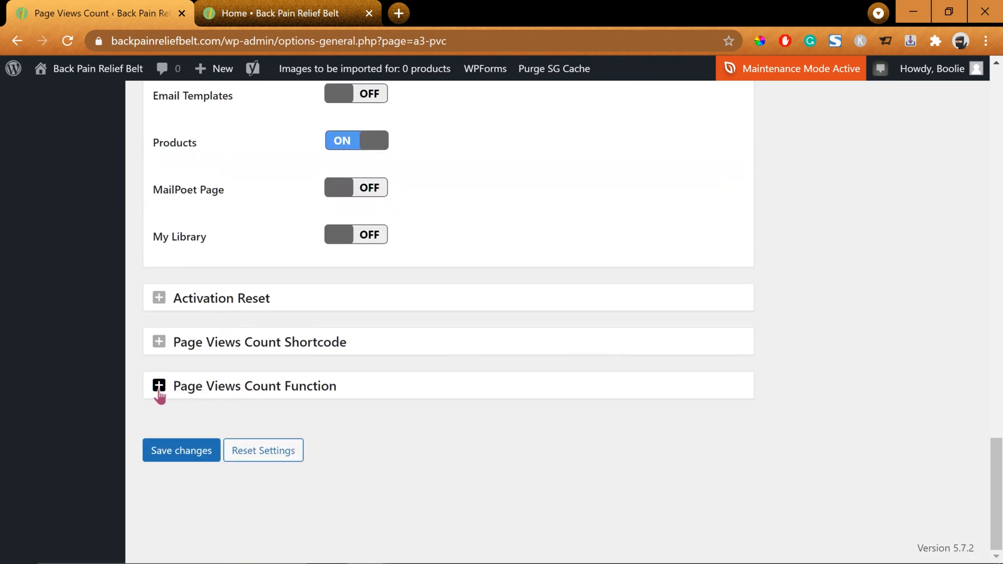
{"action": "left_click", "coordinate": [159, 386]}
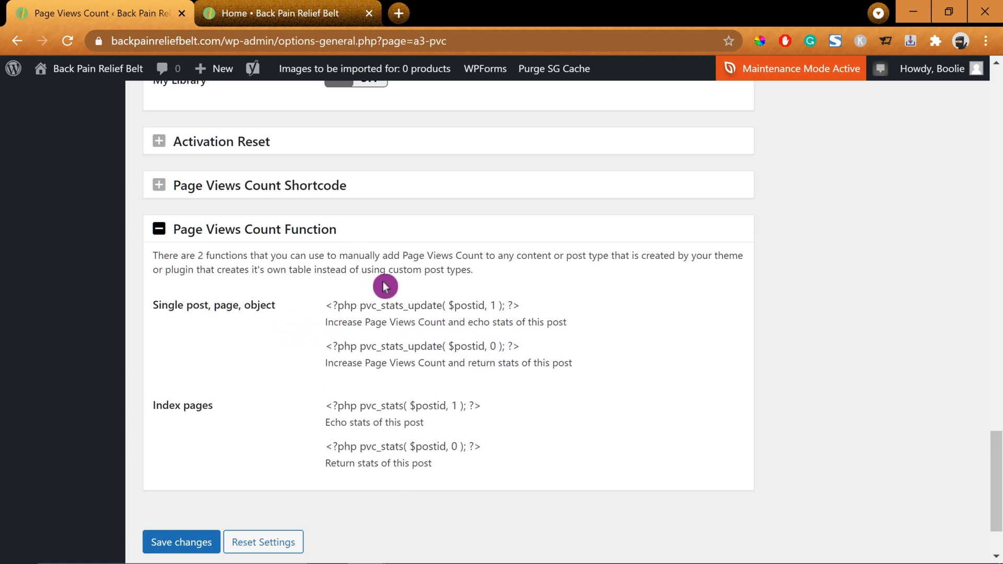
{"action": "mouse_move", "coordinate": [584, 272]}
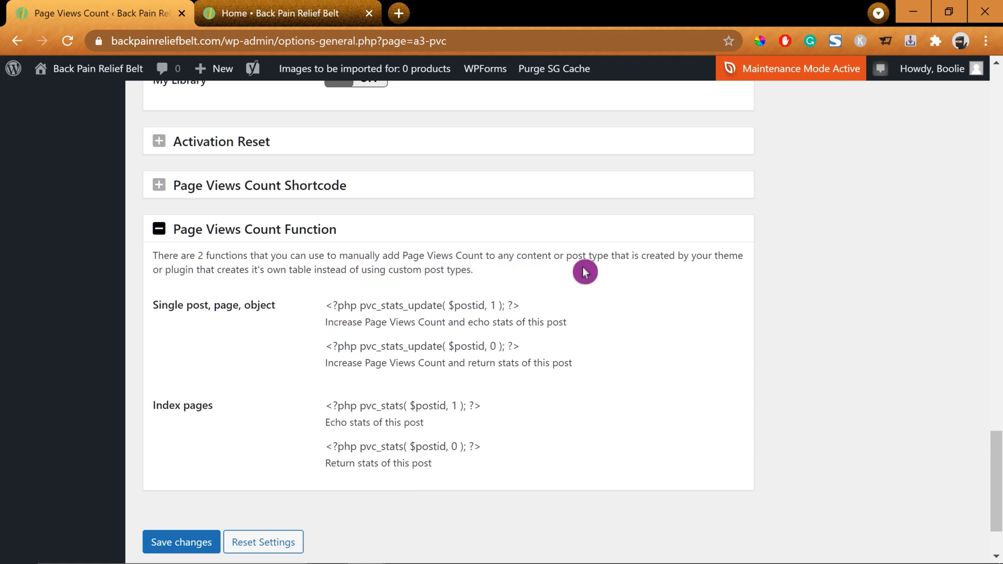
{"action": "mouse_move", "coordinate": [183, 282]}
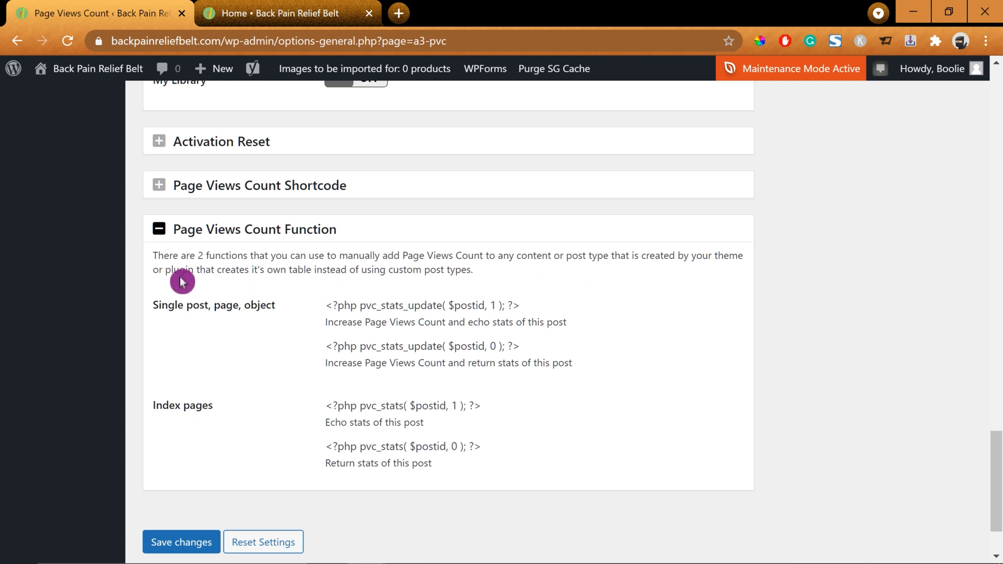
{"action": "mouse_move", "coordinate": [514, 335]}
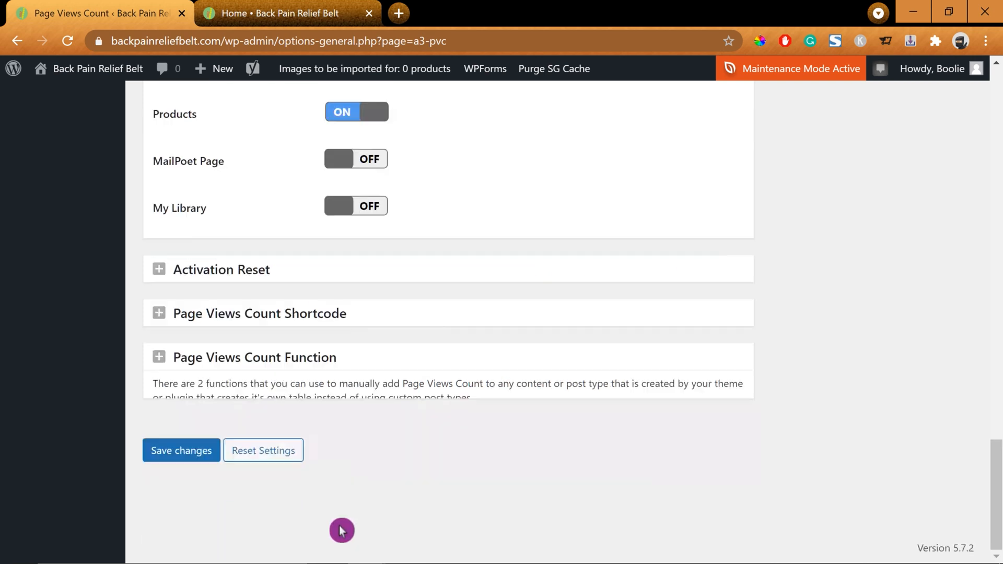
Save the Page Views Count settings and load the live store homepage in the second tab.
{"action": "left_click", "coordinate": [180, 451]}
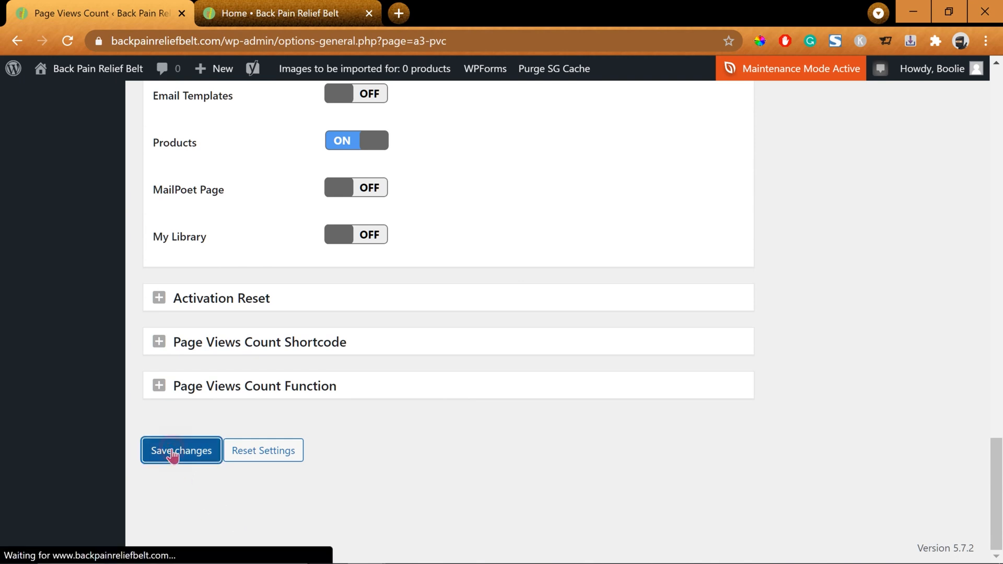
{"action": "left_click", "coordinate": [181, 450]}
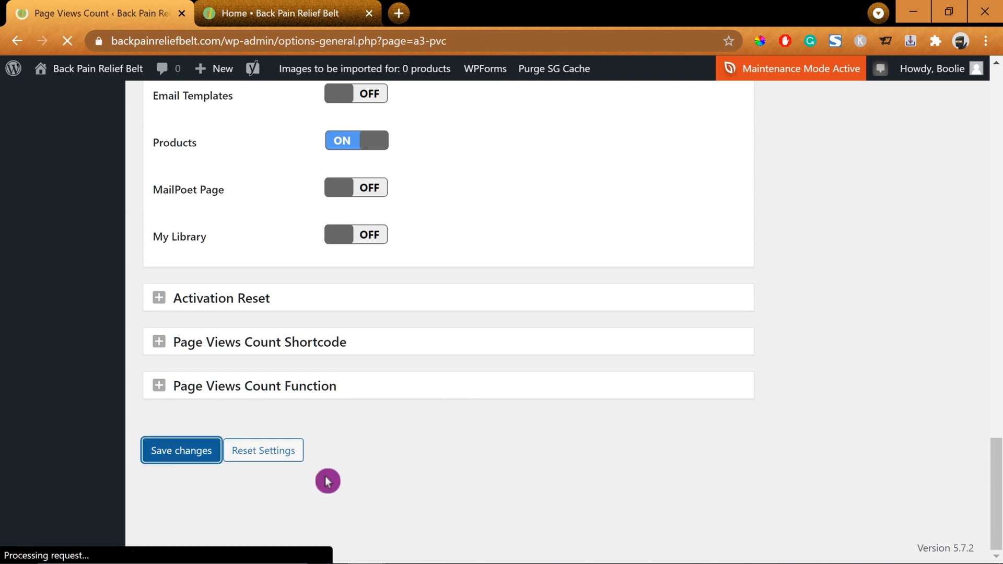
{"action": "left_click", "coordinate": [182, 451]}
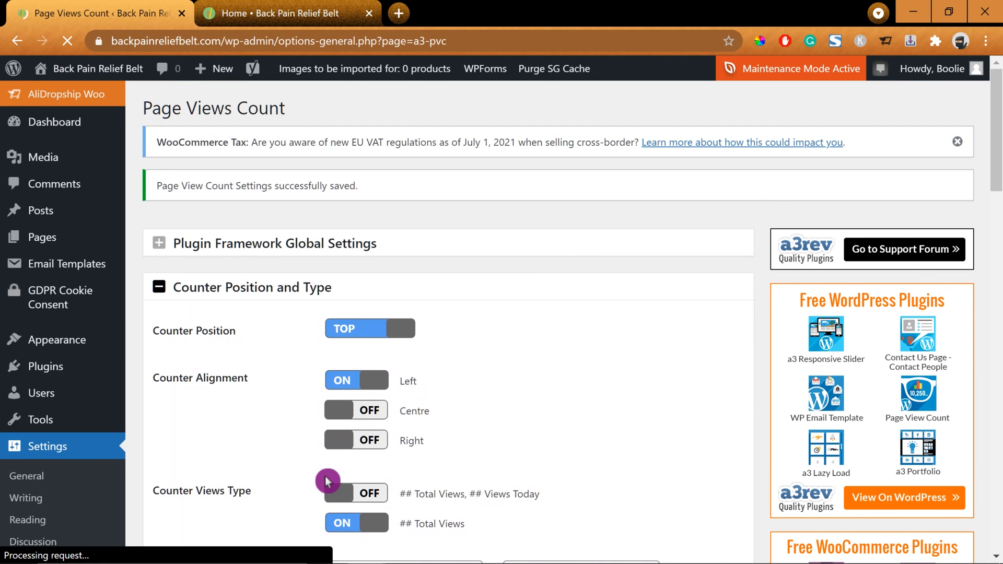
{"action": "left_click", "coordinate": [284, 12]}
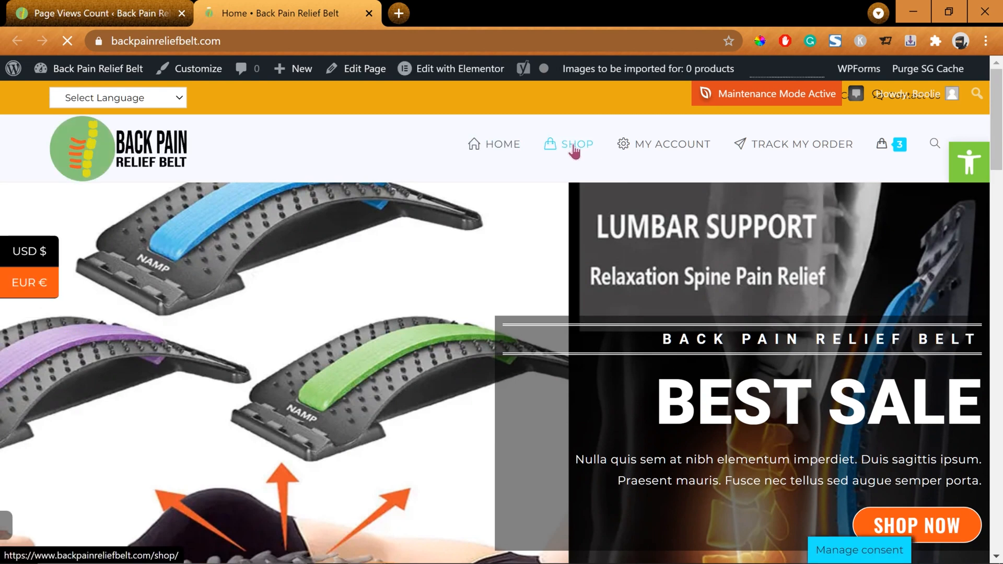
Go to the storefront SHOP page and open the Drone 4k HD product.
{"action": "left_click", "coordinate": [573, 143]}
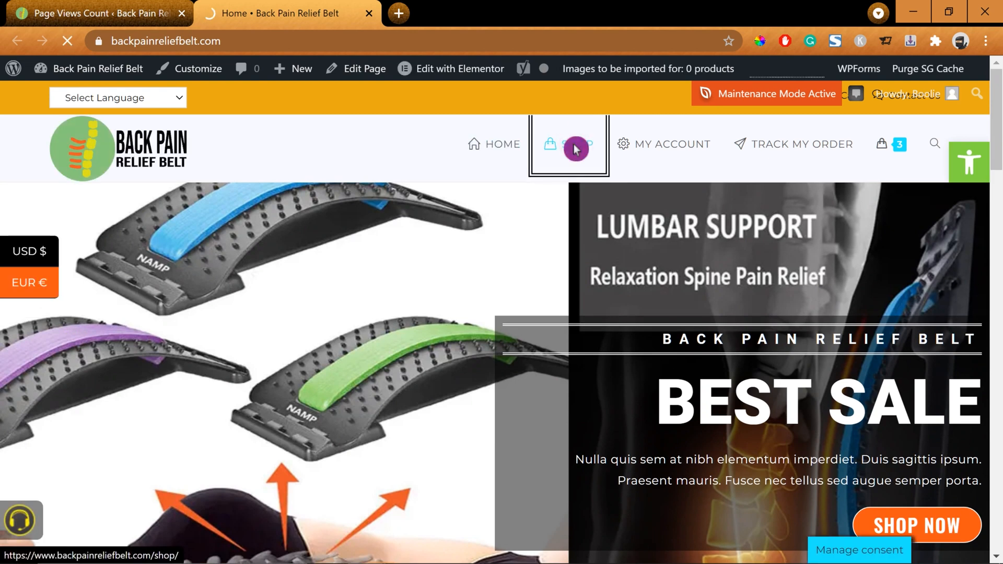
{"action": "left_click", "coordinate": [575, 143]}
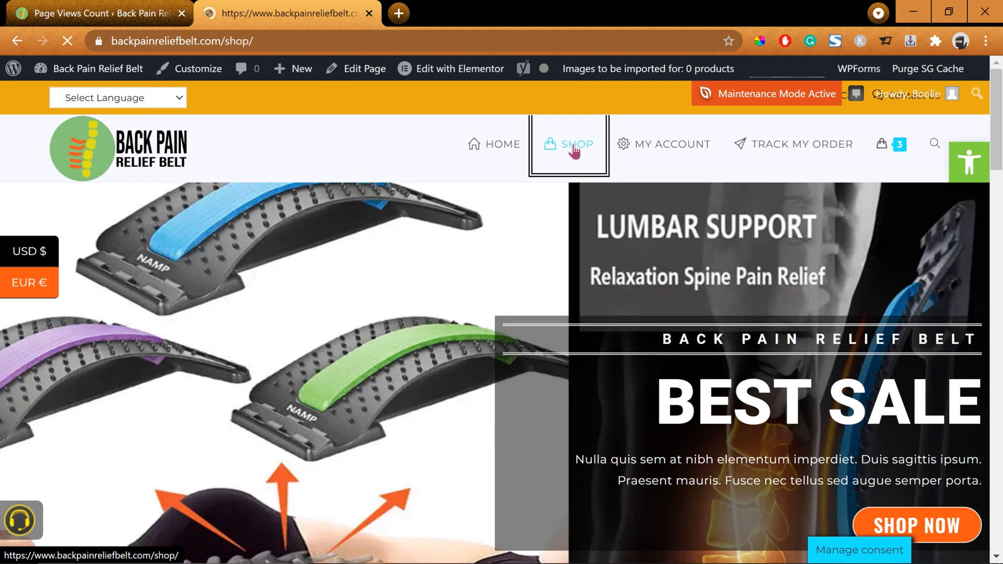
{"action": "left_click", "coordinate": [575, 143]}
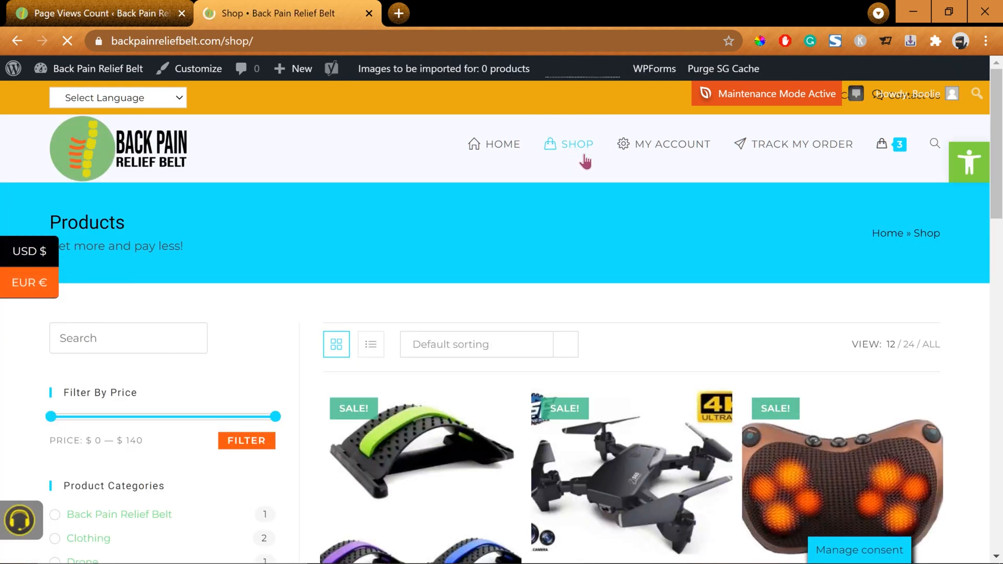
{"action": "mouse_move", "coordinate": [632, 477]}
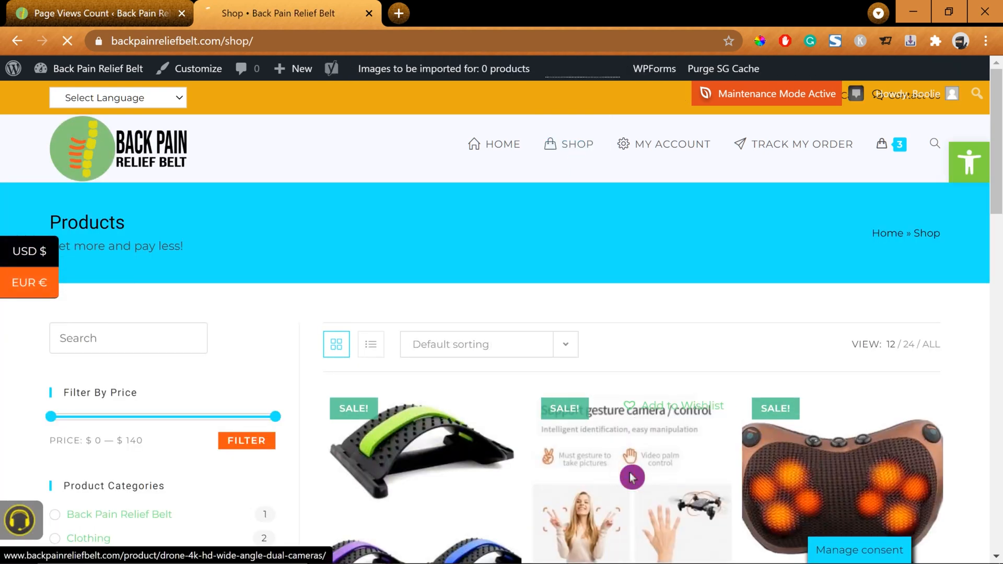
{"action": "left_click", "coordinate": [632, 477]}
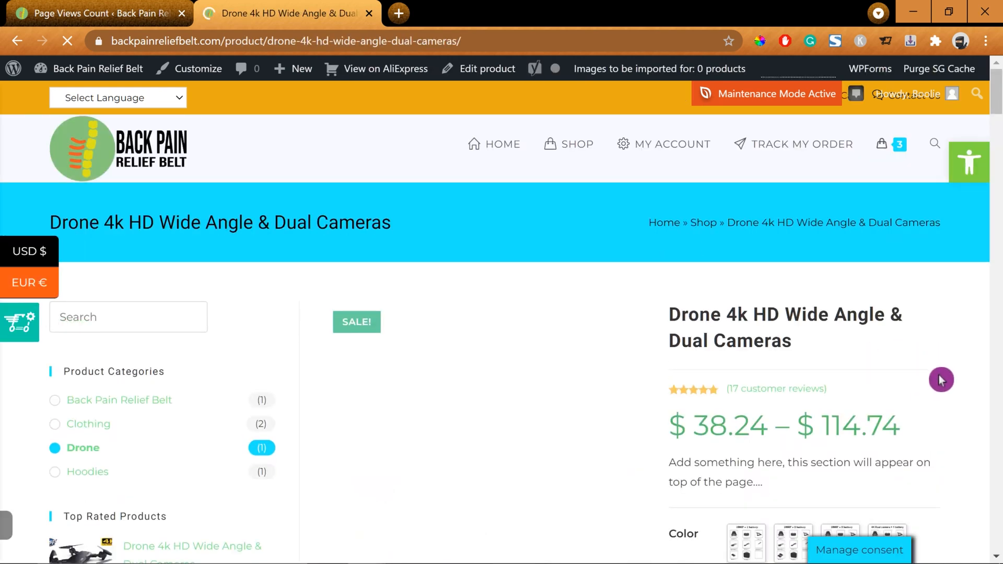
{"action": "mouse_move", "coordinate": [984, 342]}
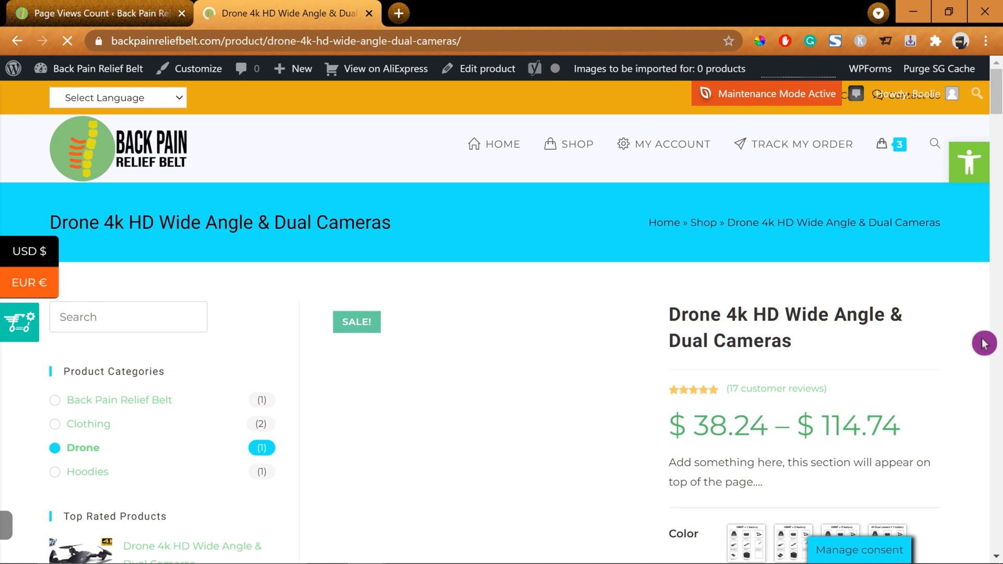
Scroll down to the product description showing 4 total views.
{"action": "scroll", "scroll_direction": "down", "scroll_amount": 3}
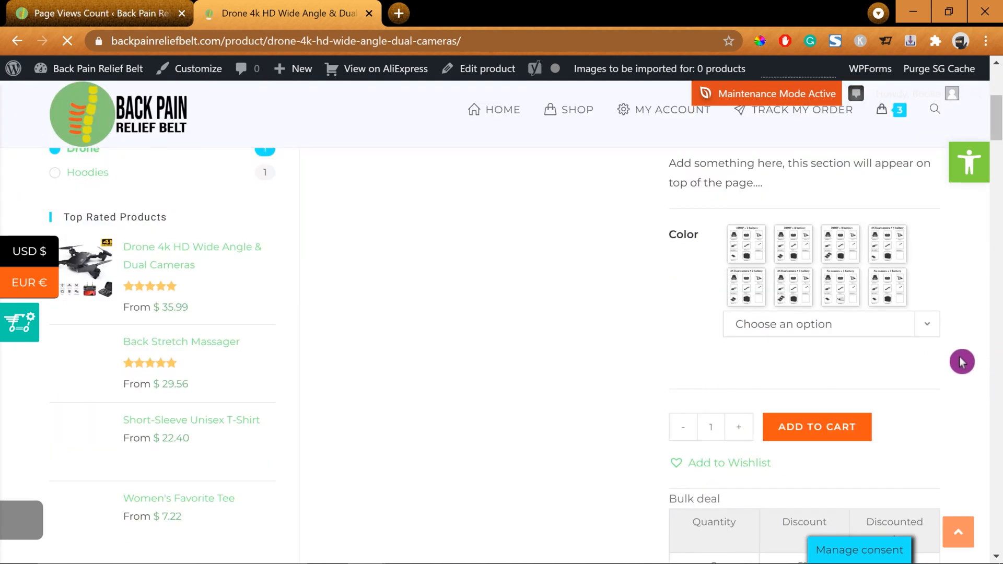
{"action": "scroll", "scroll_direction": "down", "scroll_amount": 3}
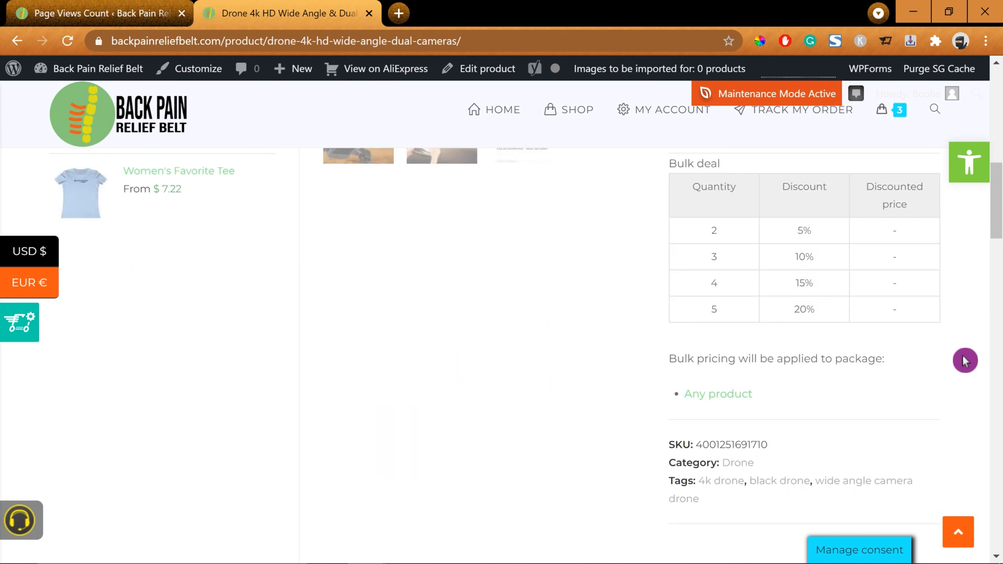
{"action": "scroll", "scroll_direction": "down", "scroll_amount": 3}
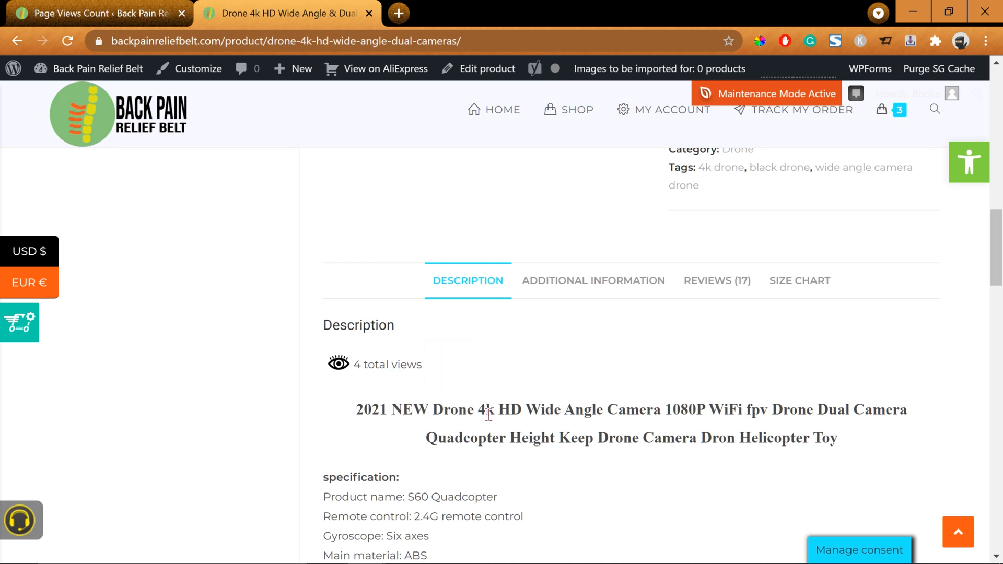
{"action": "scroll", "scroll_direction": "down", "scroll_amount": 3}
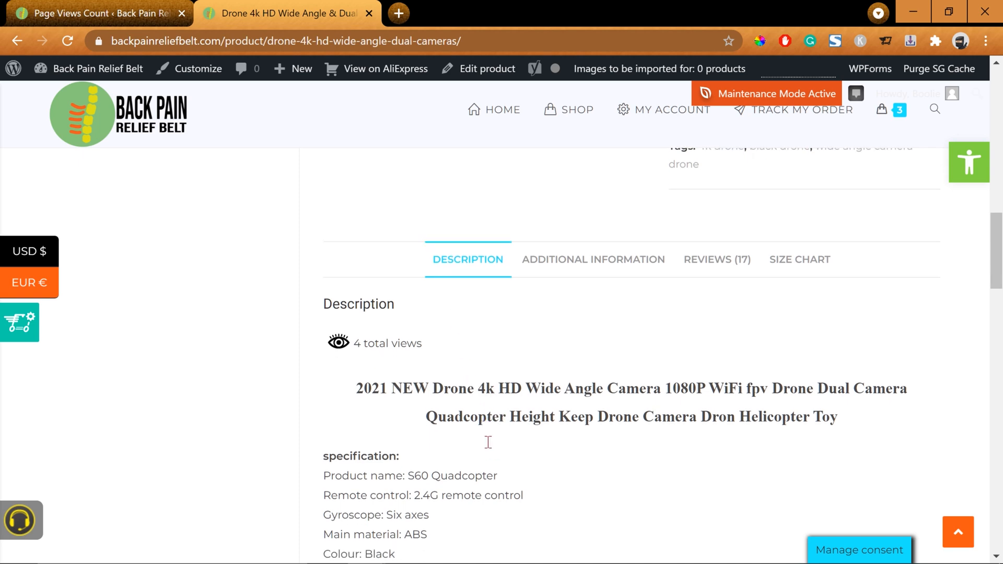
{"action": "scroll", "scroll_direction": "down", "scroll_amount": 3}
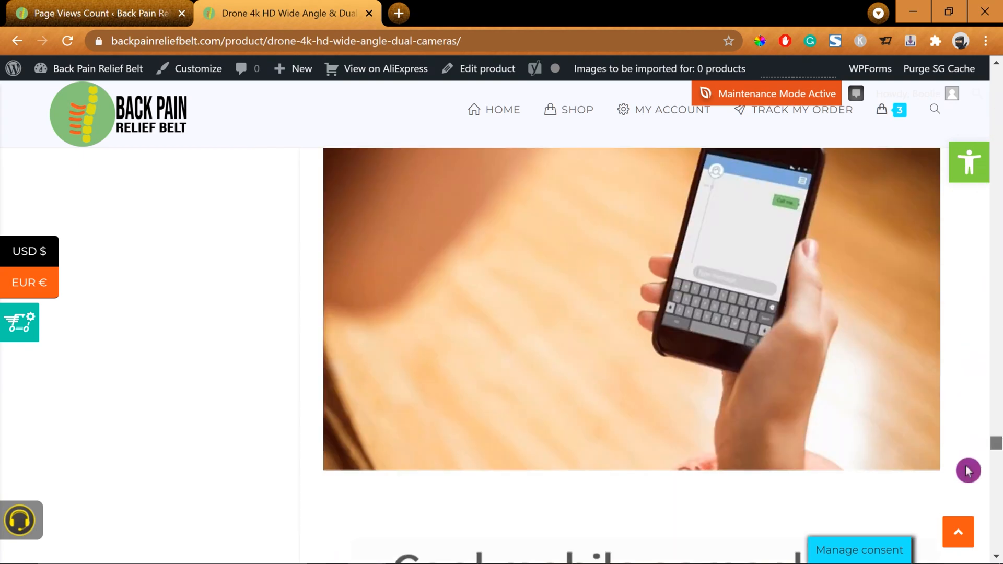
{"action": "scroll", "scroll_direction": "down", "scroll_amount": 3}
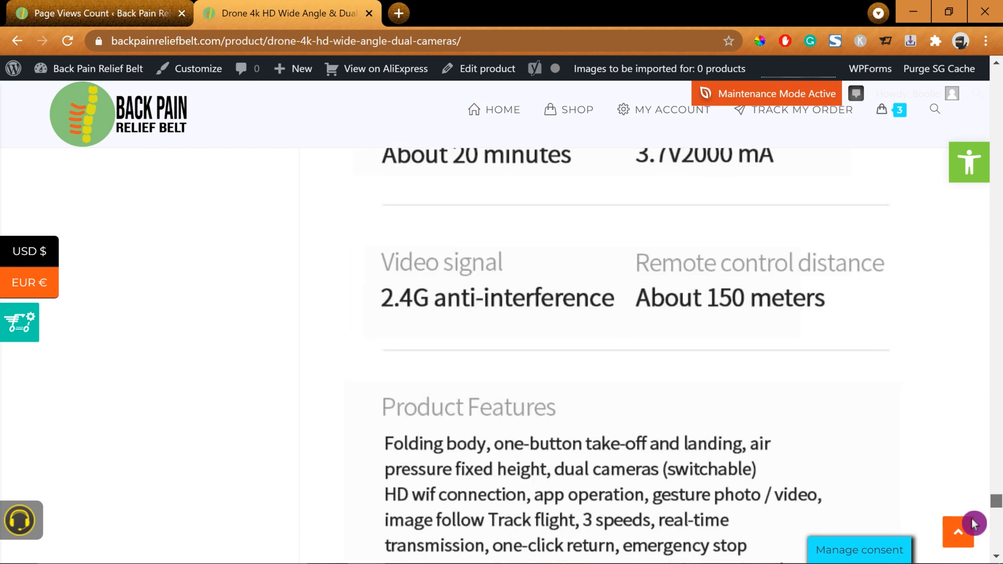
{"action": "scroll", "scroll_direction": "down", "scroll_amount": 3}
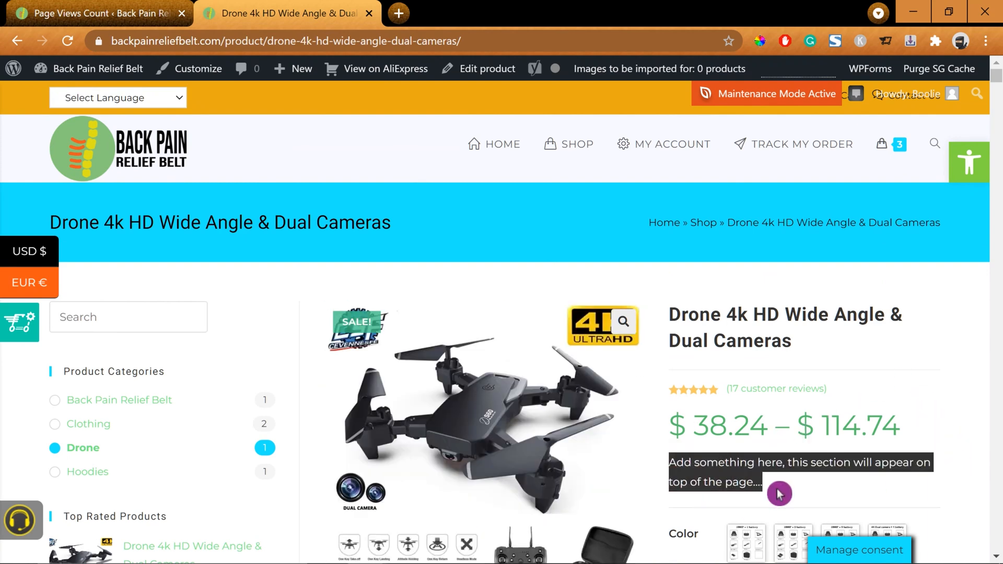
{"action": "scroll", "scroll_direction": "down", "scroll_amount": 3}
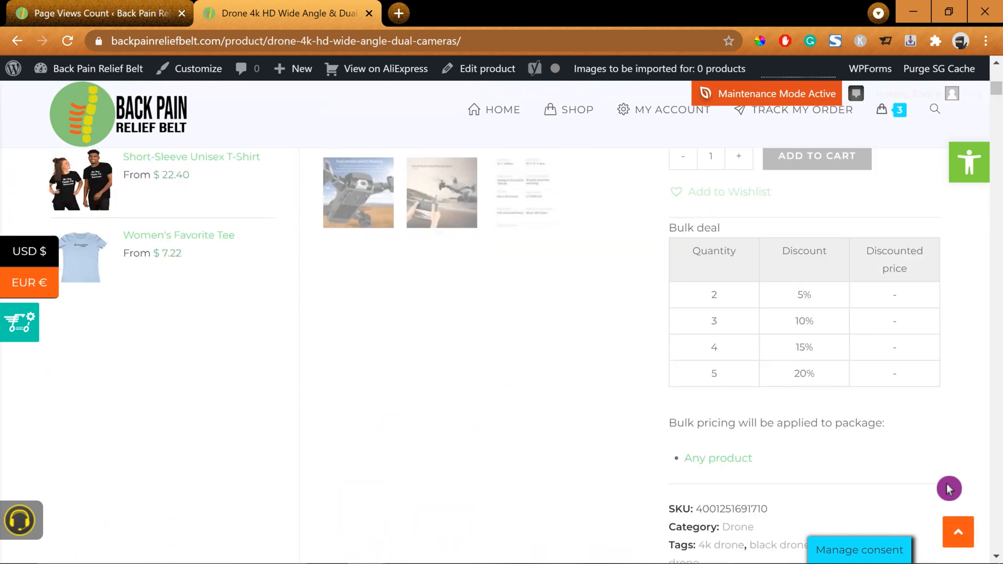
{"action": "scroll", "scroll_direction": "down", "scroll_amount": 3}
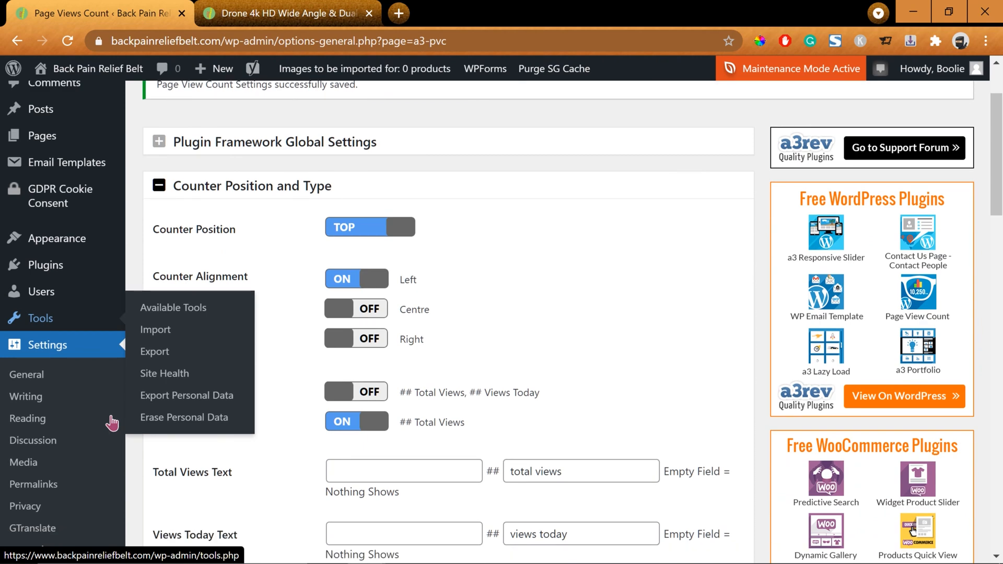
Scroll through the drone product's editor to its Page View Counter box showing 4 views.
{"action": "scroll", "scroll_direction": "down", "scroll_amount": 3}
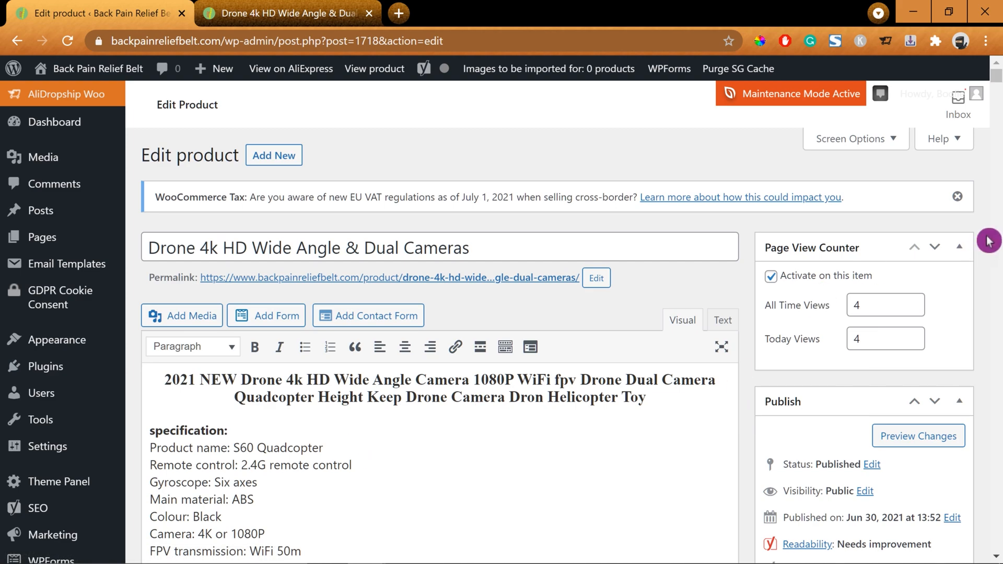
{"action": "scroll", "scroll_direction": "down", "scroll_amount": 3}
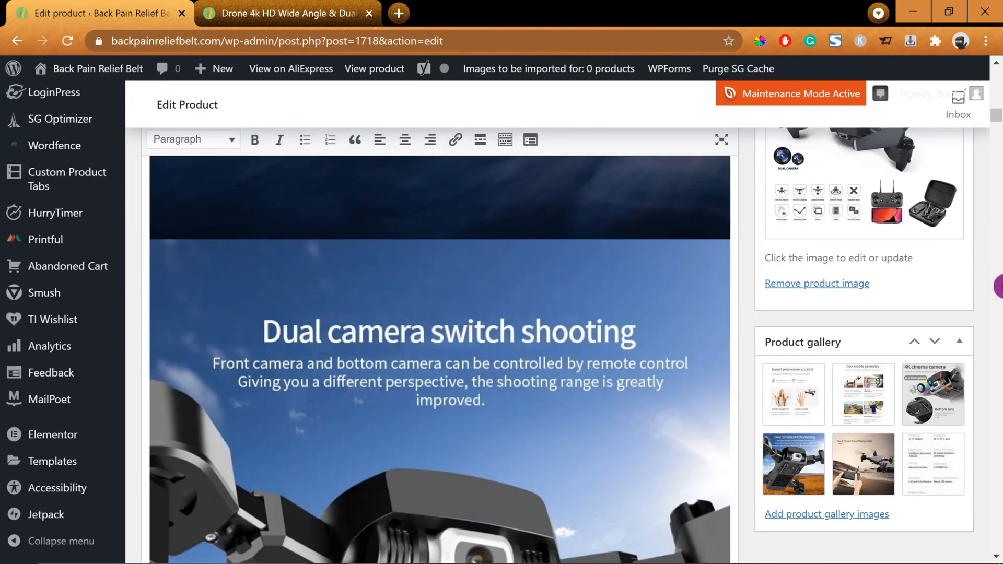
{"action": "scroll", "scroll_direction": "down", "scroll_amount": 3}
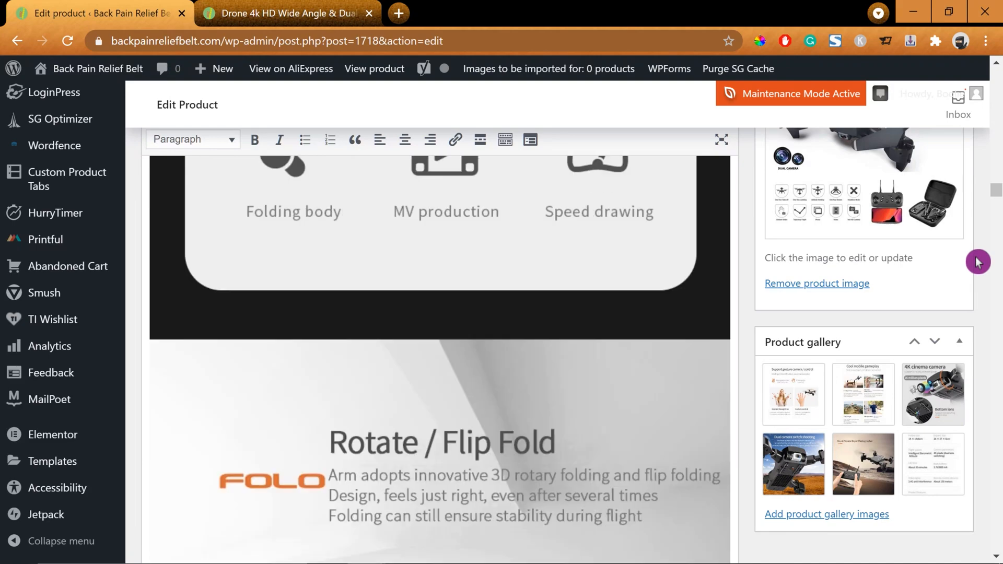
{"action": "scroll", "scroll_direction": "down", "scroll_amount": 3}
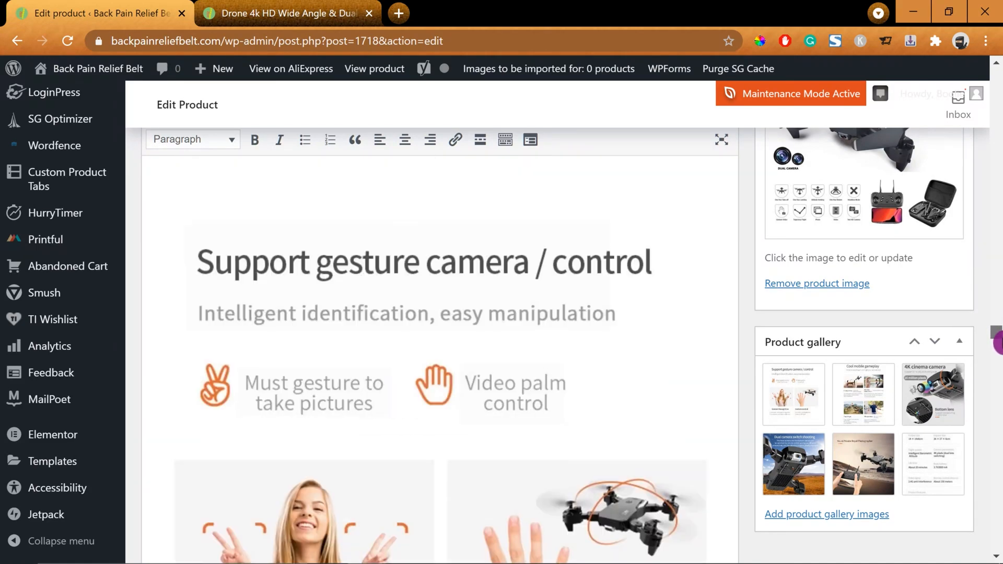
{"action": "scroll", "scroll_direction": "down", "scroll_amount": 3}
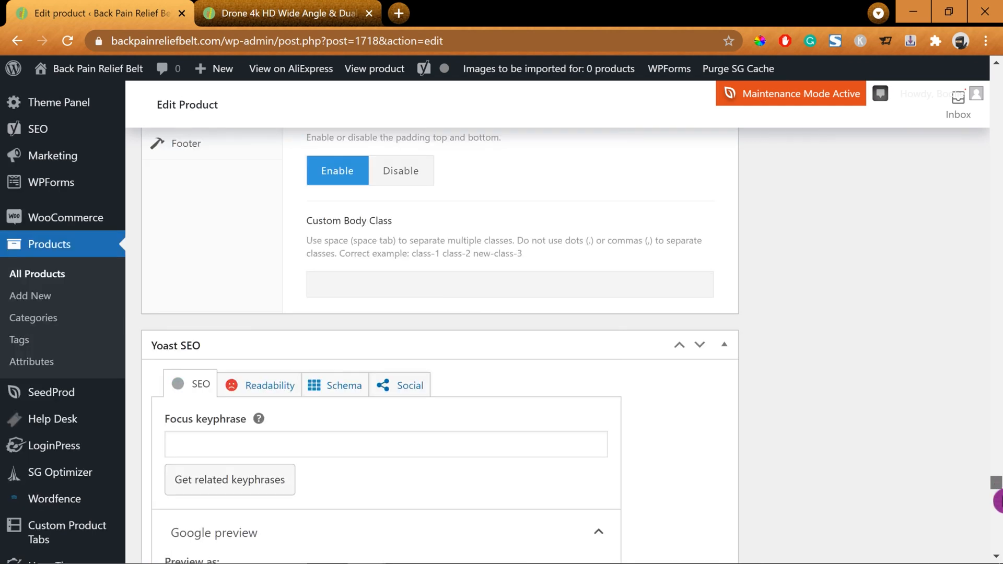
{"action": "scroll", "scroll_direction": "down", "scroll_amount": 3}
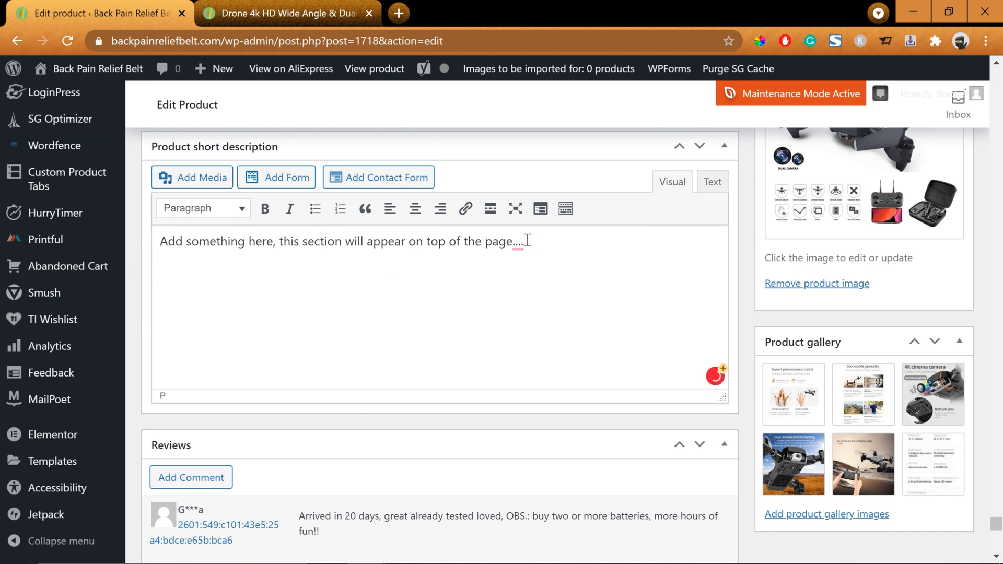
Add the pvc_stats shortcode with postid 1718, setting increase and show_views_today to 0.
{"action": "type", "text": "[pvc_stats postid=\"\" increase=\"1\" show_views_today=\"1\"]"}
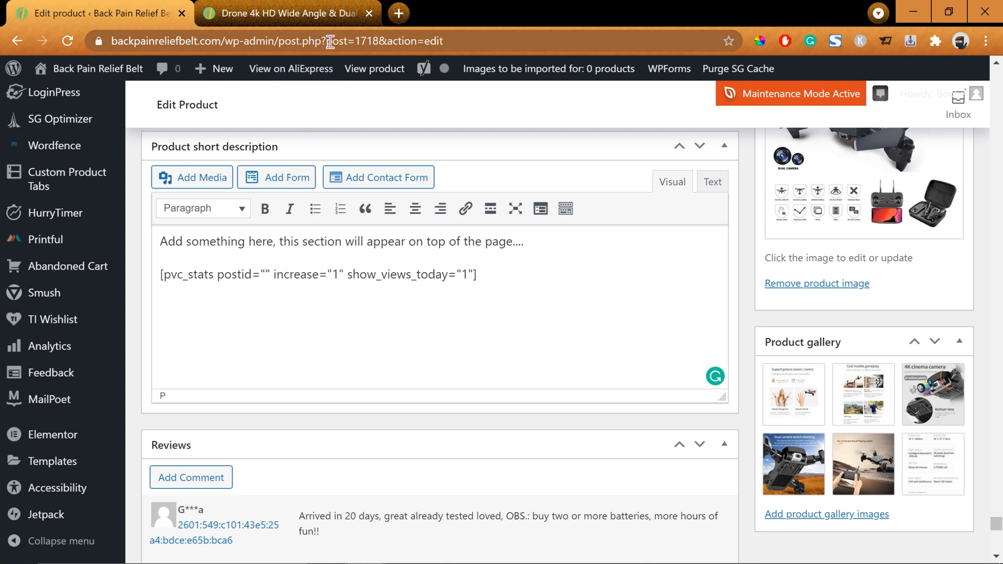
{"action": "double_click", "coordinate": [337, 41]}
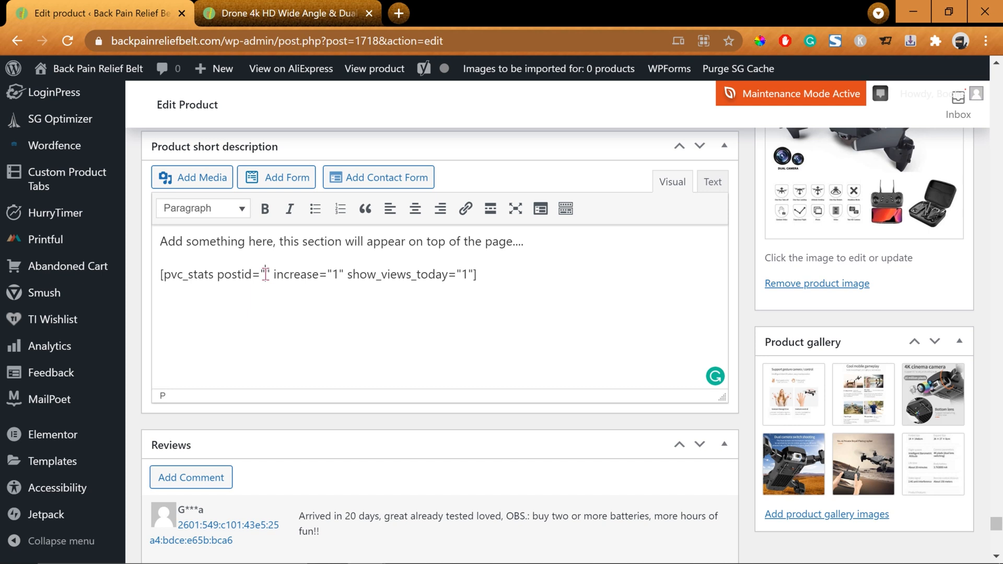
{"action": "type", "text": "1718"}
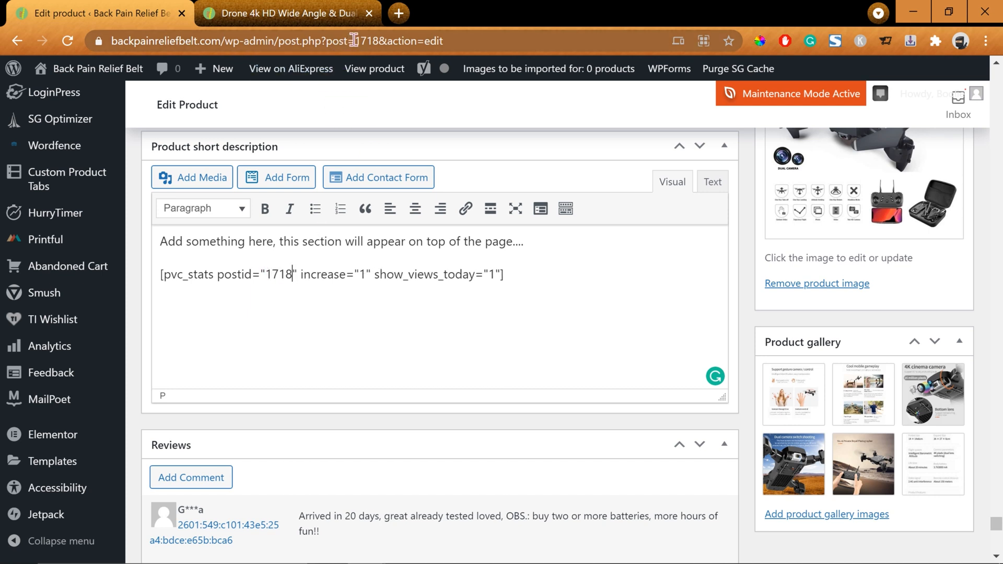
{"action": "double_click", "coordinate": [368, 41]}
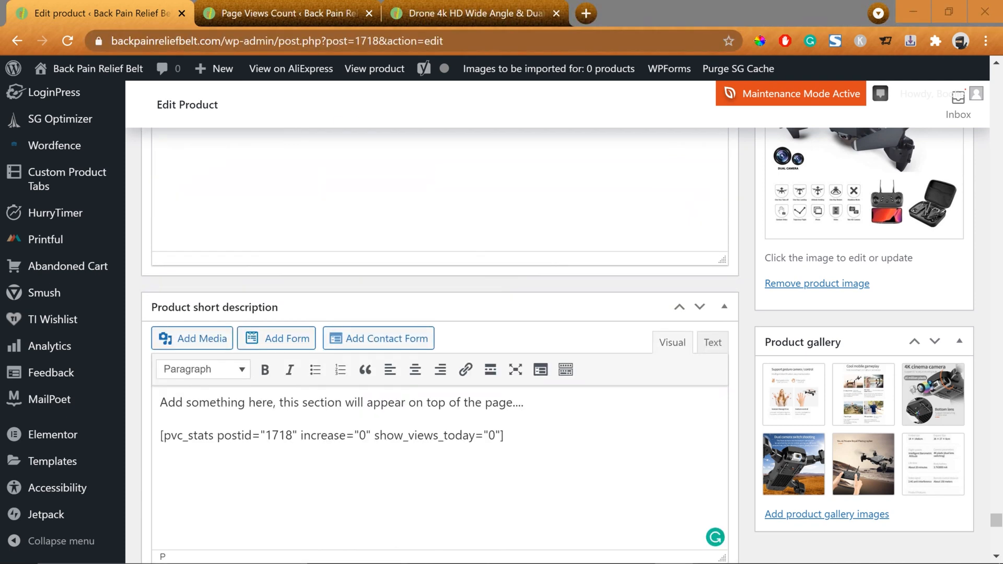
{"action": "mouse_move", "coordinate": [545, 231]}
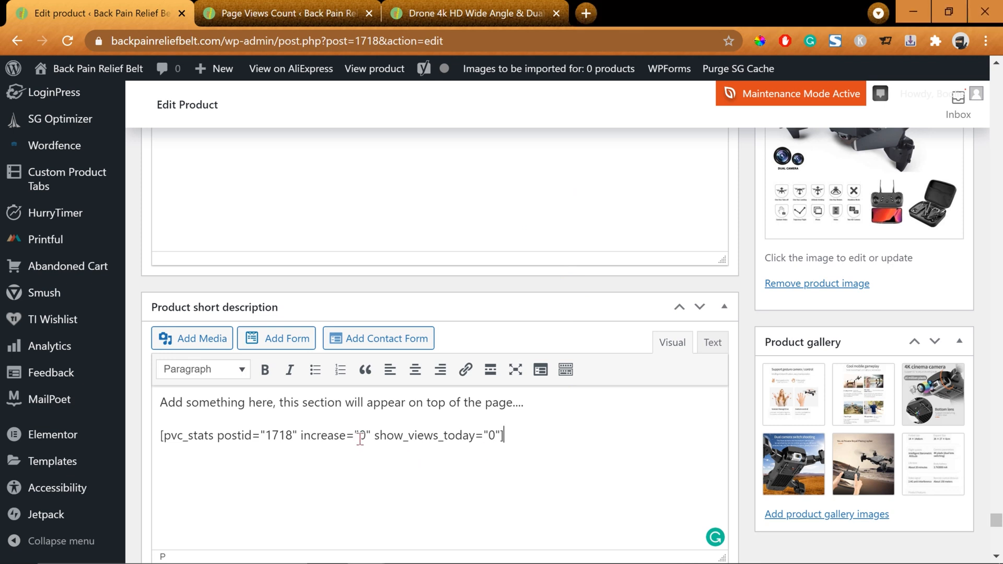
{"action": "double_click", "coordinate": [361, 435]}
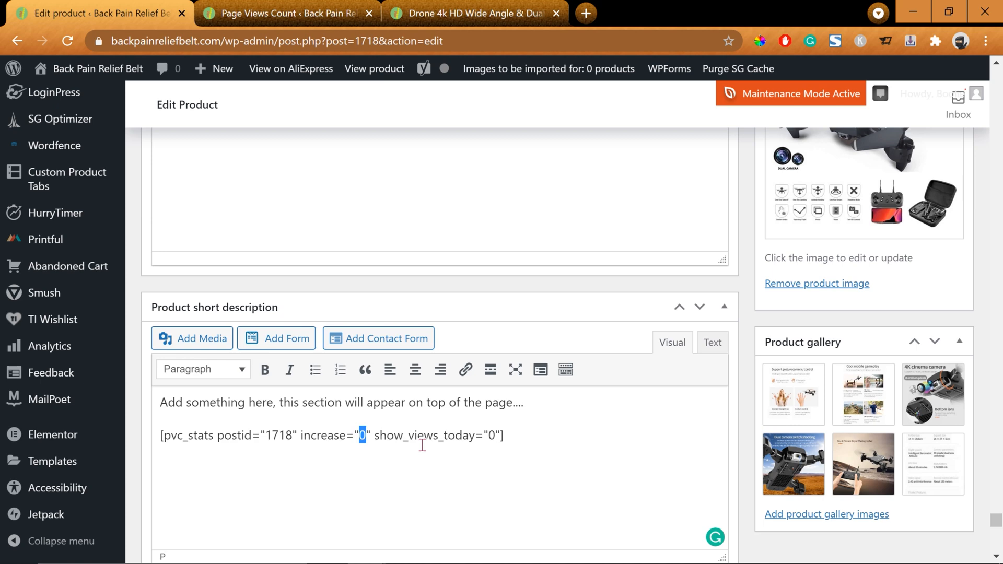
{"action": "mouse_move", "coordinate": [921, 432]}
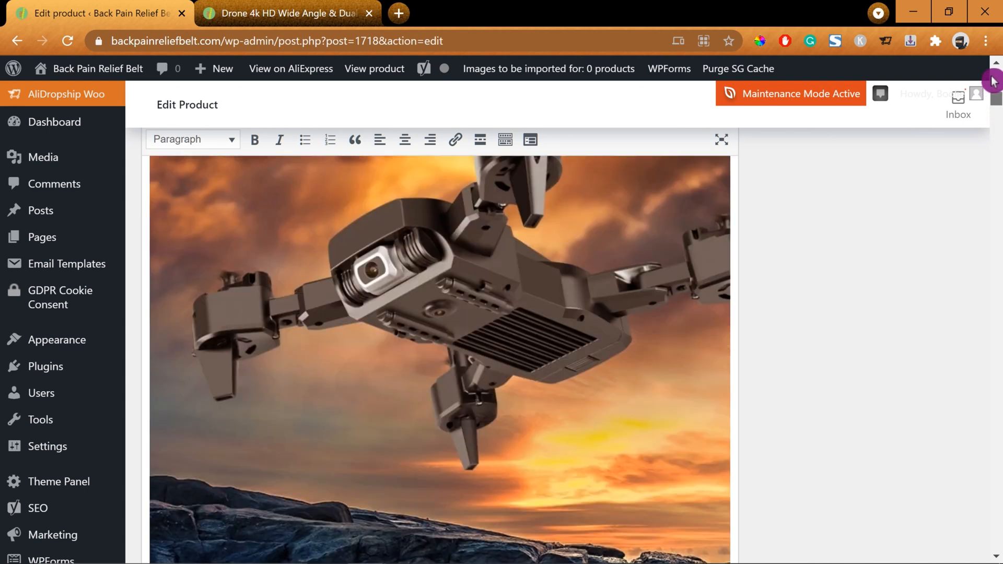
Scroll the live drone product page to check its still-loading view counter.
{"action": "scroll", "scroll_direction": "down", "scroll_amount": 3}
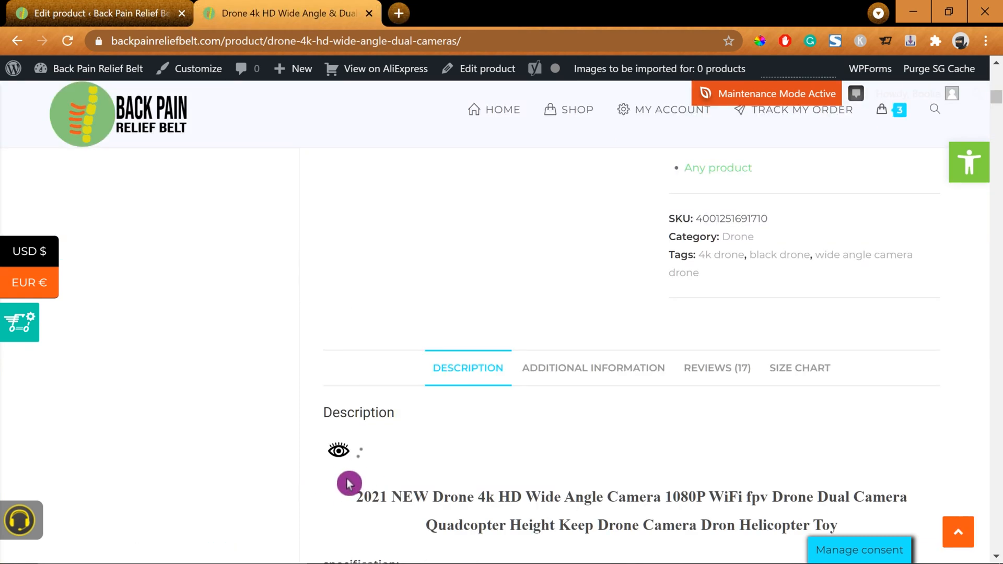
{"action": "double_click", "coordinate": [370, 497]}
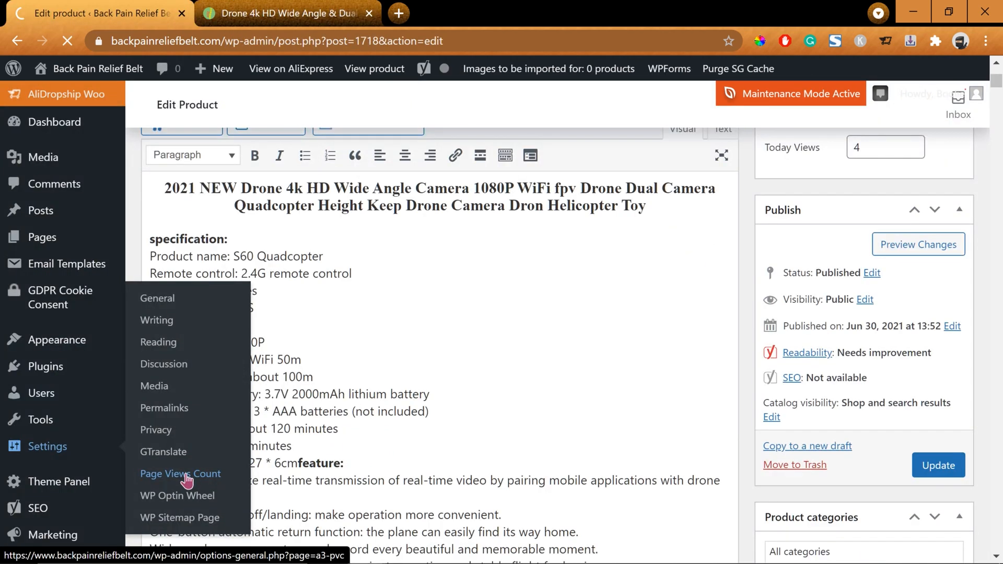
Turn Ajax Load off in Page Views Count settings and save the changes.
{"action": "left_click", "coordinate": [180, 473]}
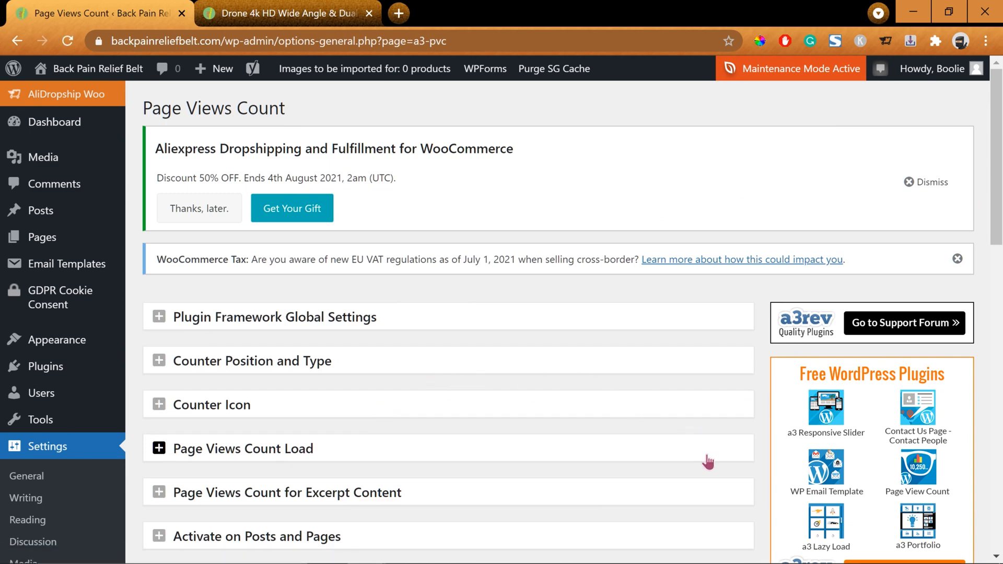
{"action": "scroll", "scroll_direction": "down", "scroll_amount": 3}
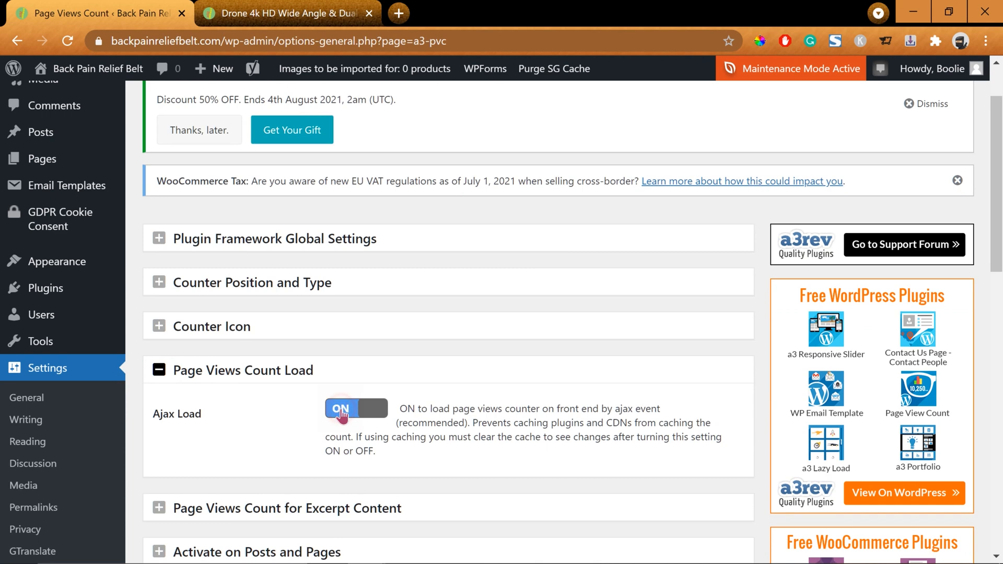
{"action": "left_click", "coordinate": [355, 408]}
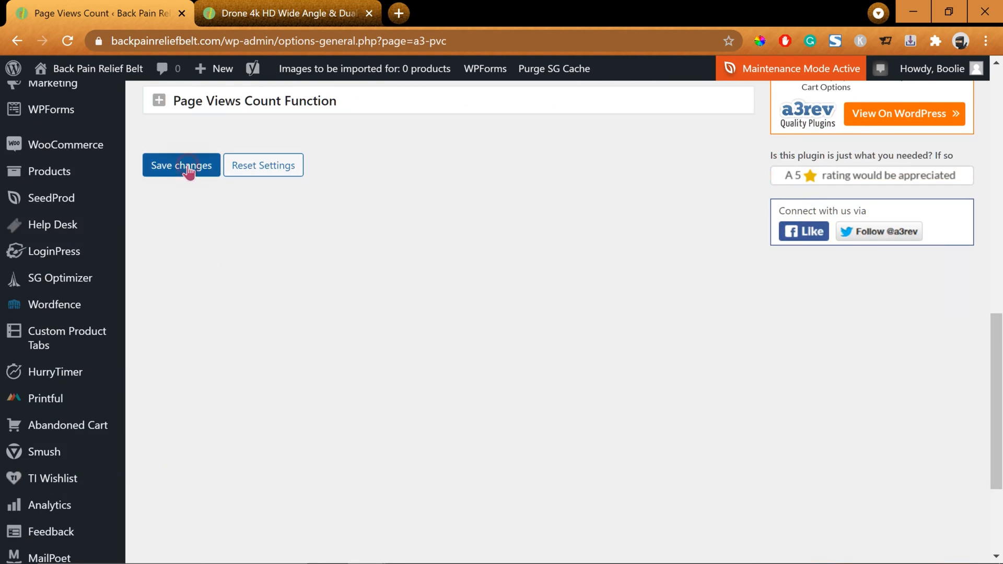
{"action": "left_click", "coordinate": [181, 165]}
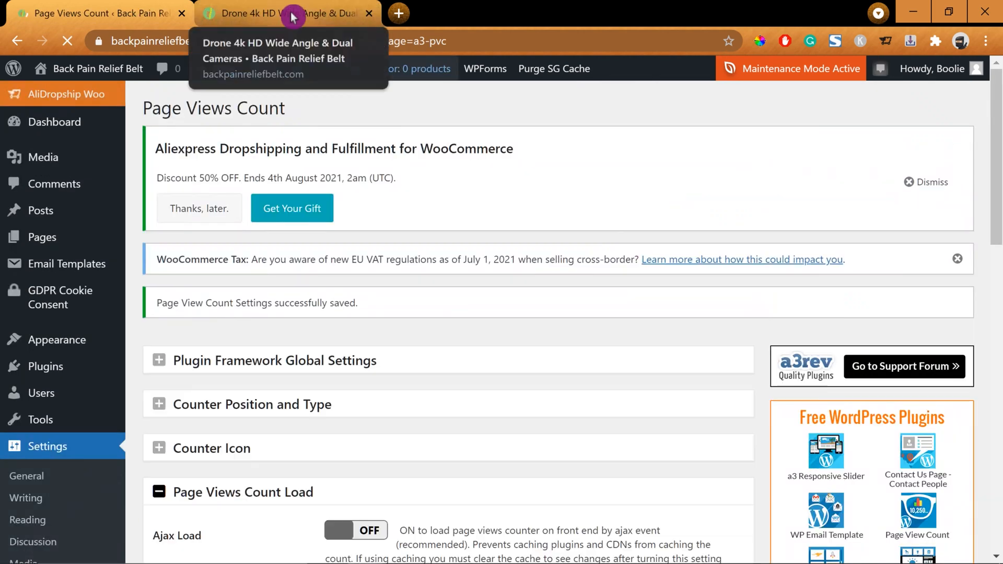
View the live drone product page, now showing 9 total views.
{"action": "left_click", "coordinate": [284, 13]}
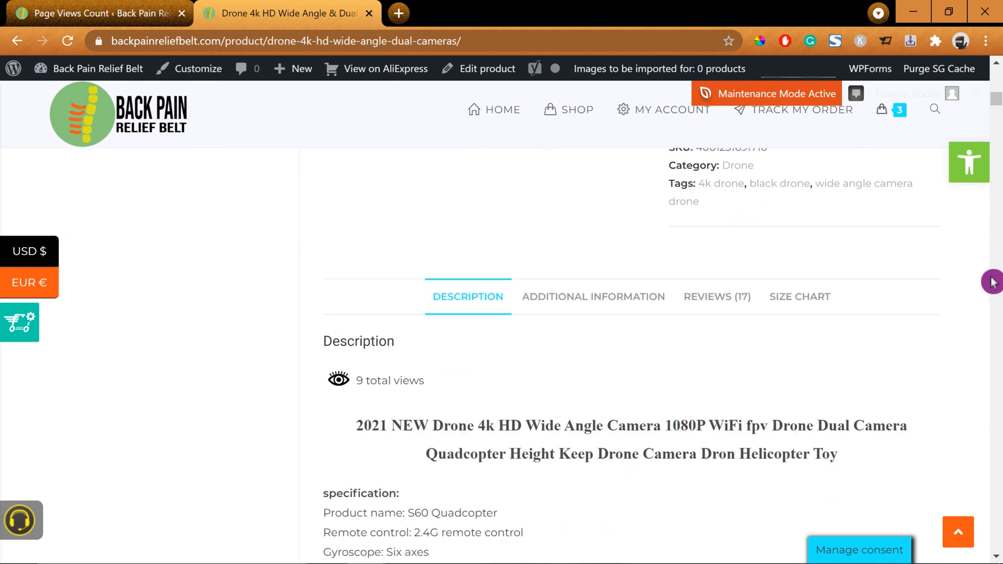
{"action": "mouse_move", "coordinate": [386, 402]}
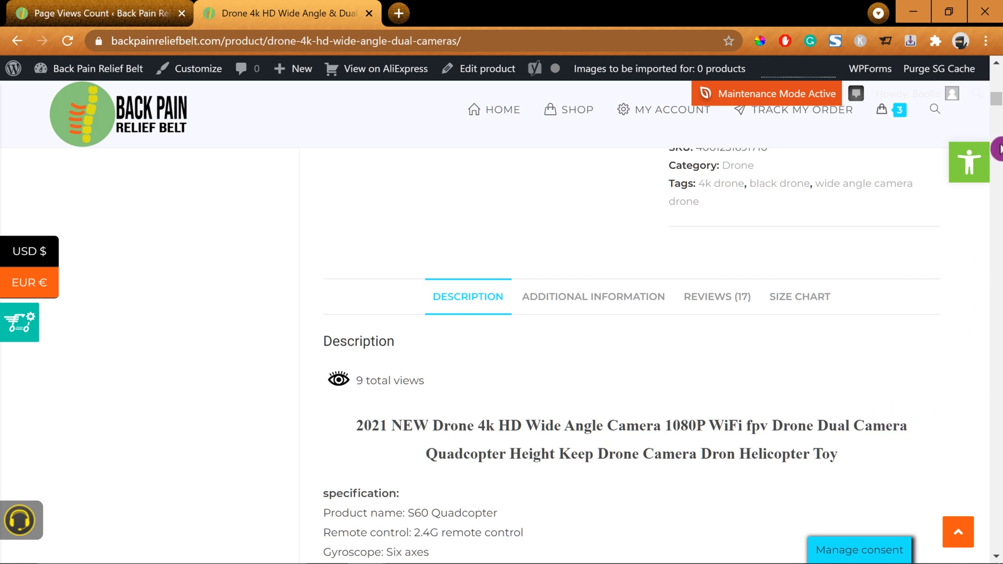
{"action": "left_click", "coordinate": [486, 68]}
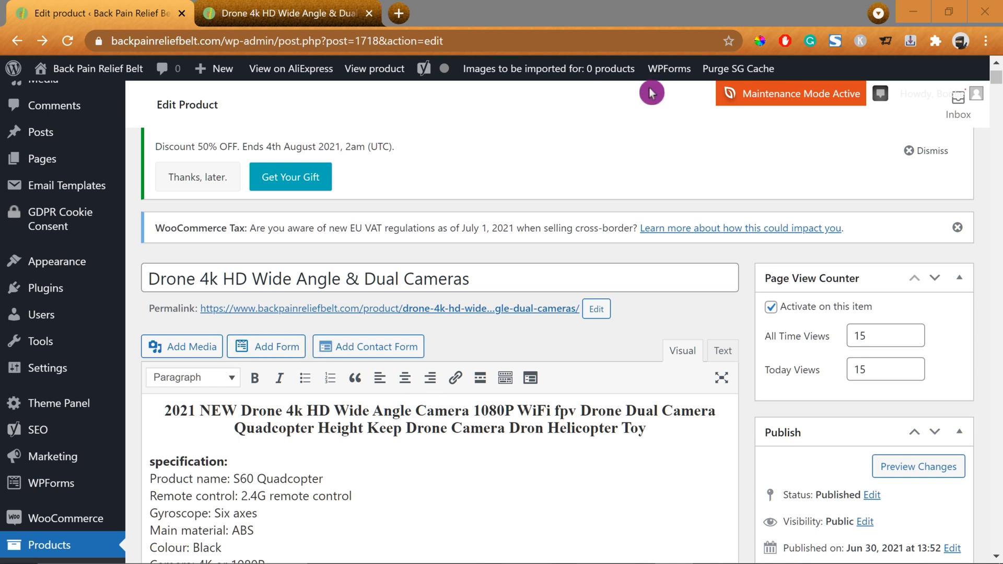
{"action": "mouse_move", "coordinate": [618, 151]}
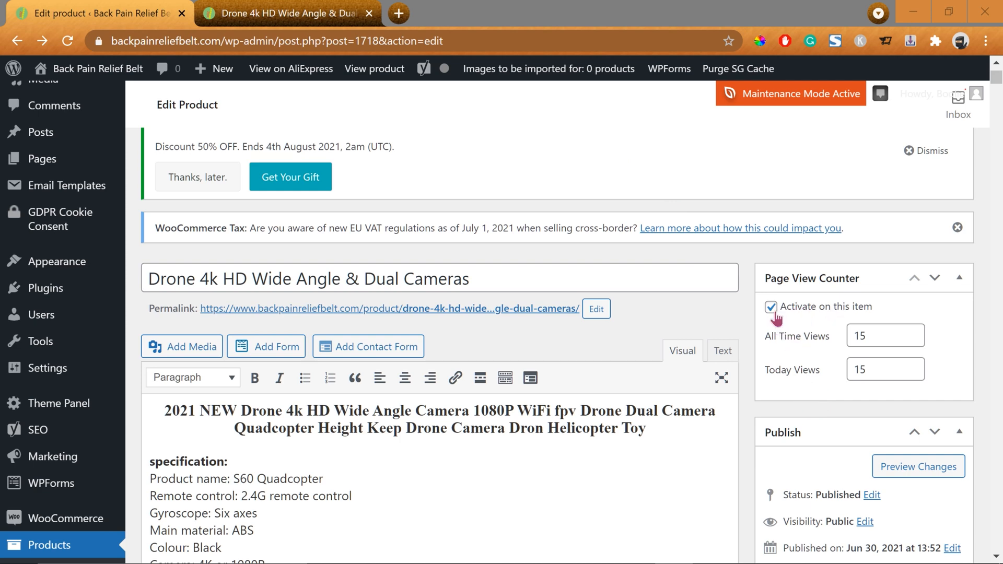
Uncheck 'Activate on this item' in the product's Page View Counter box and update the product.
{"action": "left_click", "coordinate": [771, 307]}
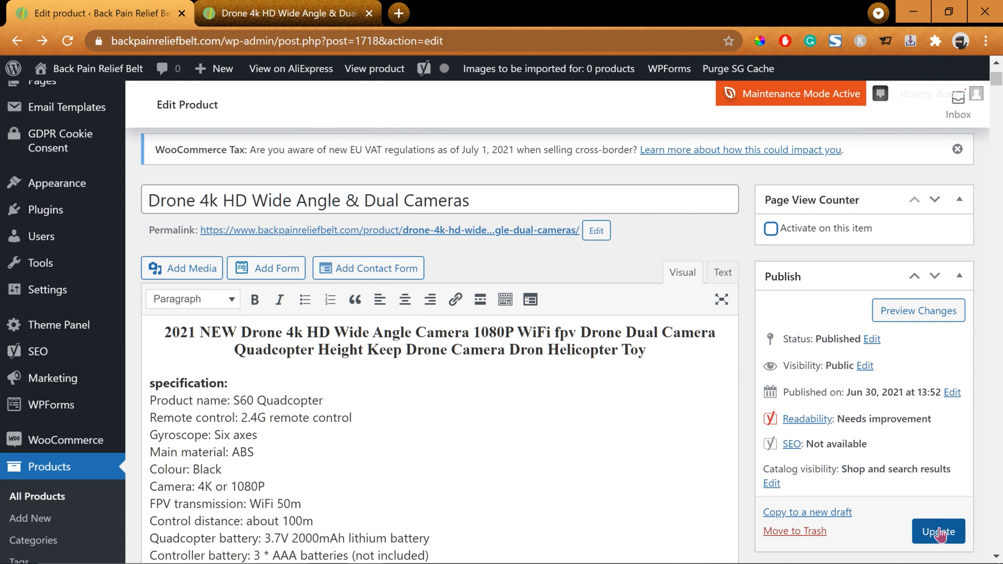
{"action": "left_click", "coordinate": [938, 532]}
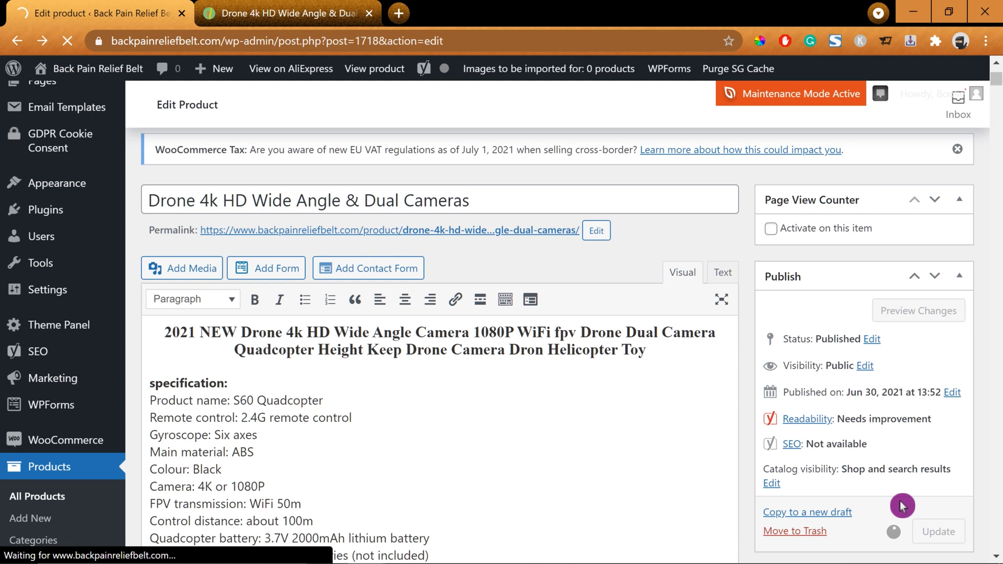
{"action": "left_click", "coordinate": [938, 531]}
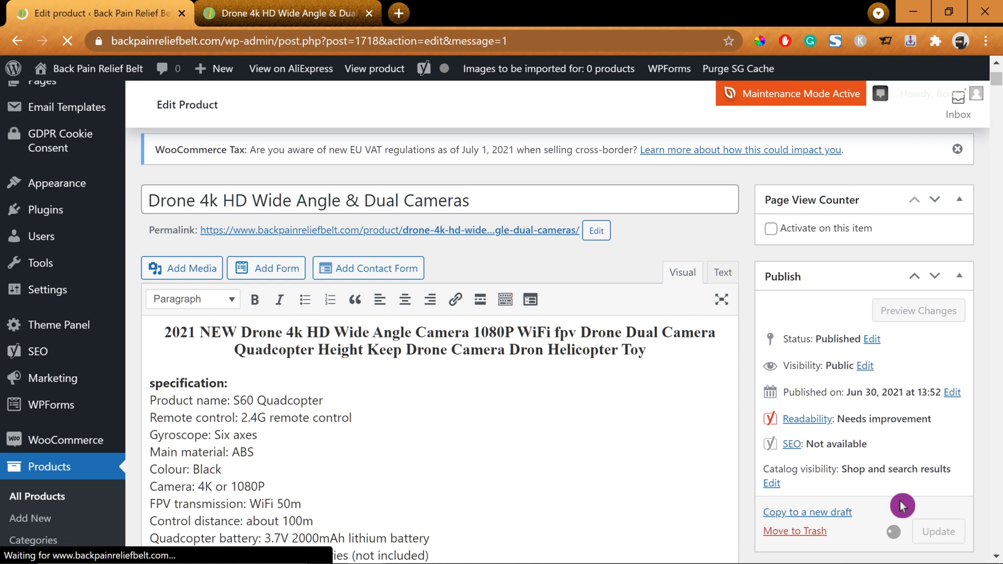
{"action": "left_click", "coordinate": [938, 532]}
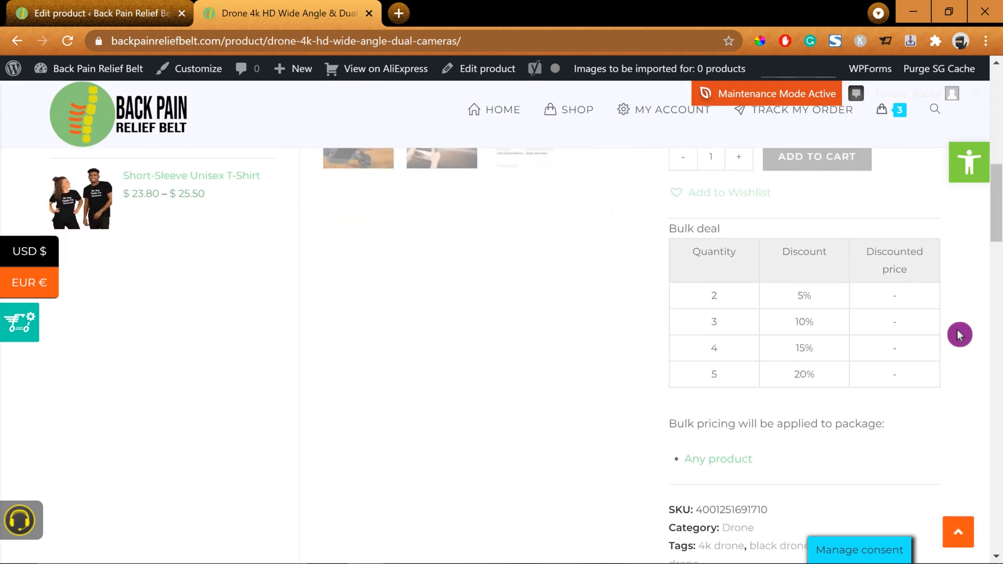
Scroll to the drone product's description to confirm no view counter appears.
{"action": "scroll", "scroll_direction": "down", "scroll_amount": 3}
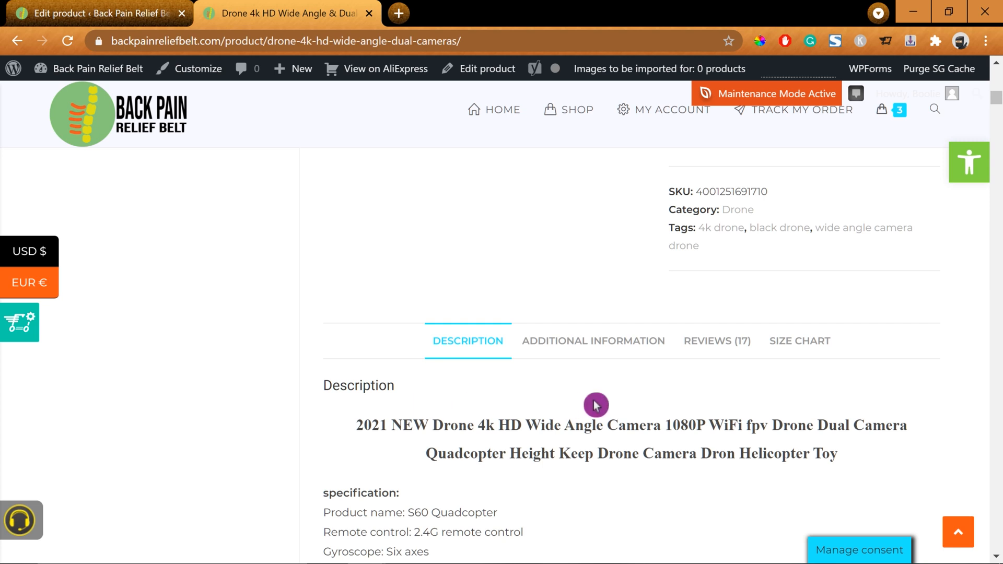
{"action": "mouse_move", "coordinate": [624, 409]}
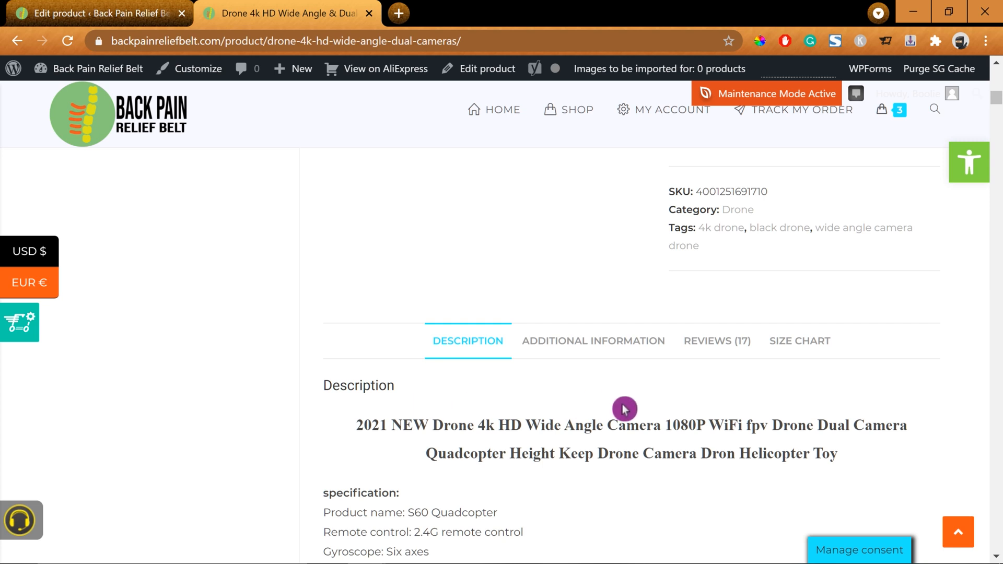